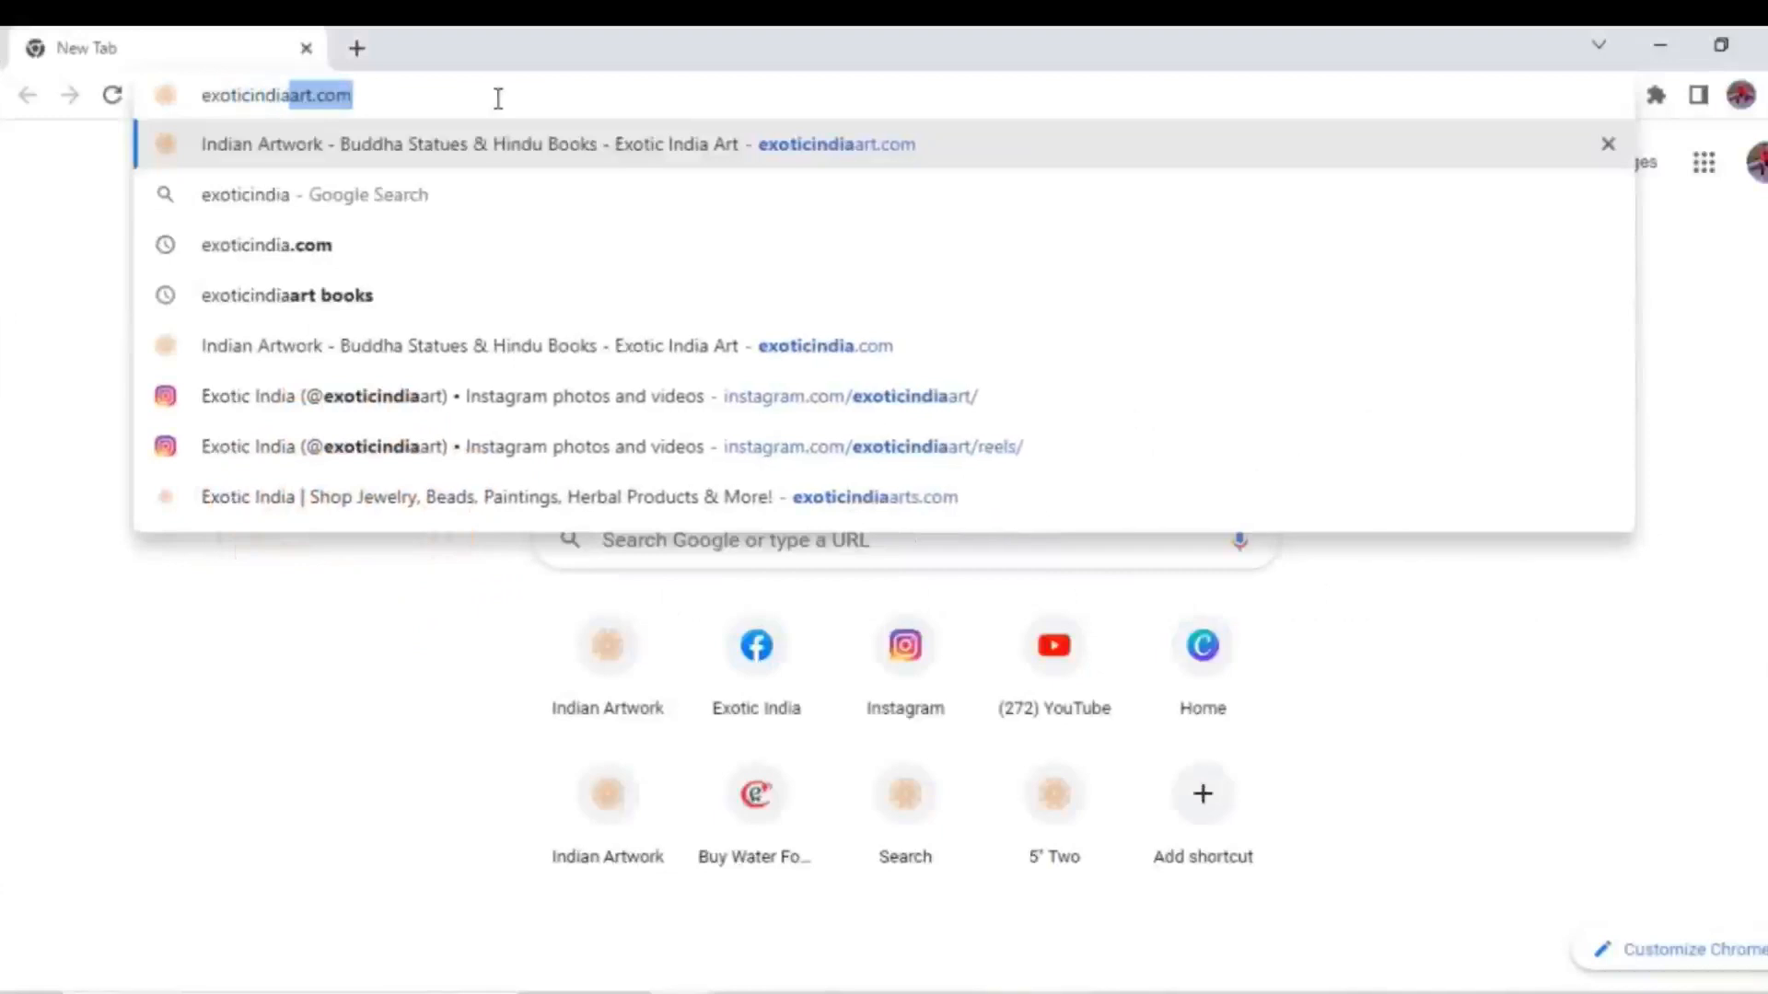
- Load the Exotic India Art home page from the exoticindiaart.com address-bar suggestion
left_click(266, 244)
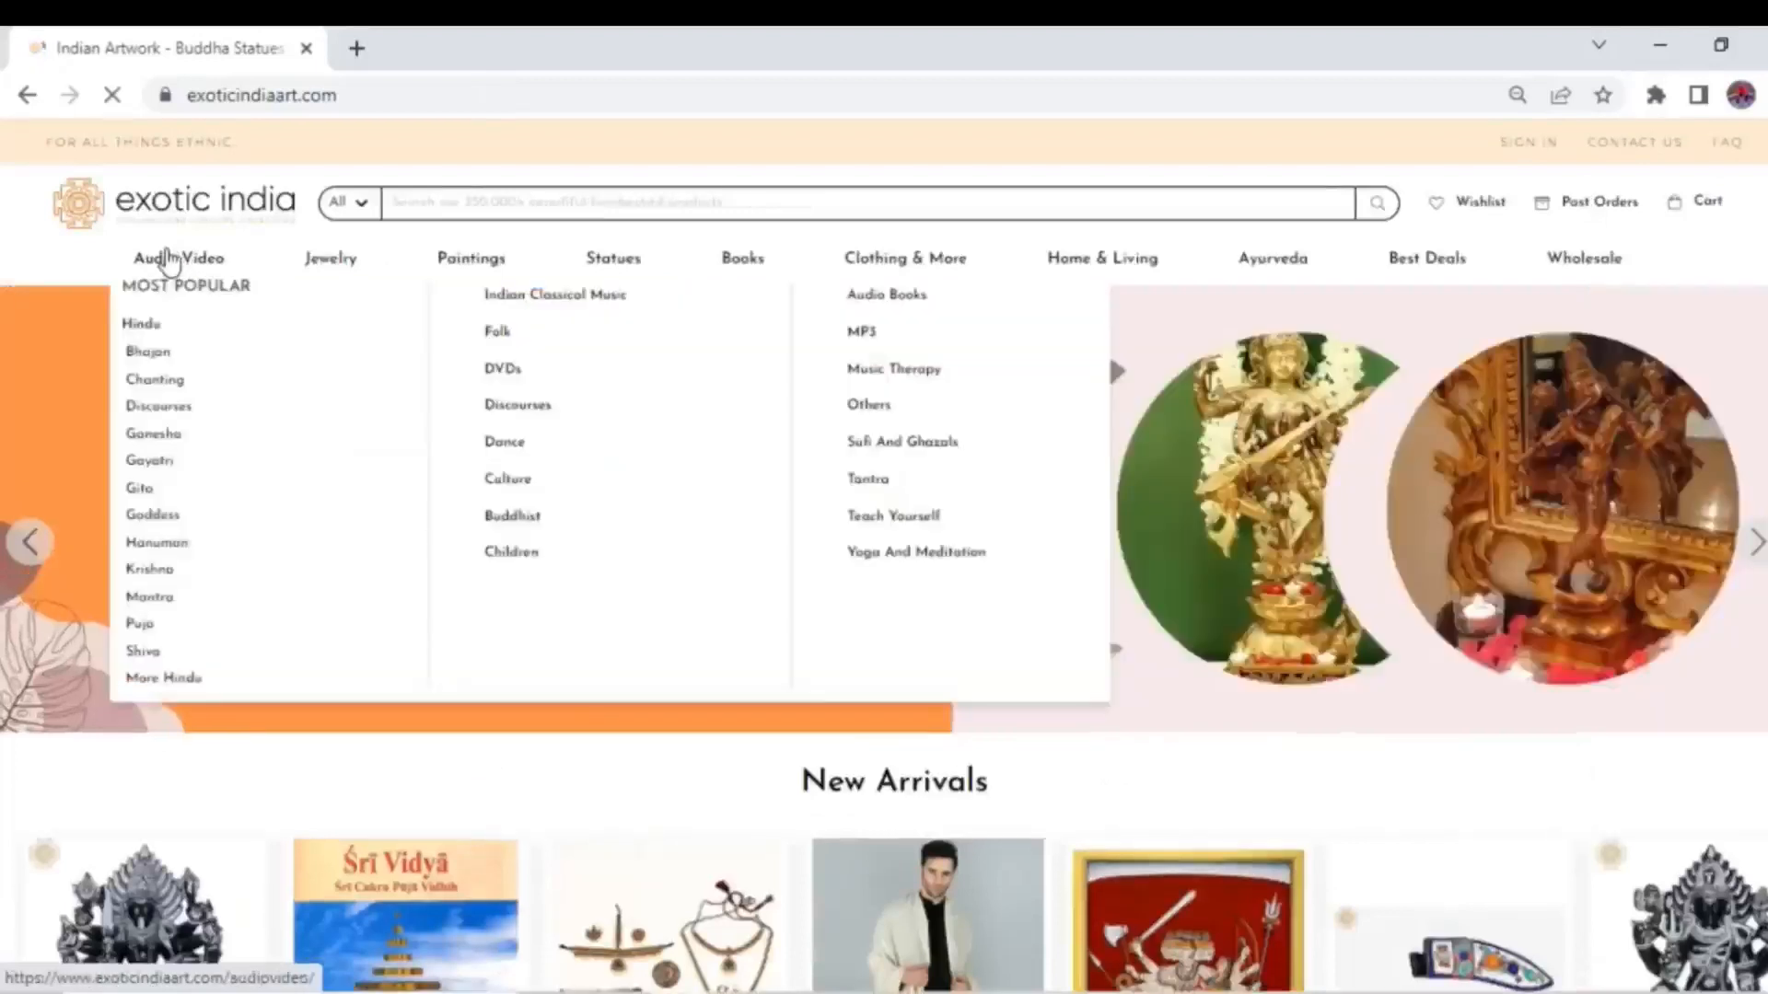
mouse_move(469, 258)
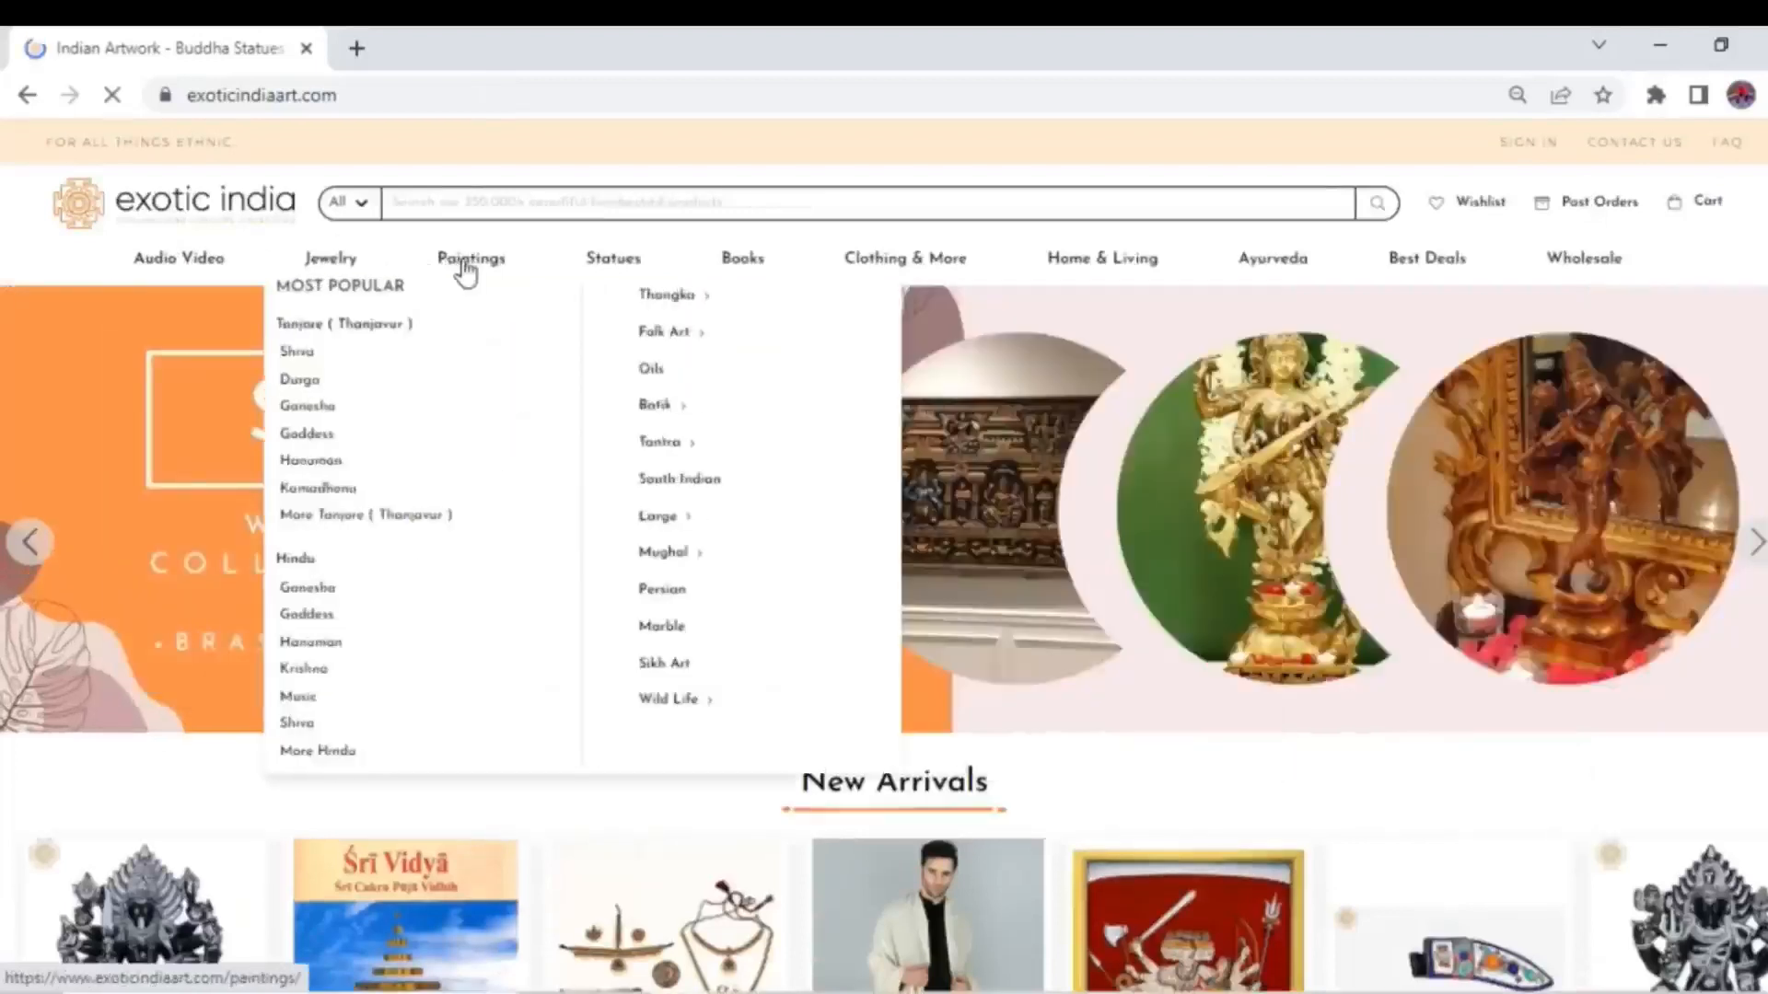
mouse_move(613, 257)
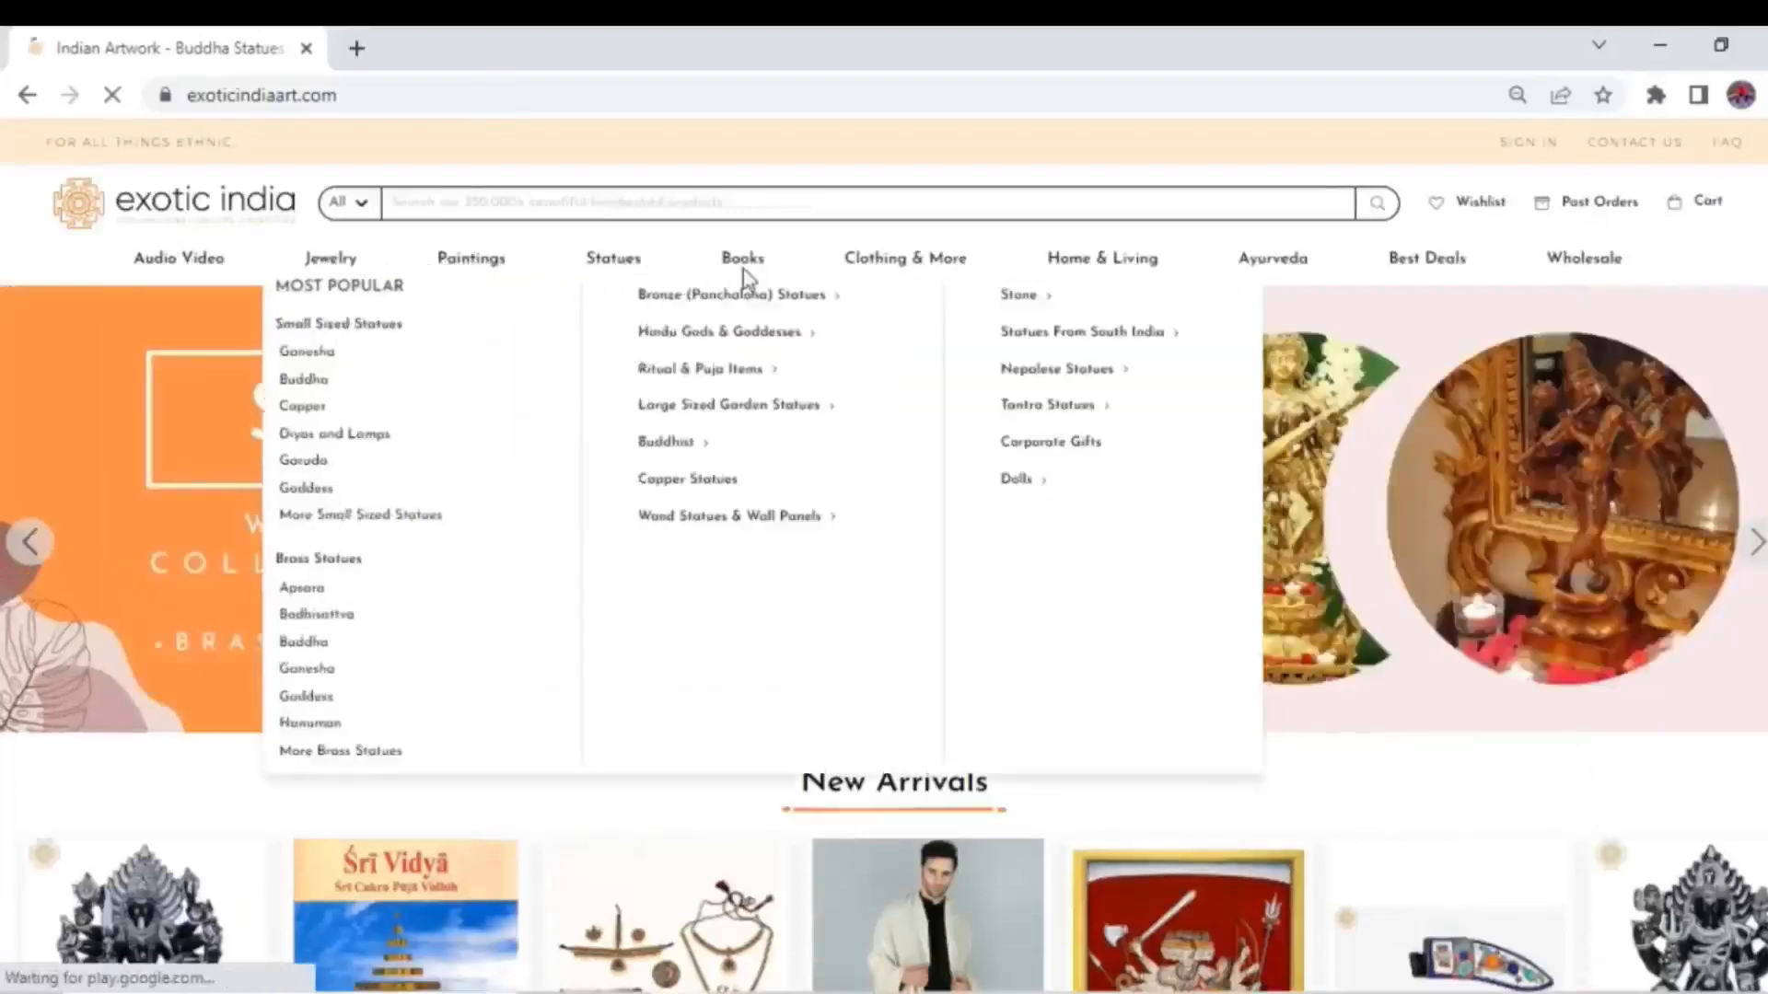
mouse_move(1101, 258)
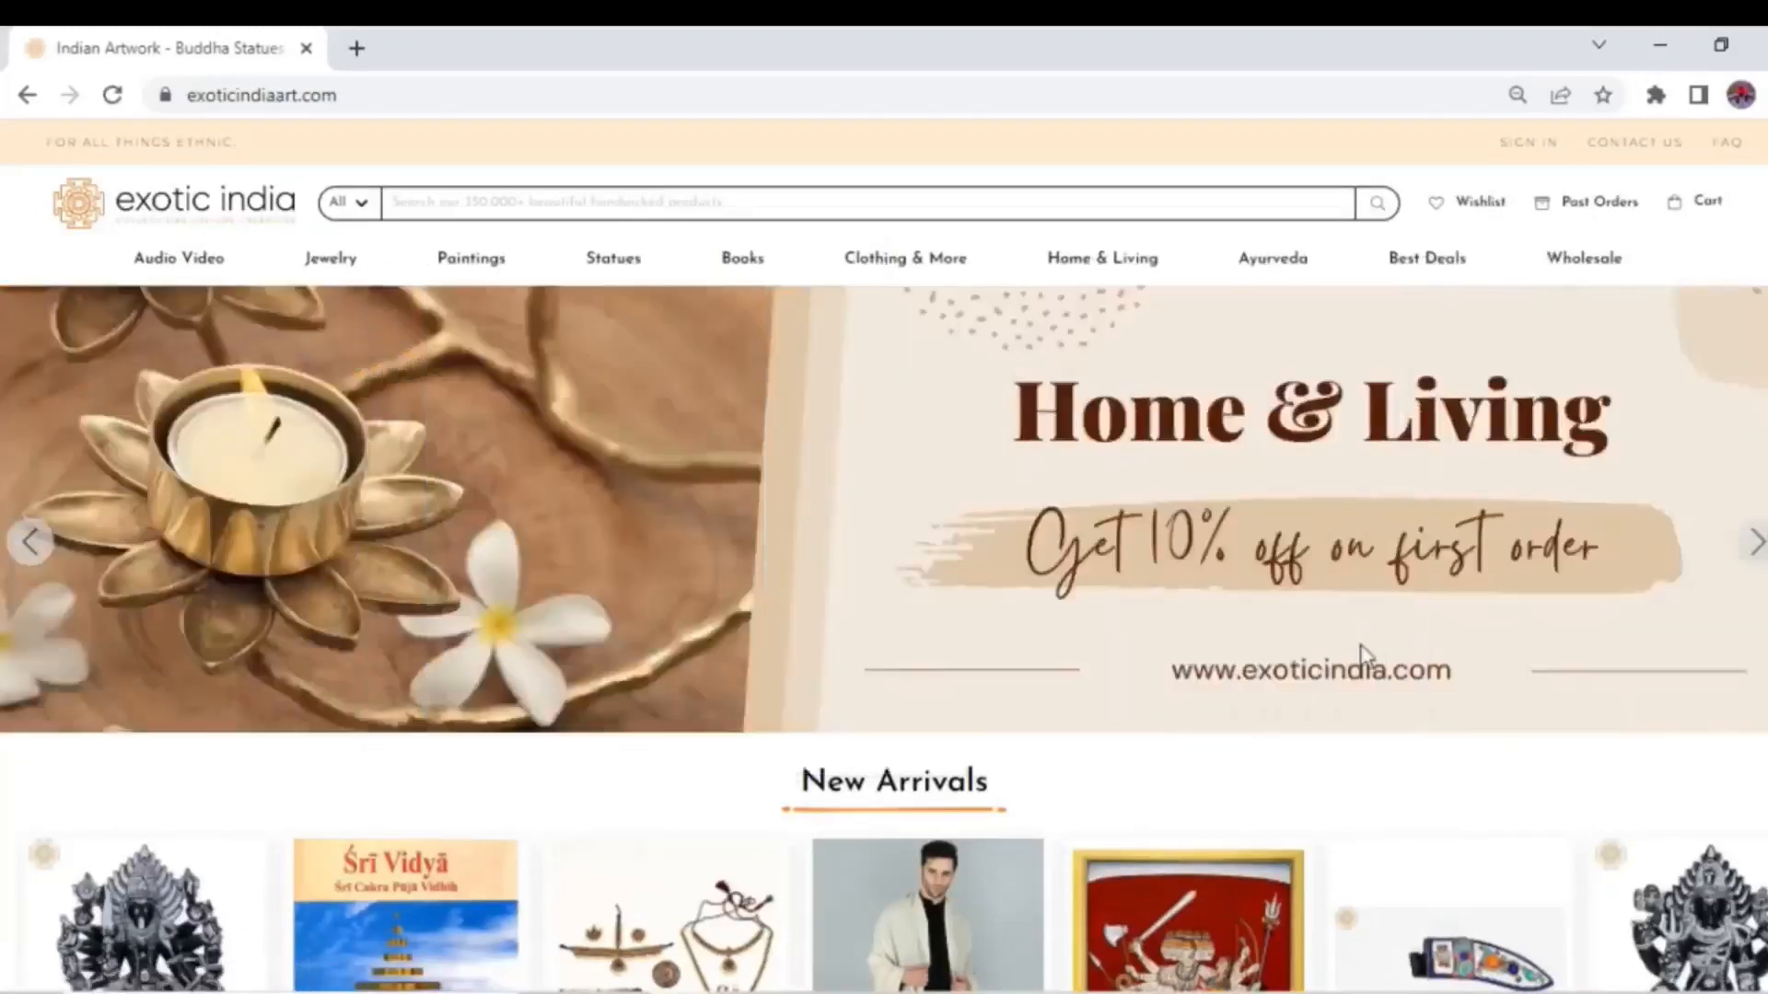
scroll("down", 3)
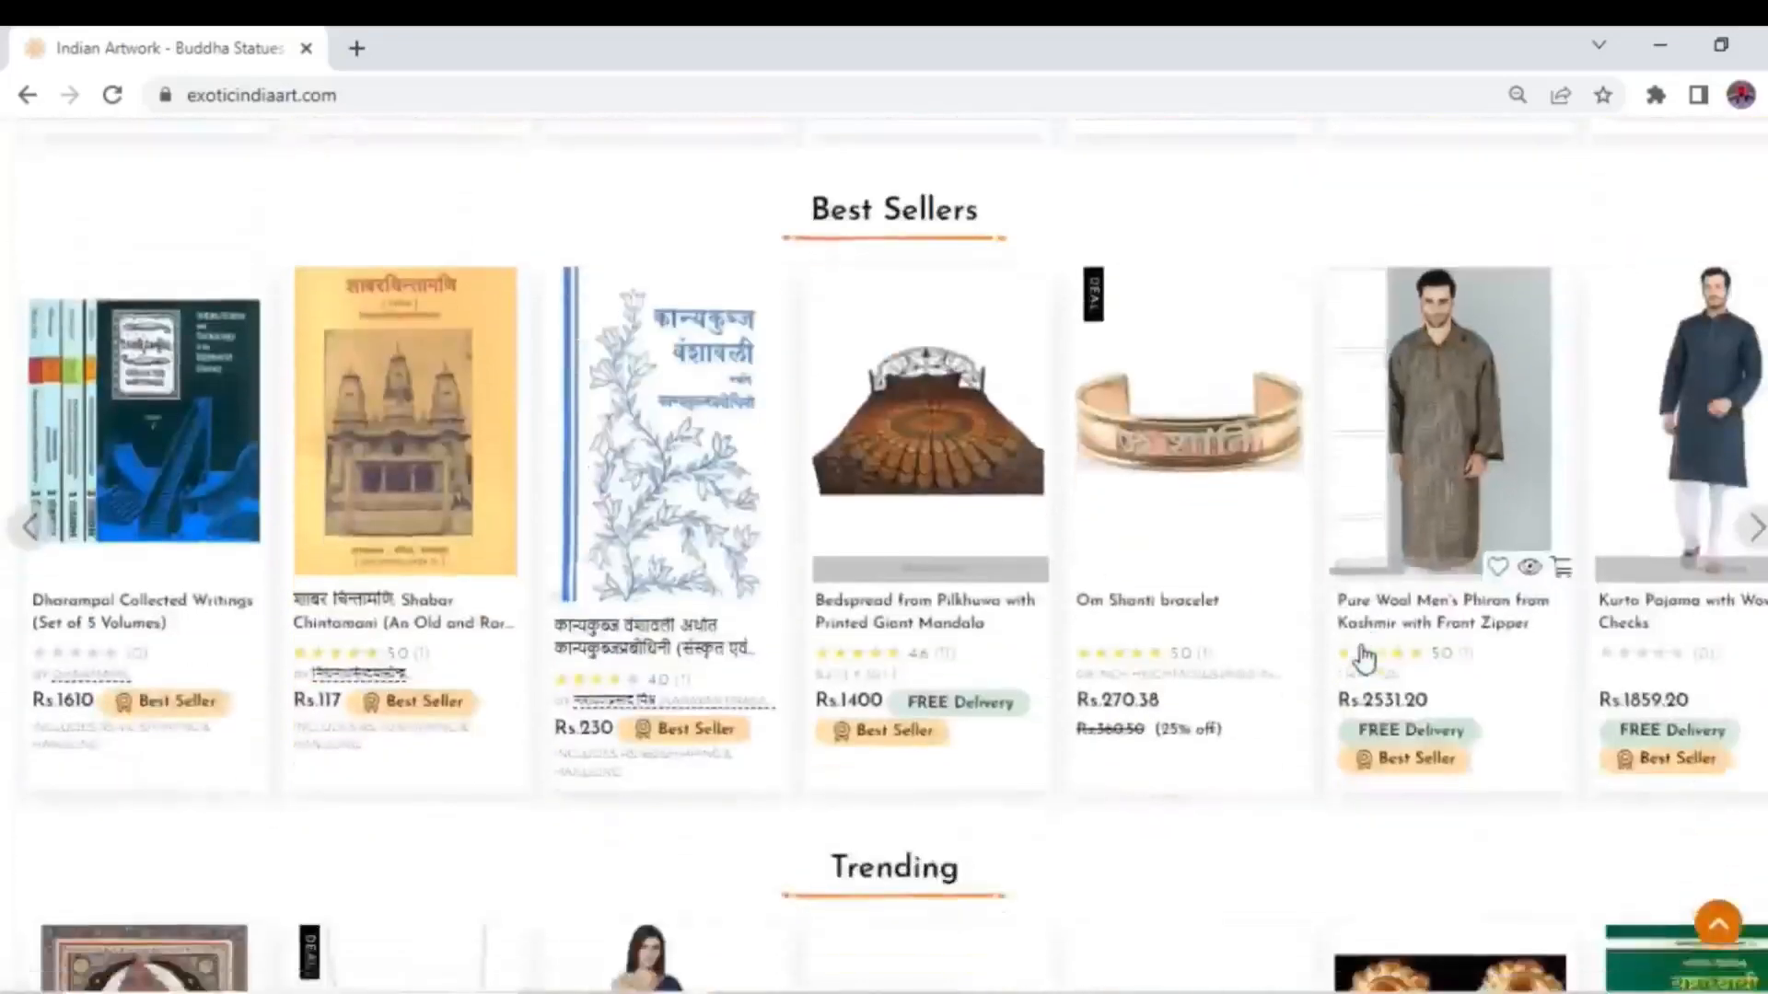
scroll("down", 3)
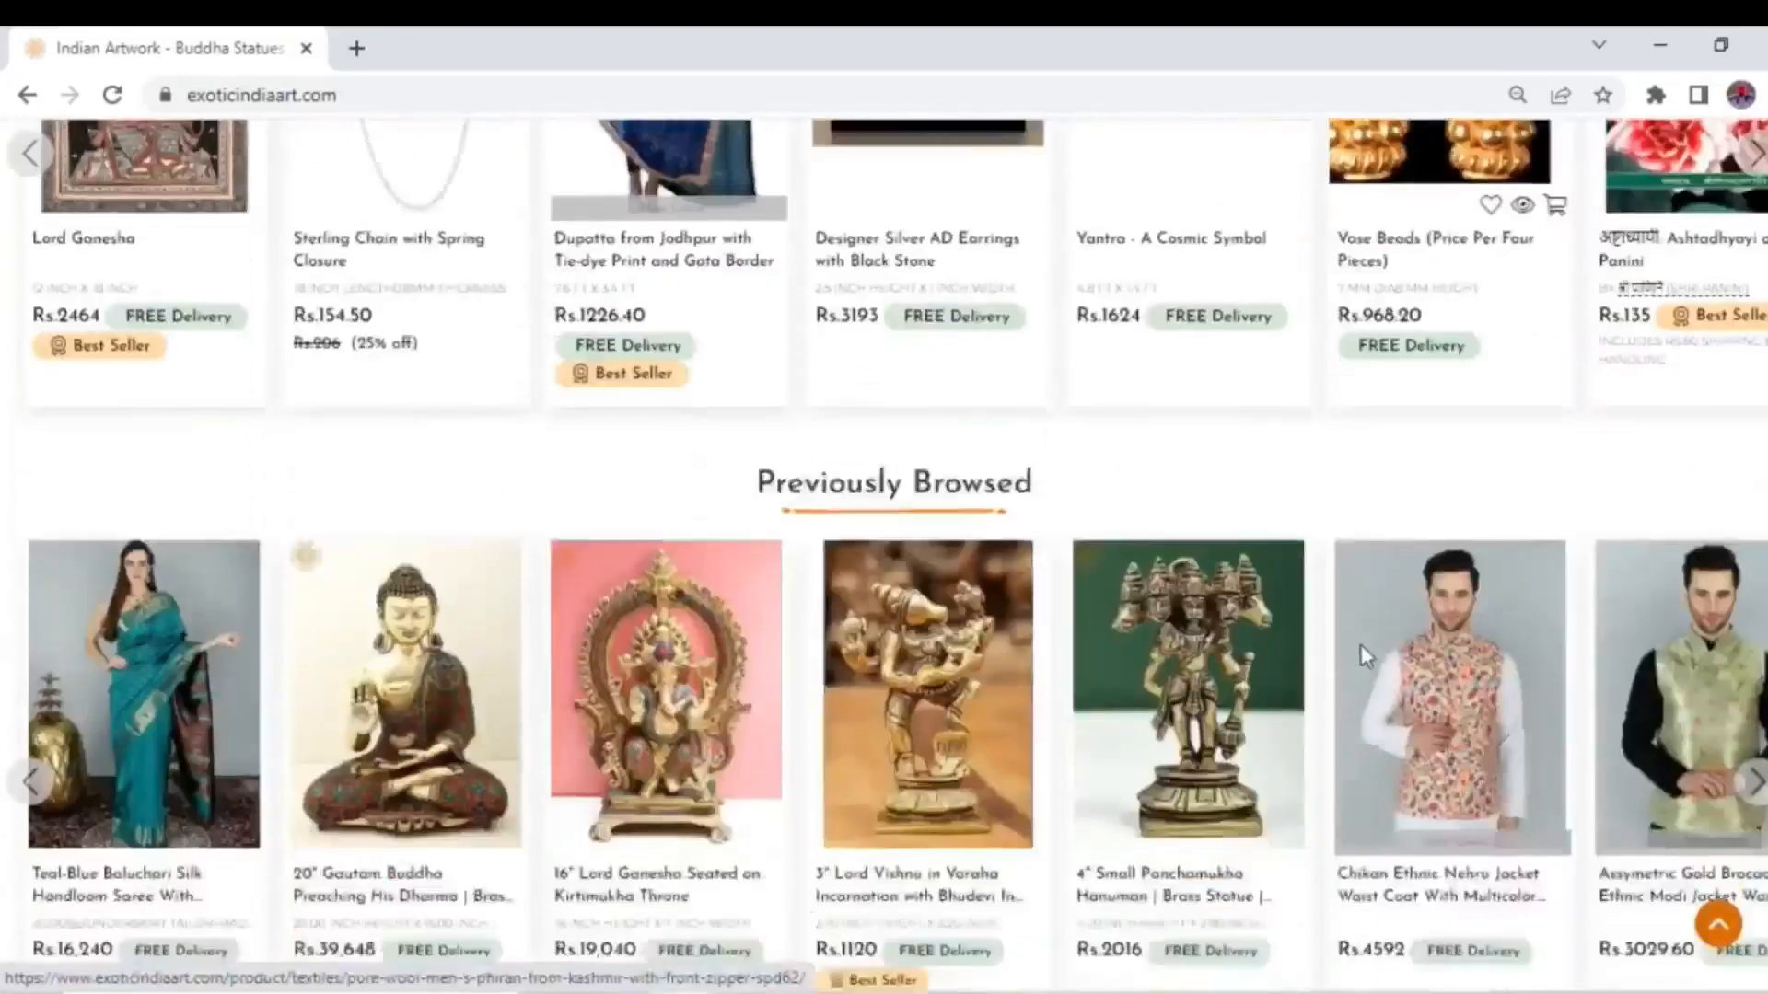
scroll("down", 3)
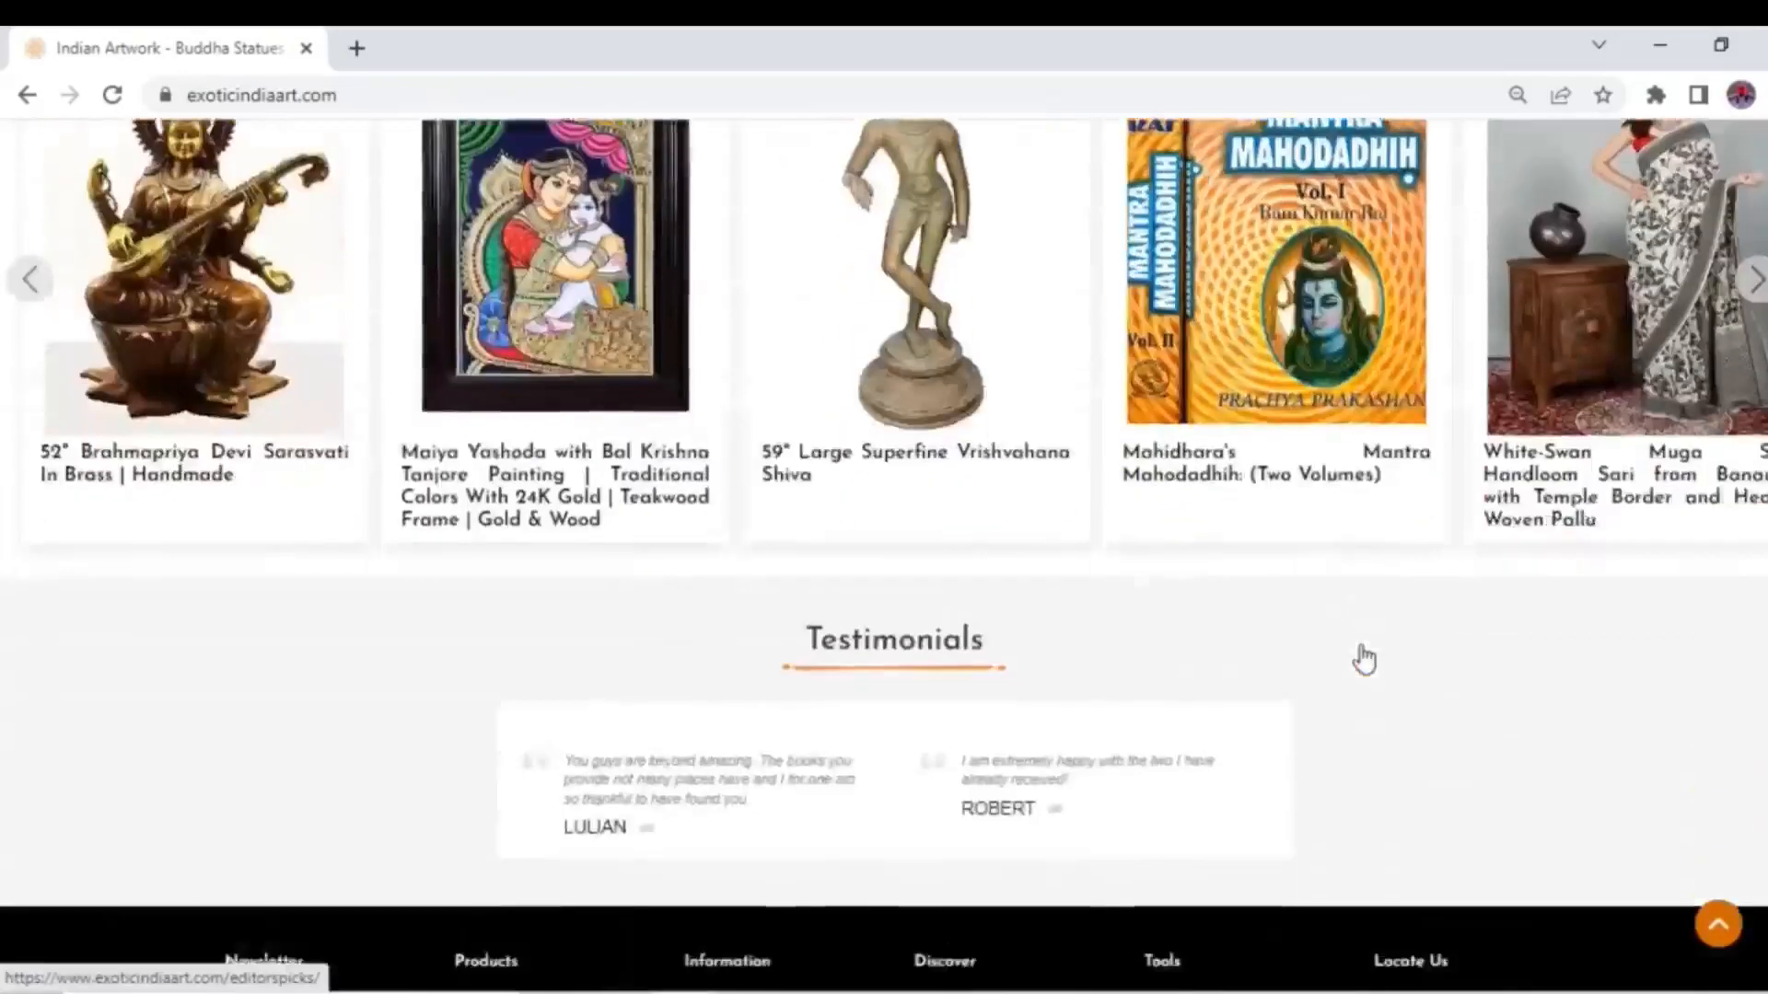
scroll("down", 3)
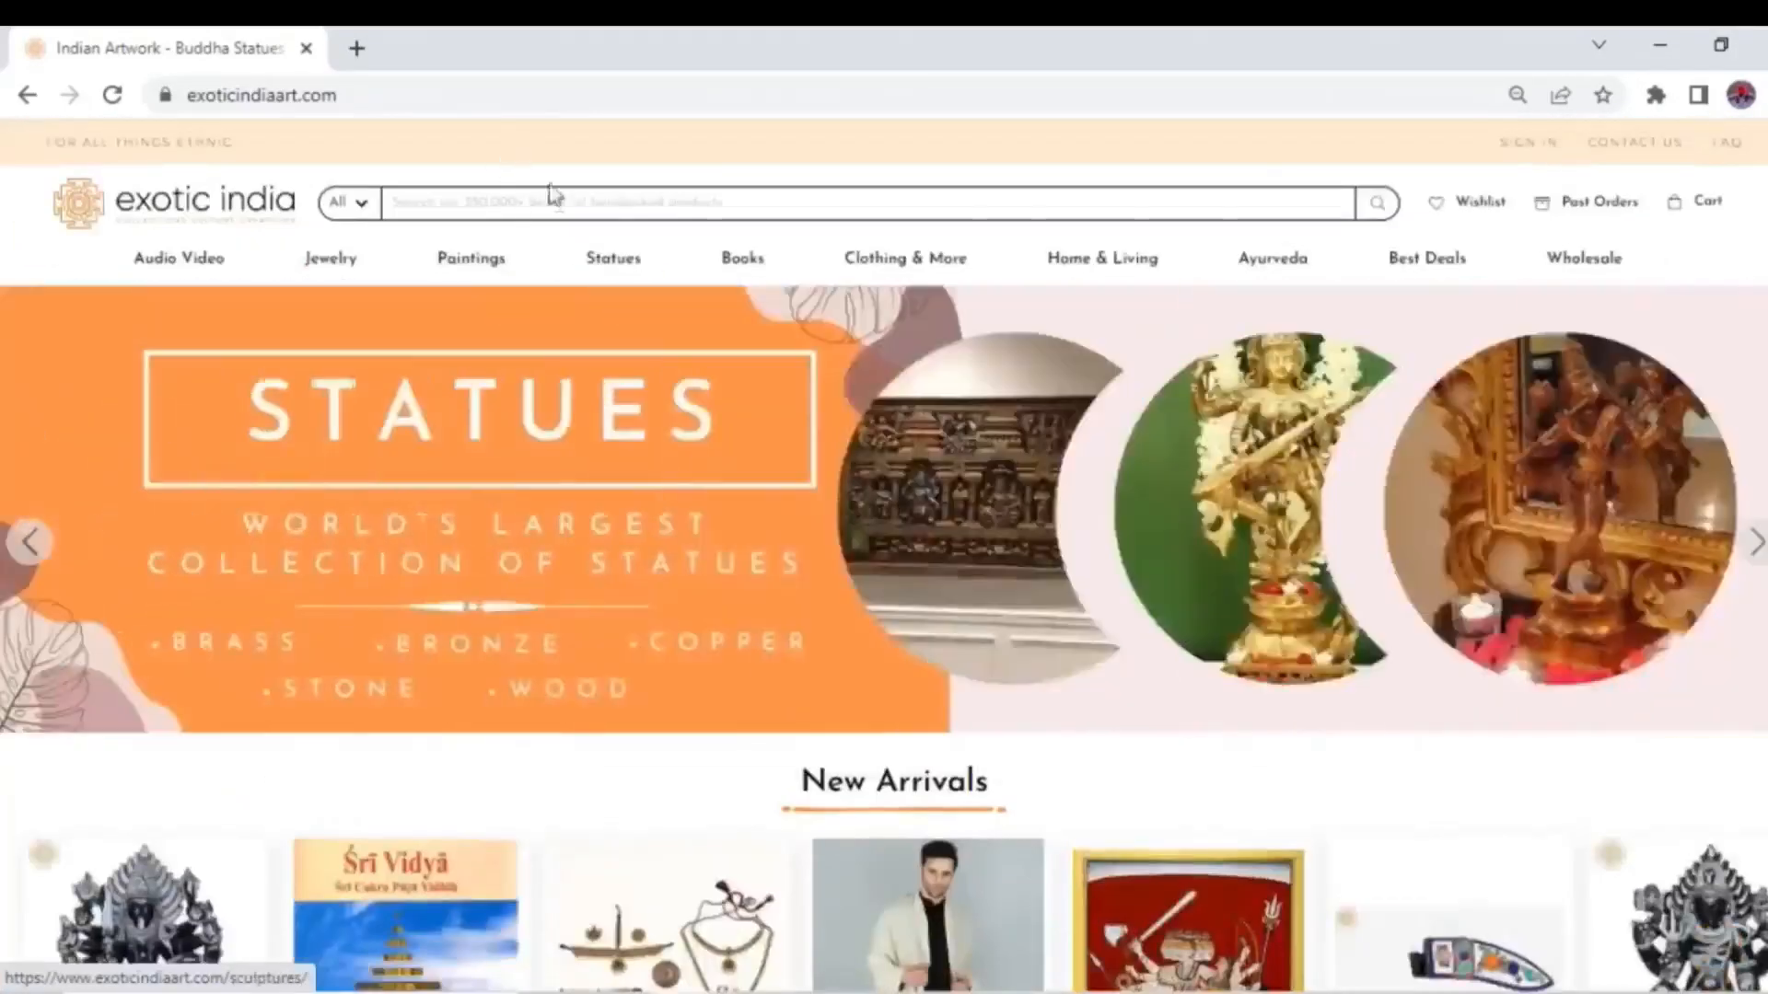
- Browse the Statues collection page from small-sized statues down to dolls and the footer, then back up
left_click(611, 257)
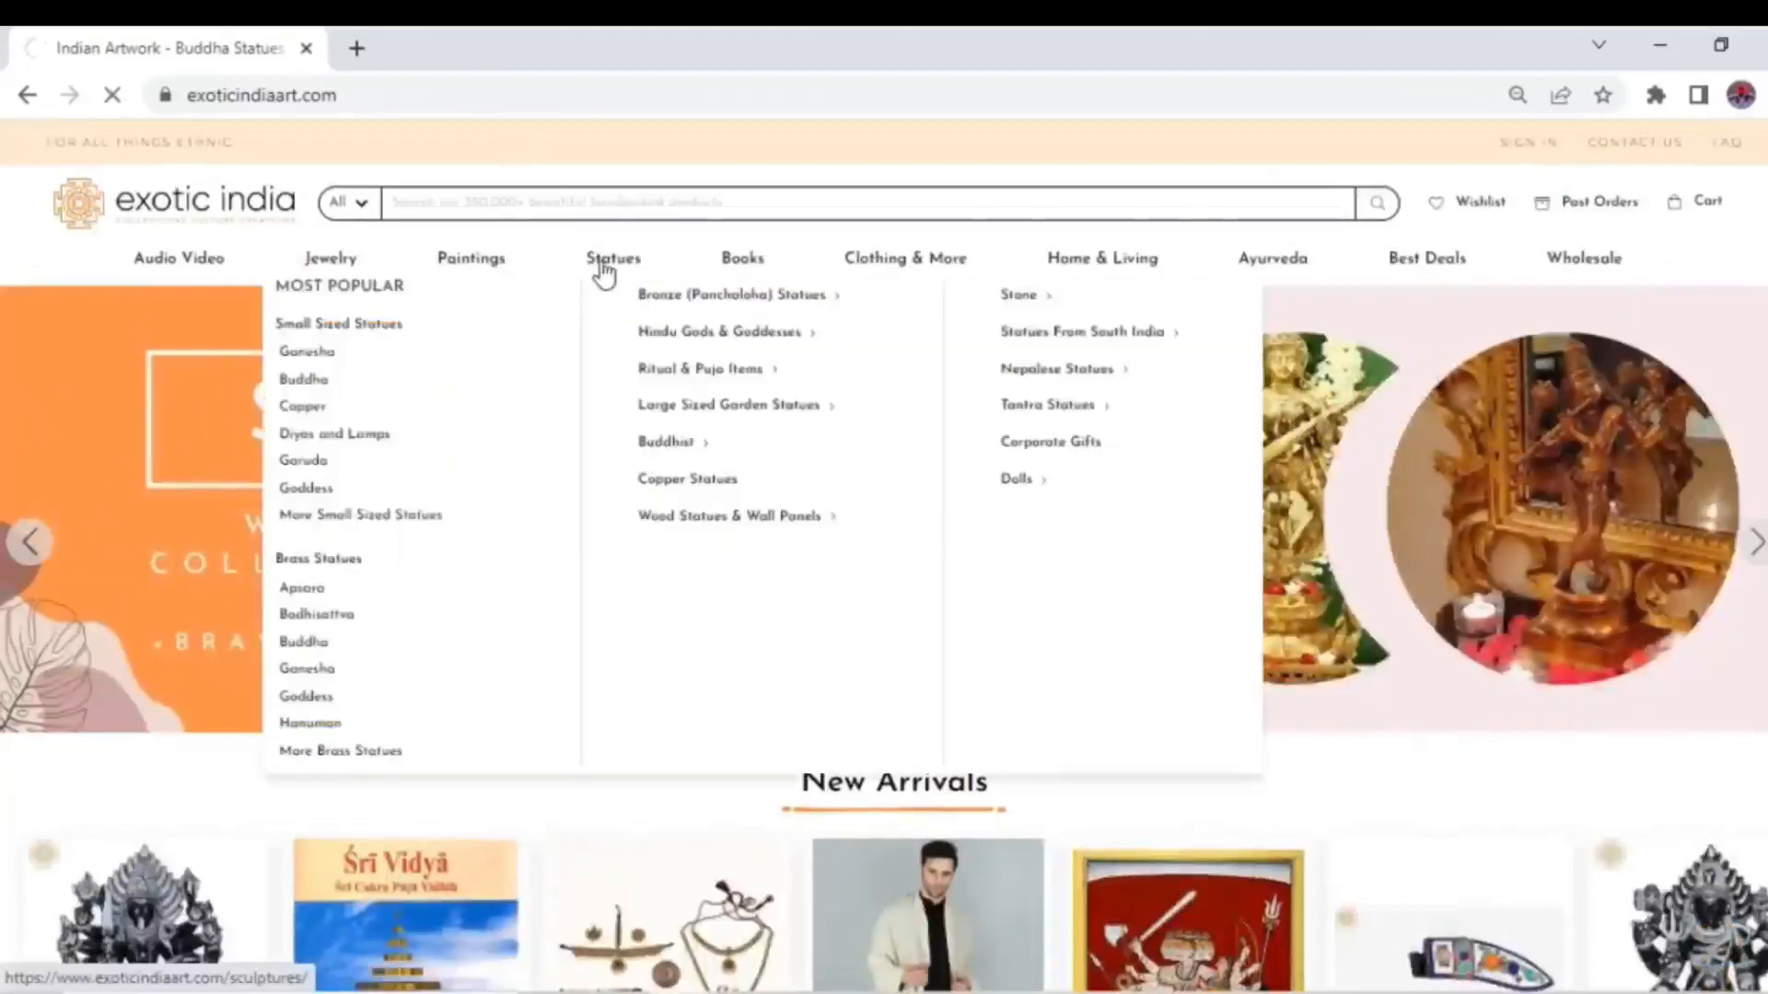
left_click(611, 258)
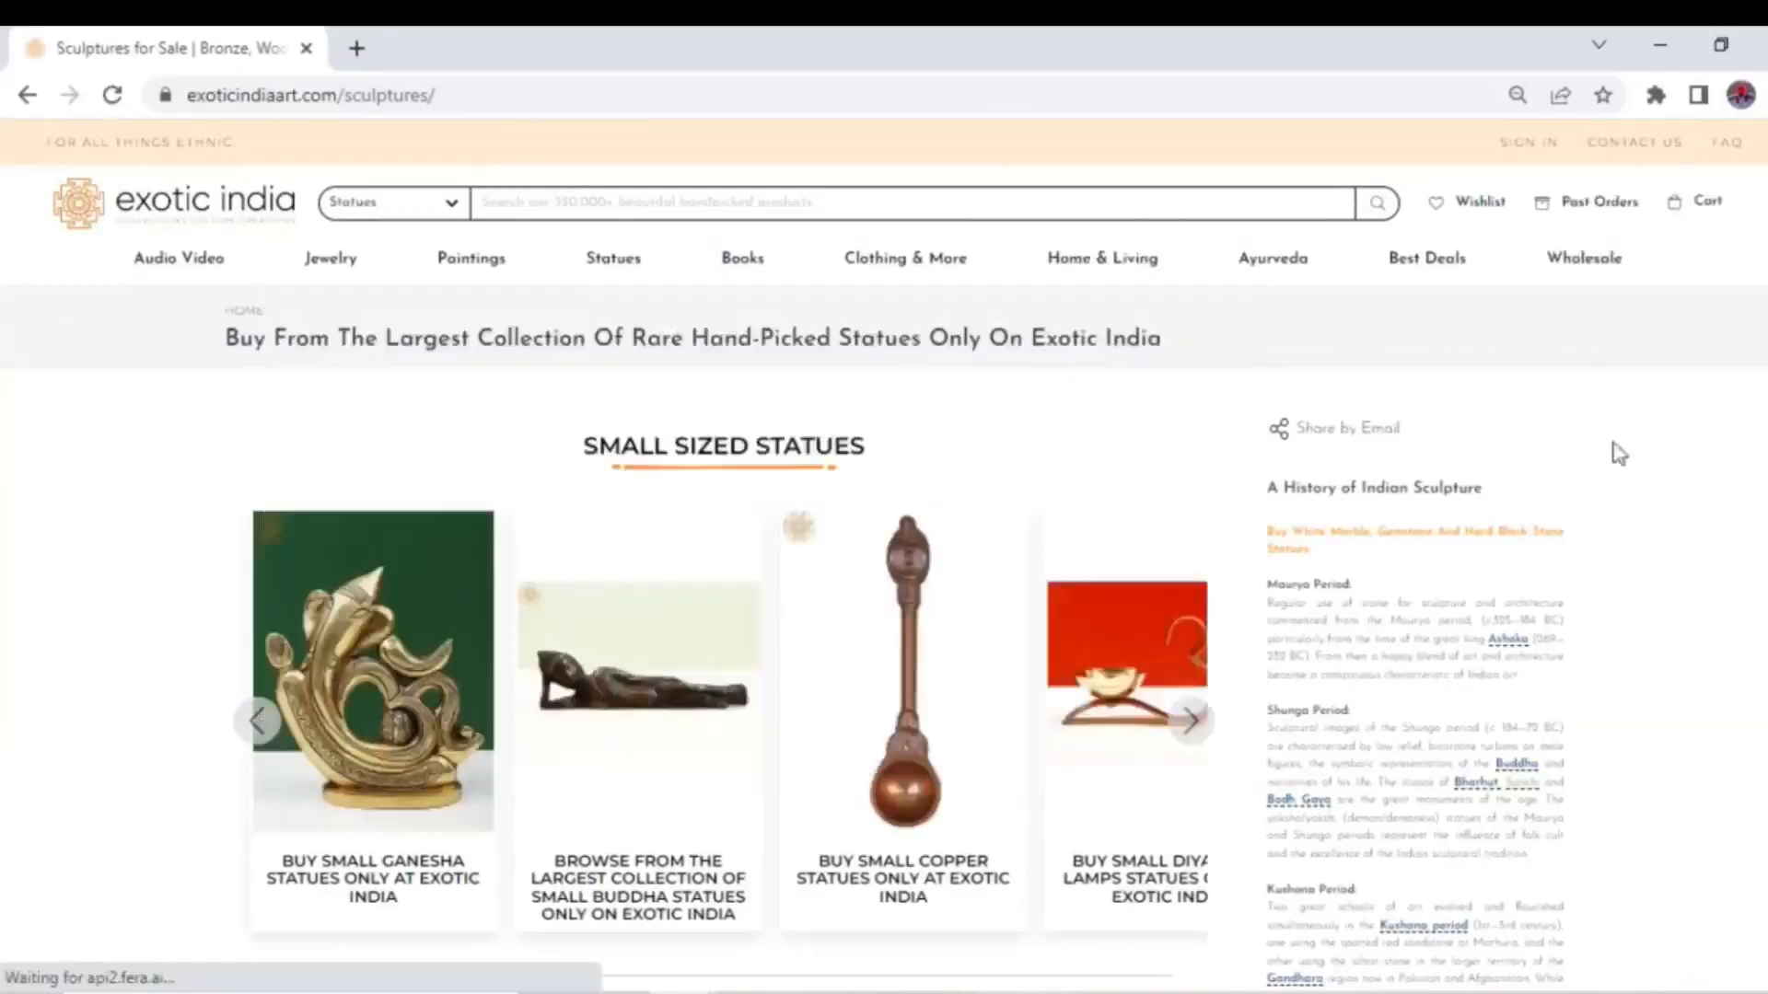
scroll("down", 3)
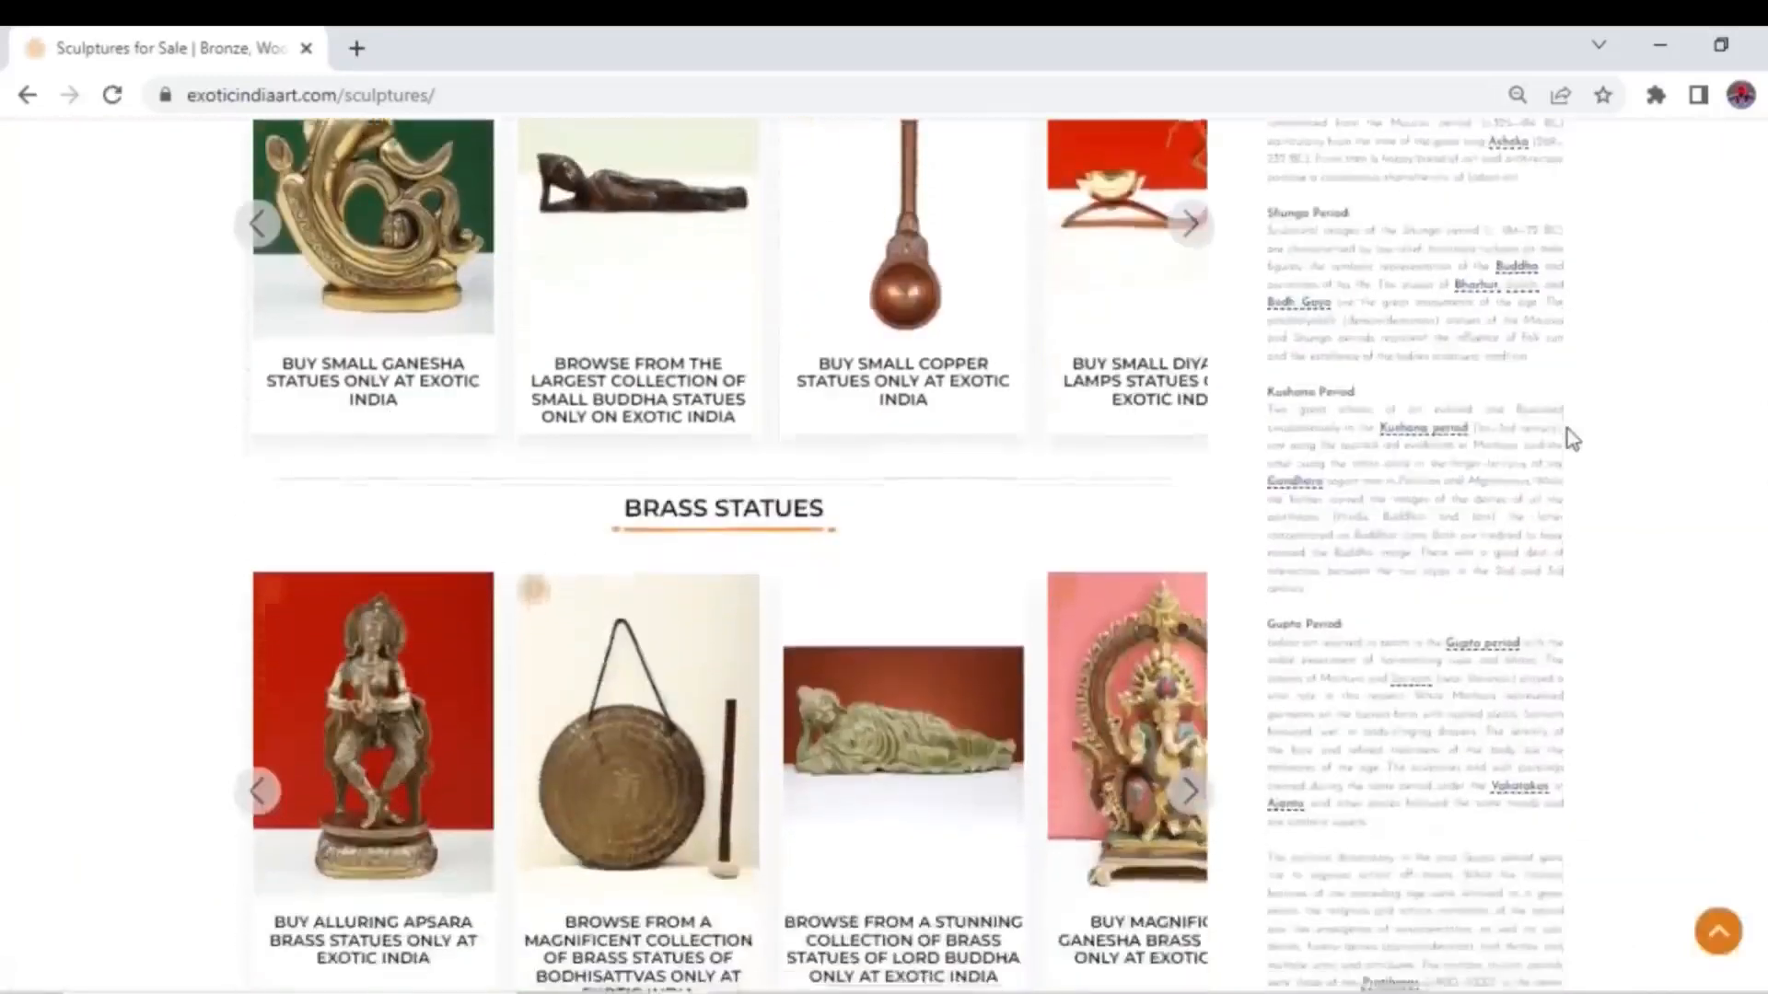
scroll("down", 3)
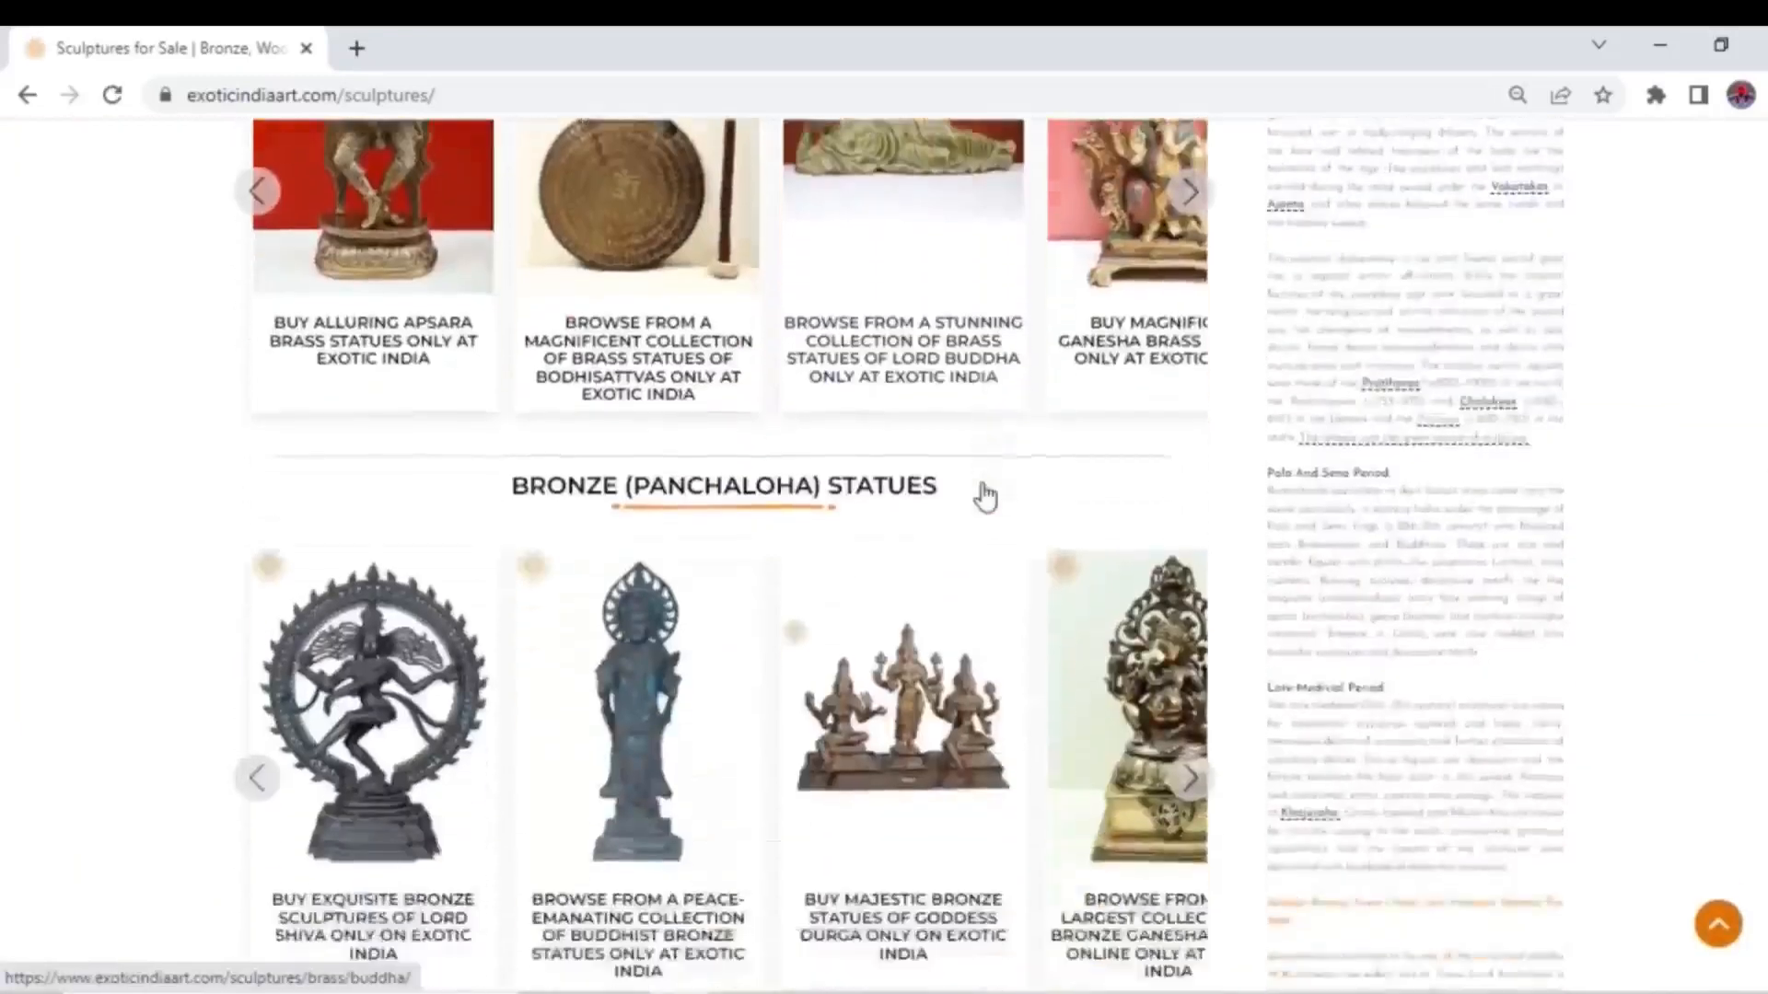
scroll("down", 3)
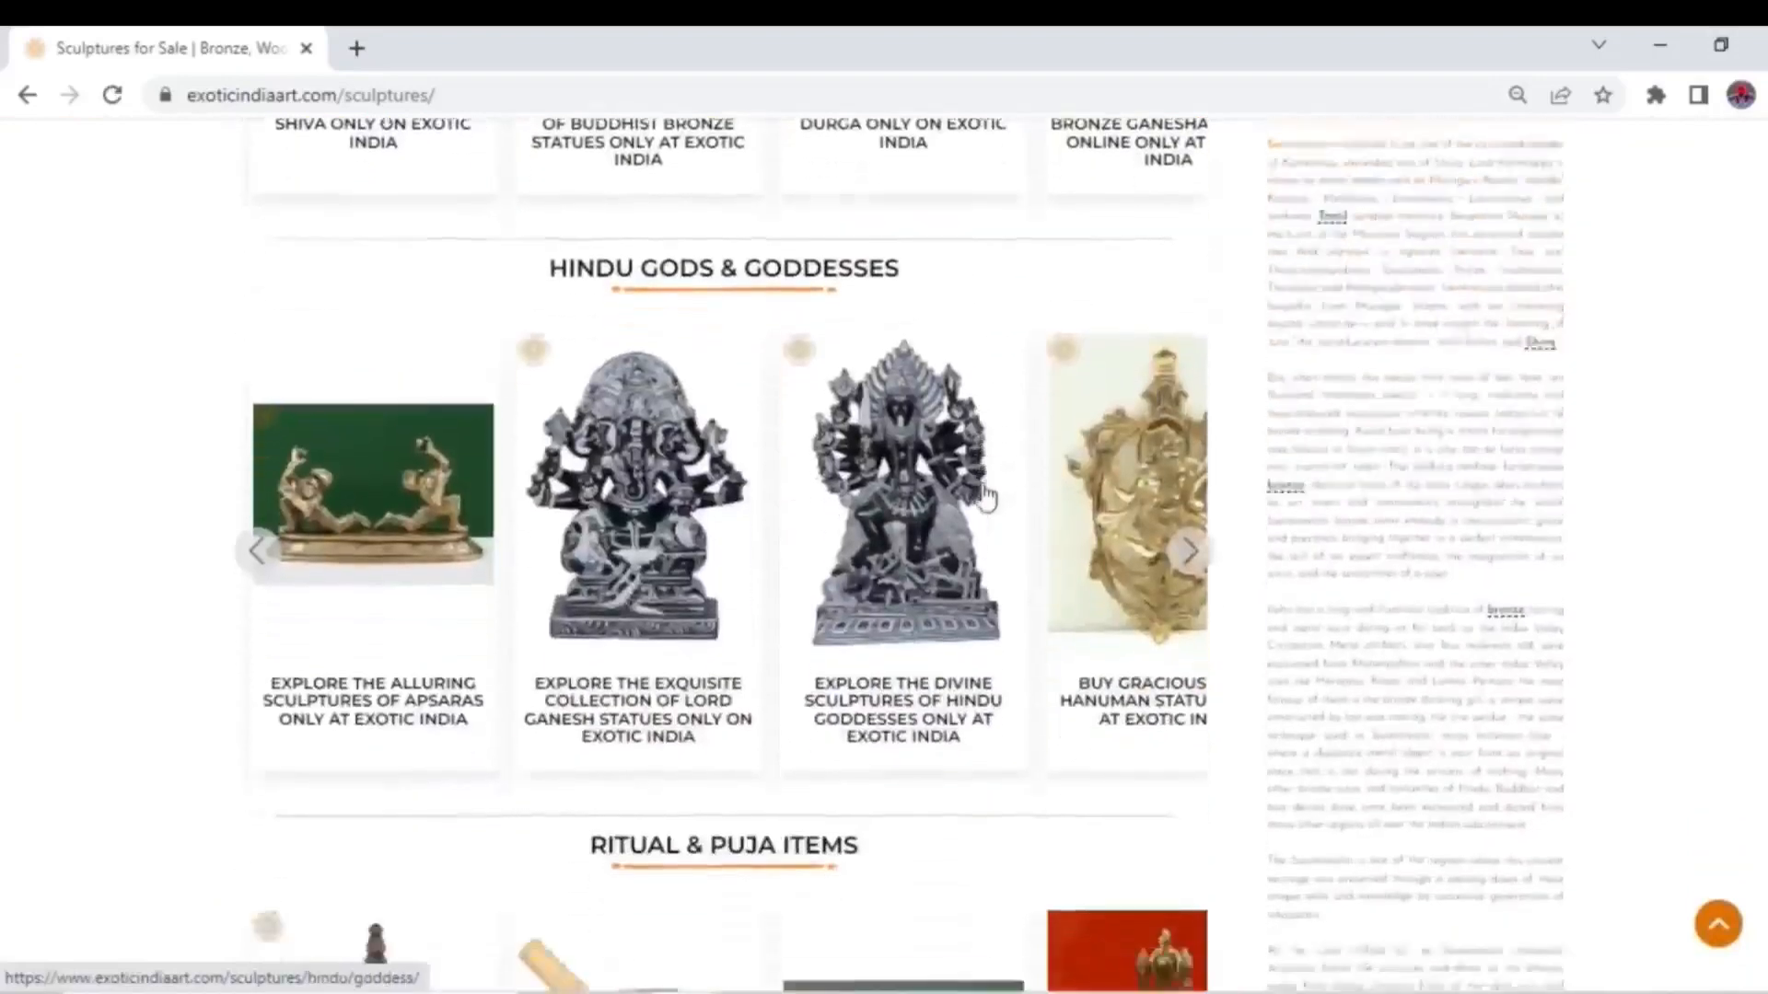
scroll("down", 3)
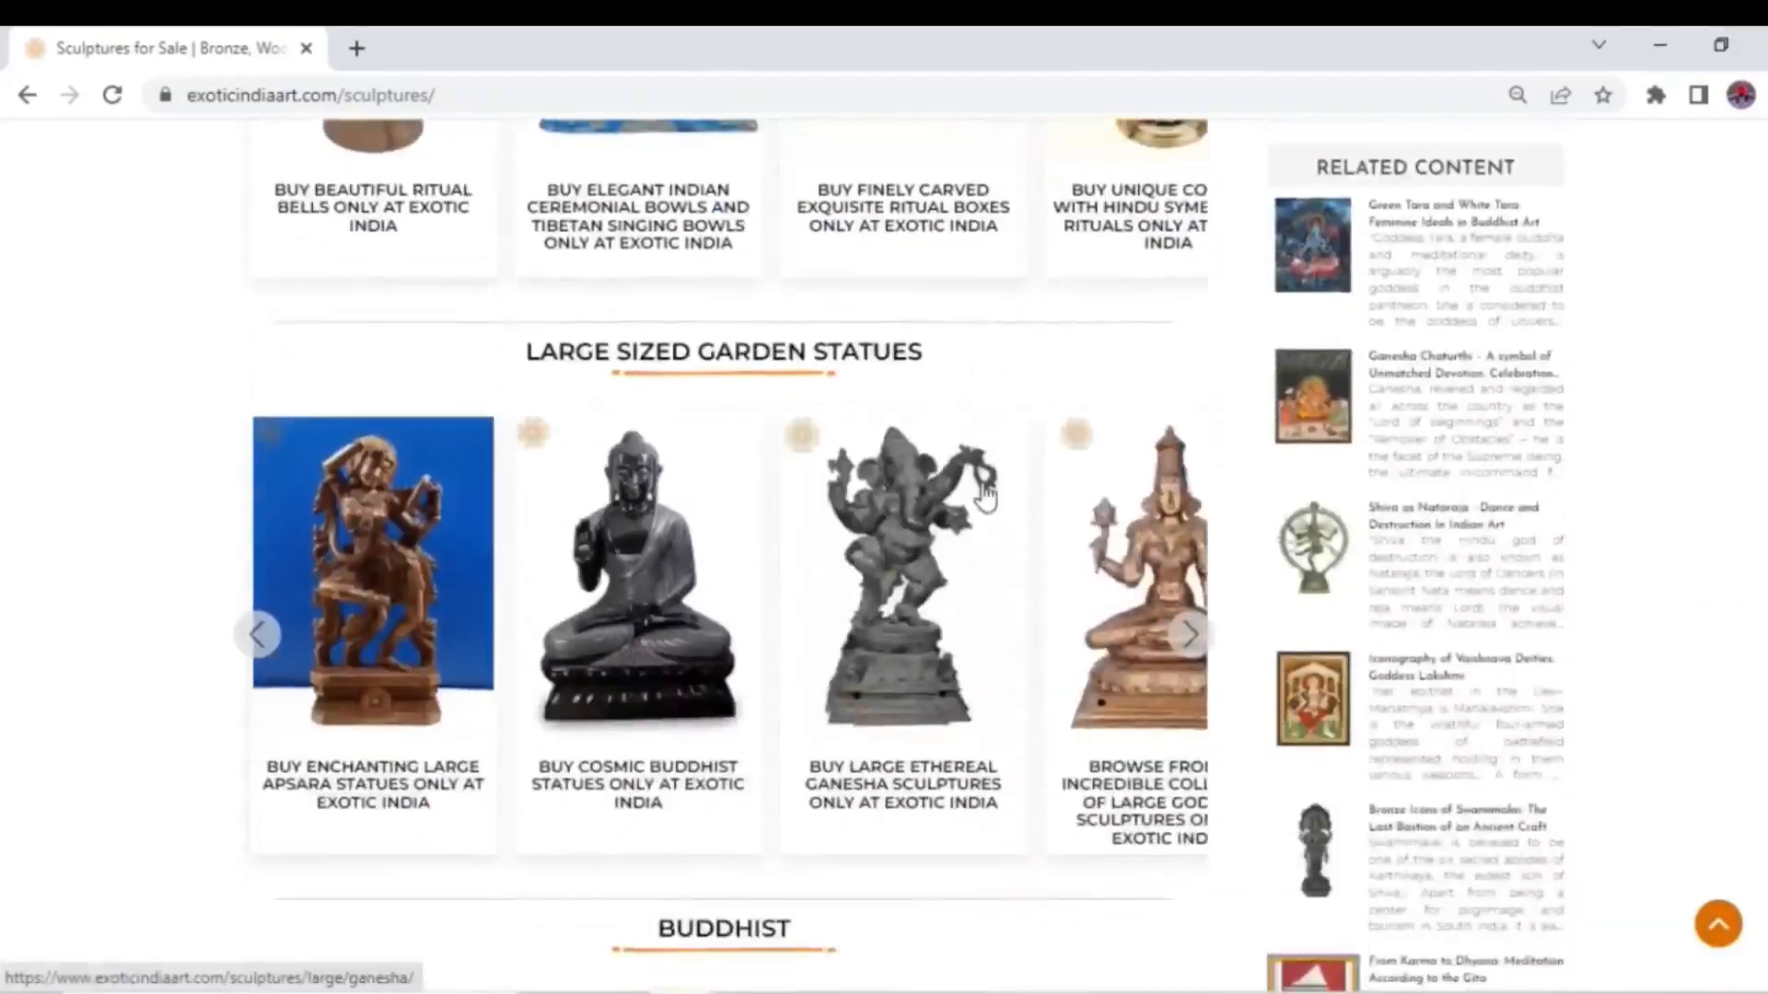
scroll("down", 3)
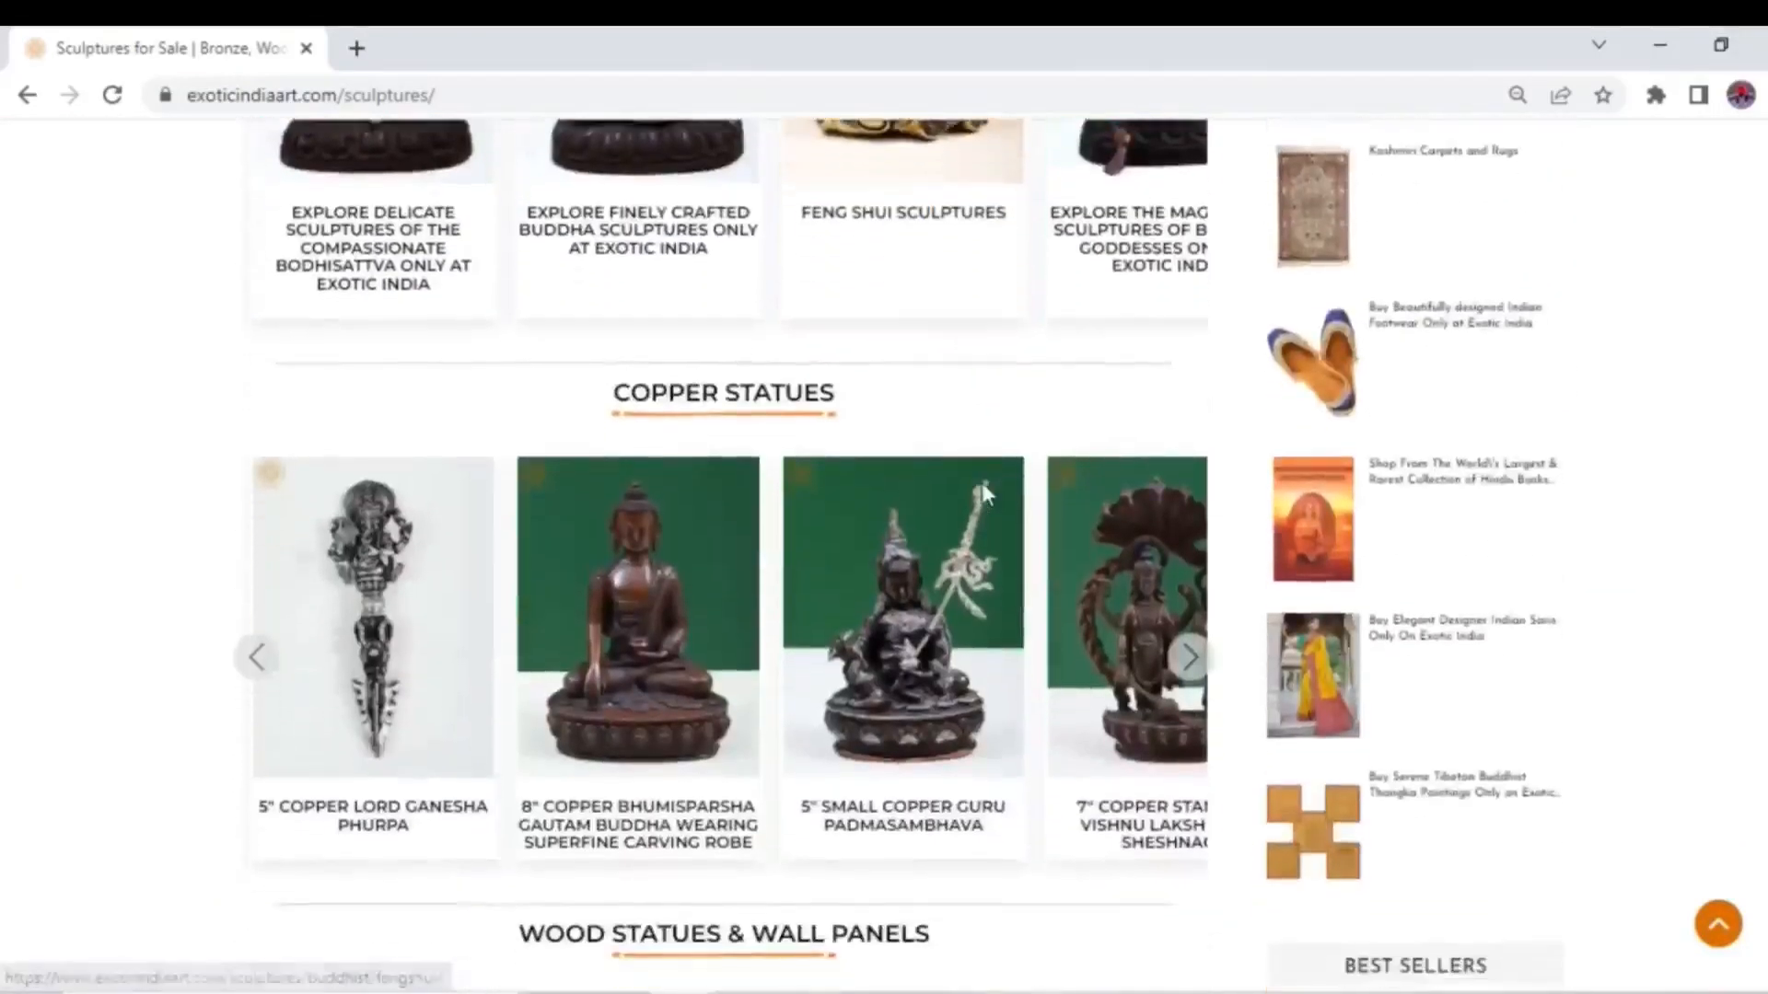
scroll("down", 3)
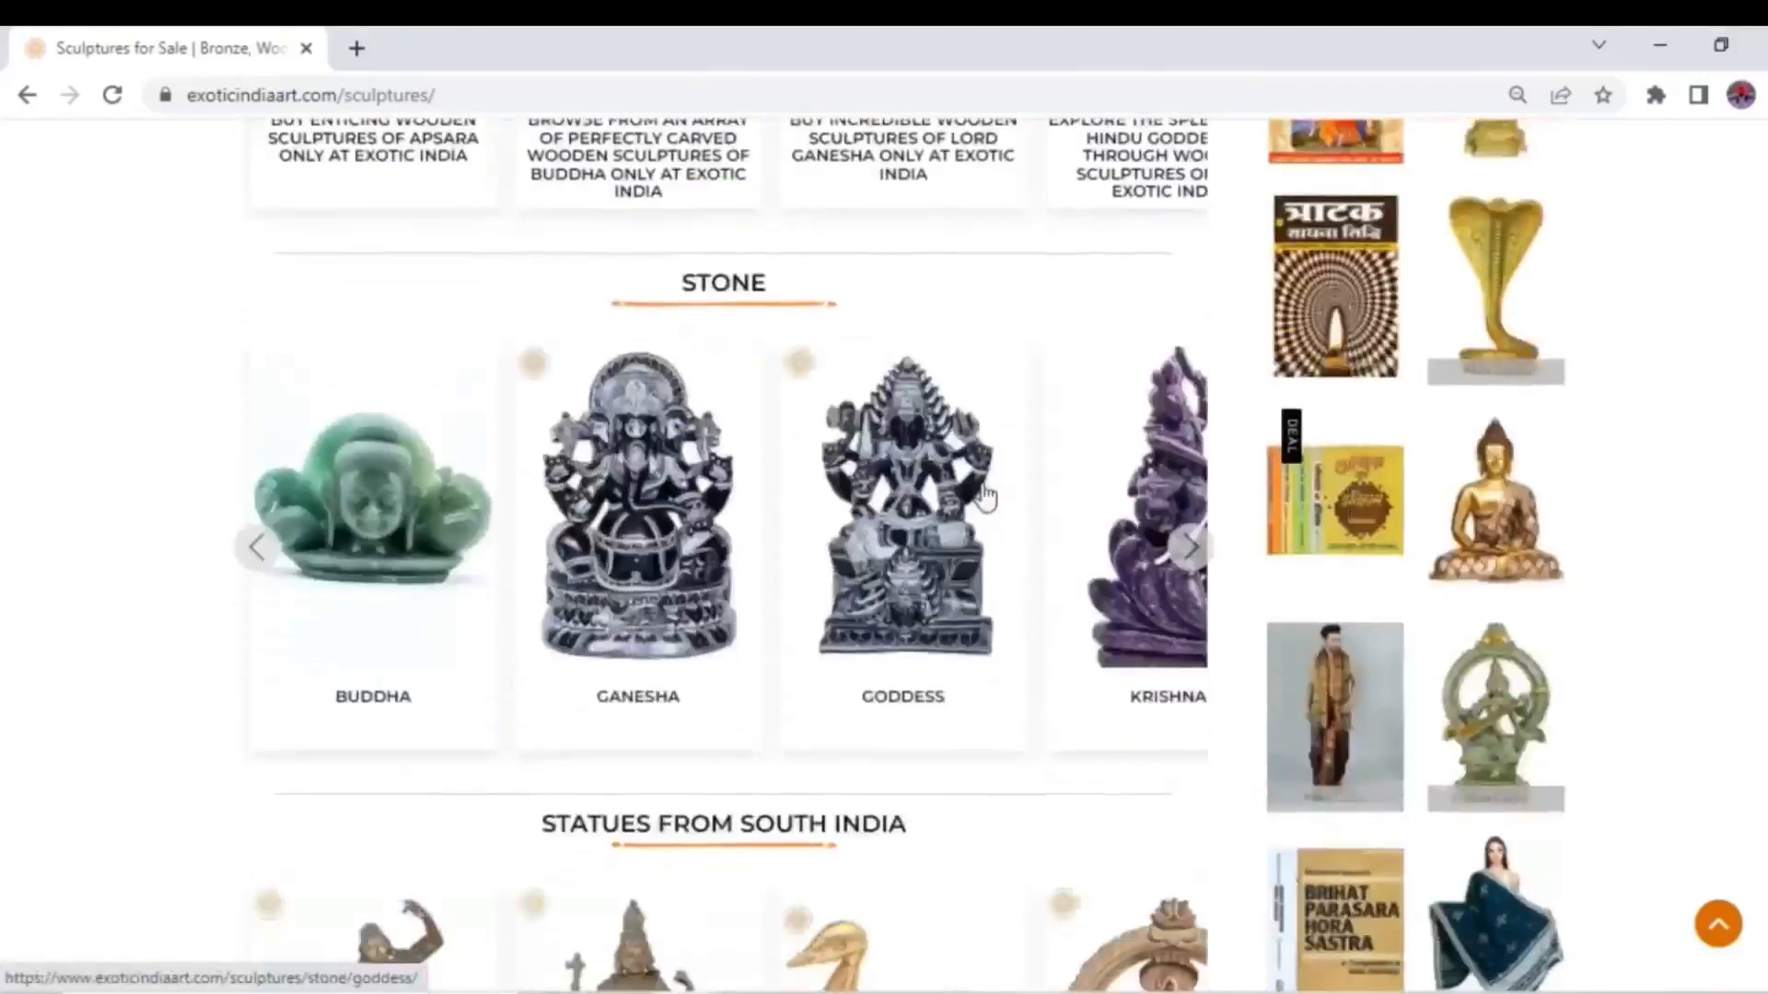
scroll("down", 3)
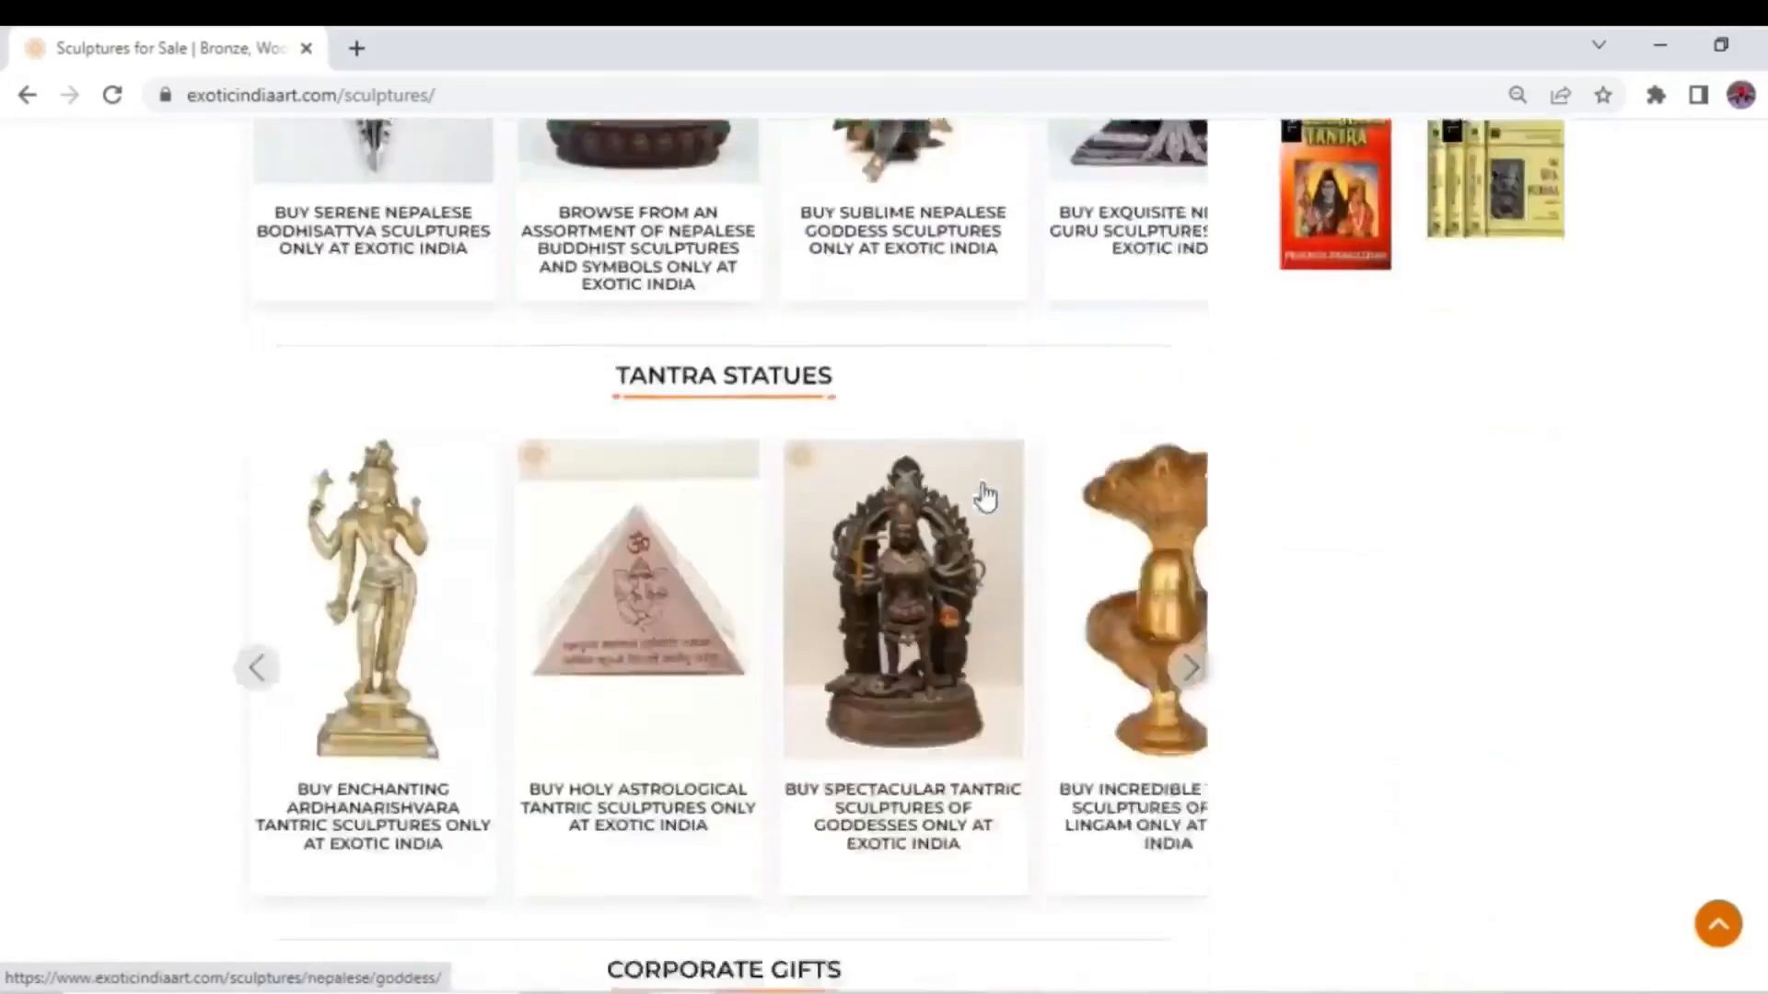
scroll("down", 3)
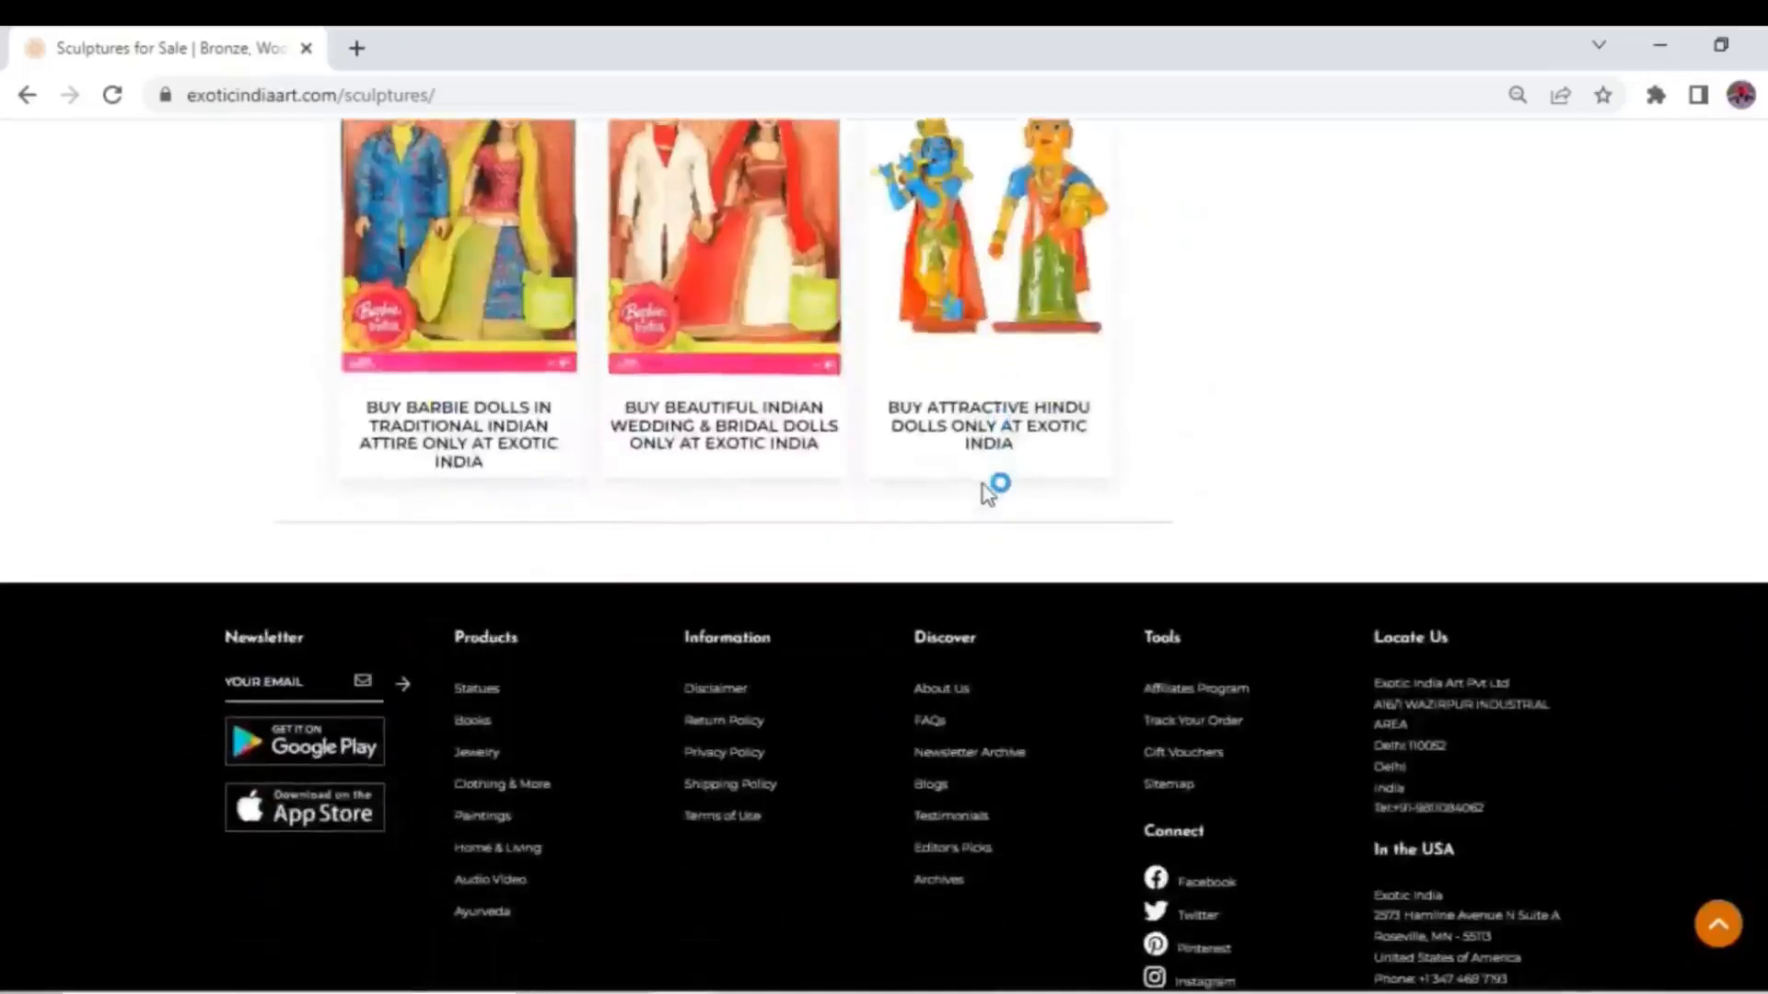
scroll("up", 3)
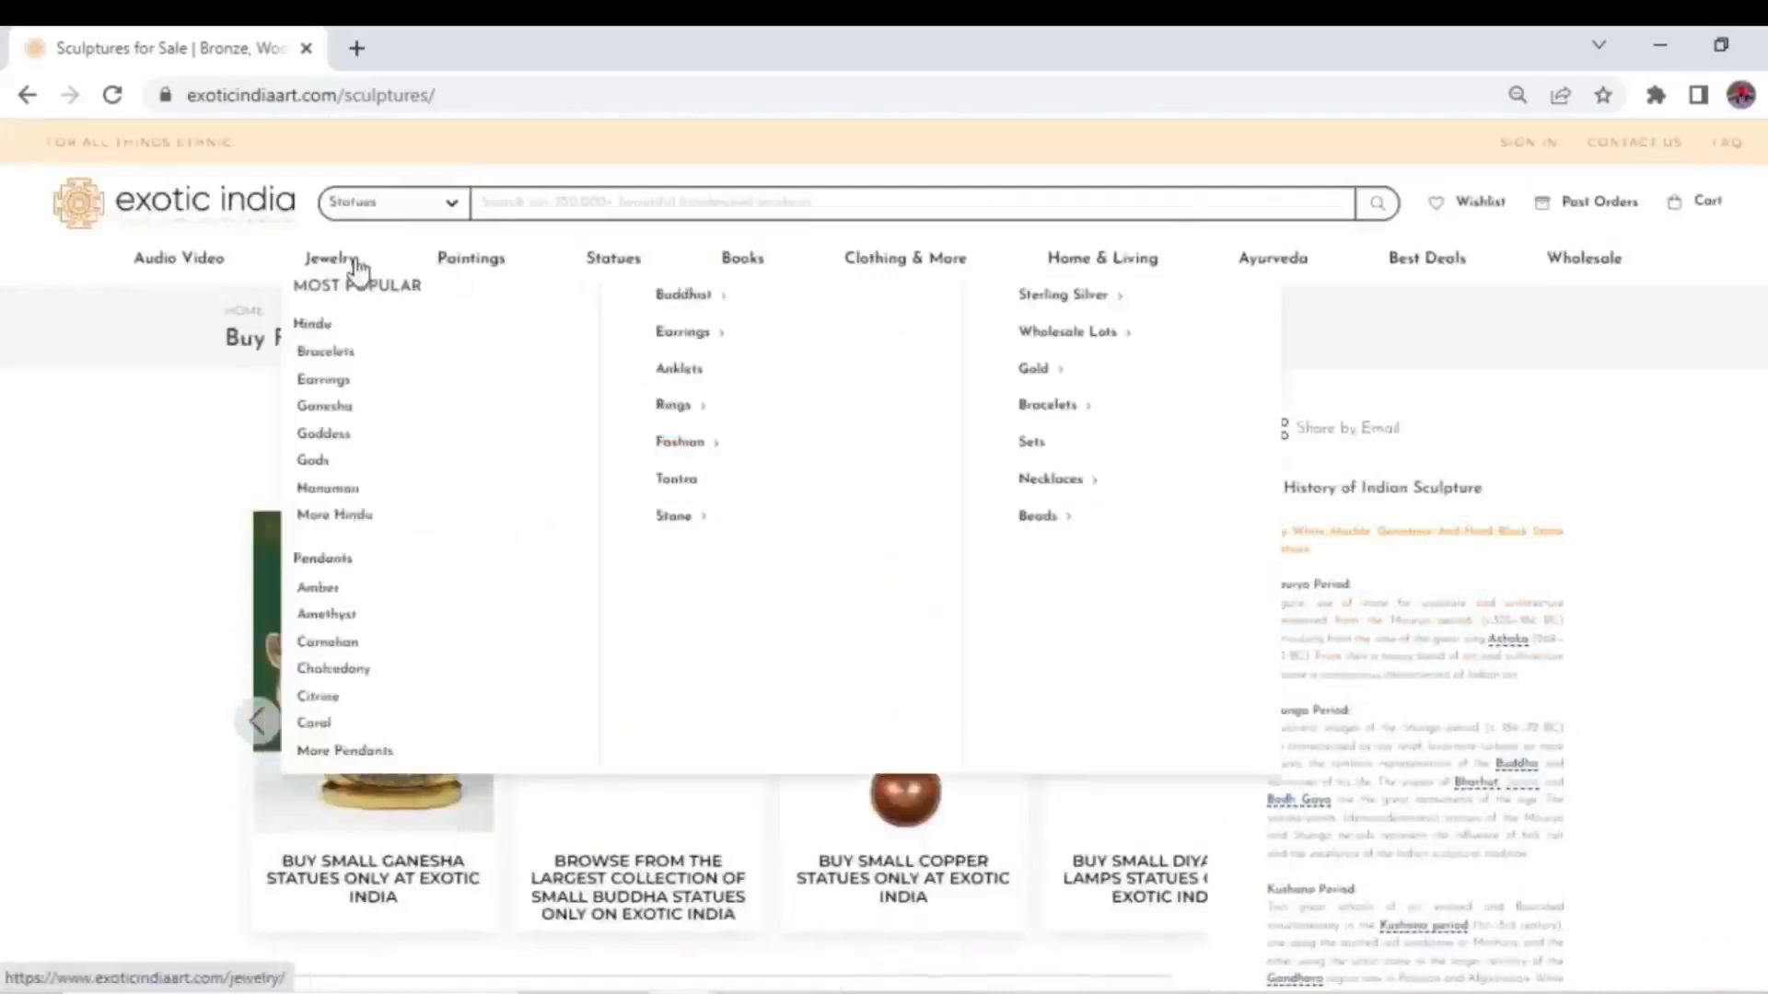
mouse_move(904, 257)
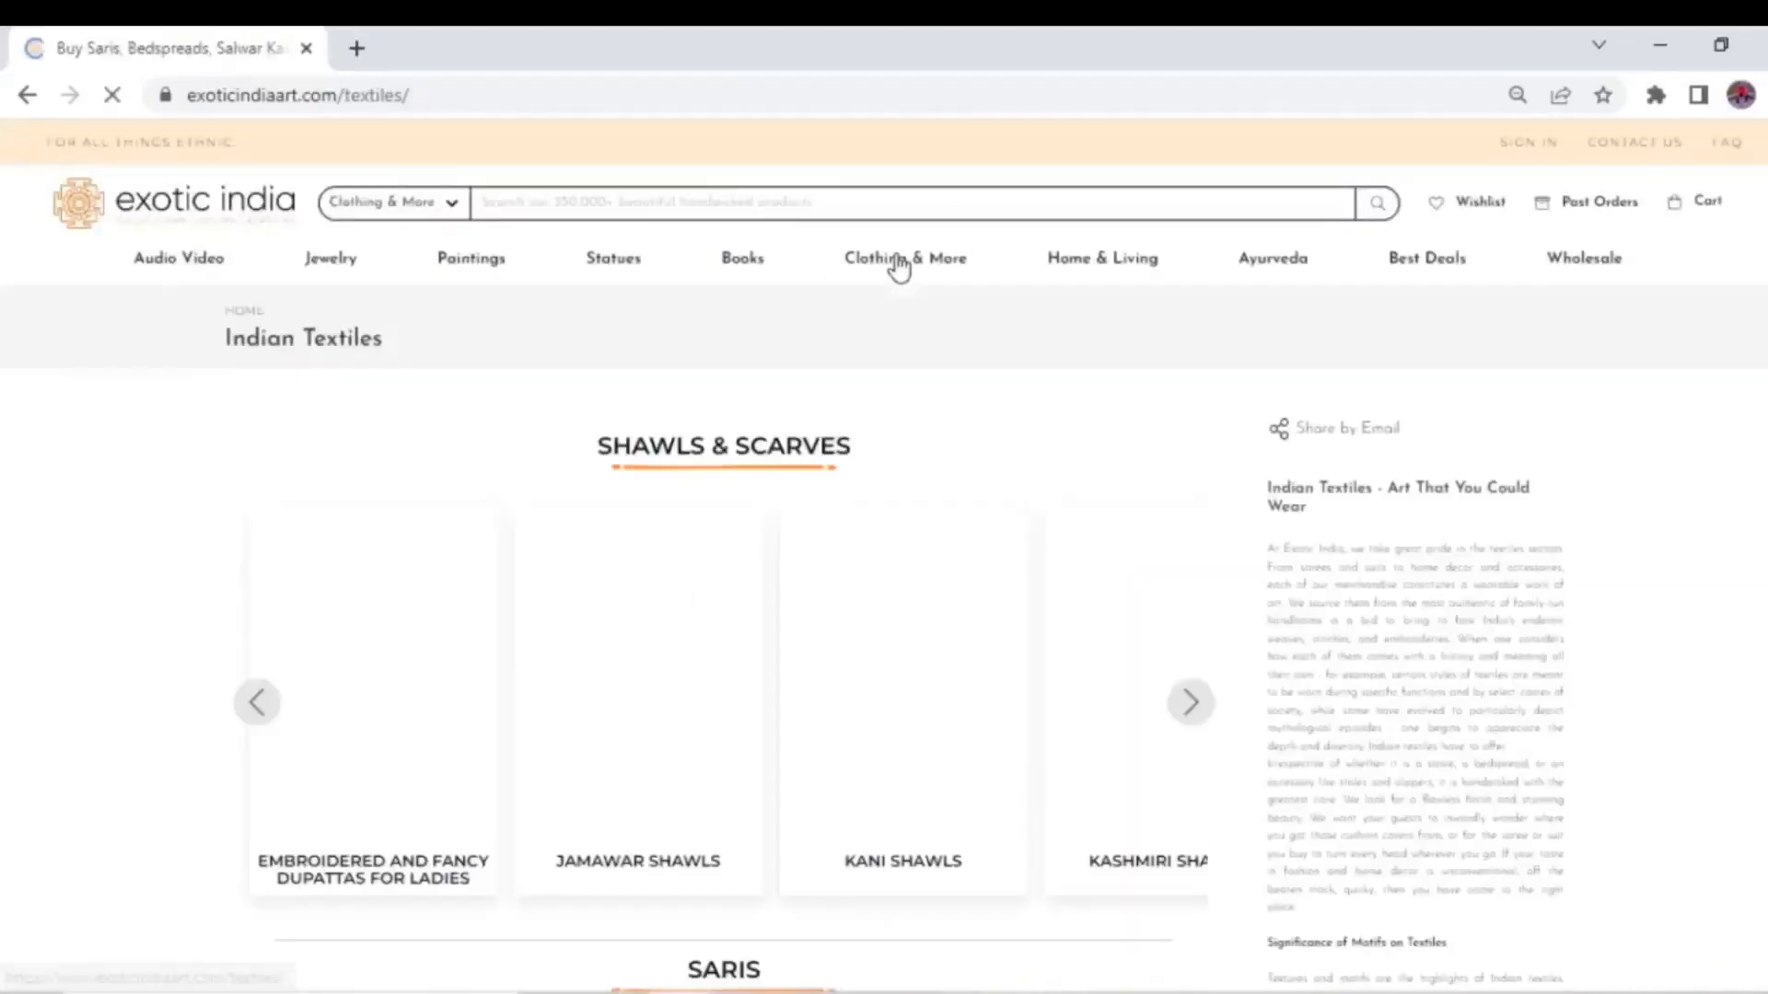
- Scroll the Indian Textiles page through shawls, saris and menswear to the footer and back up
scroll("down", 3)
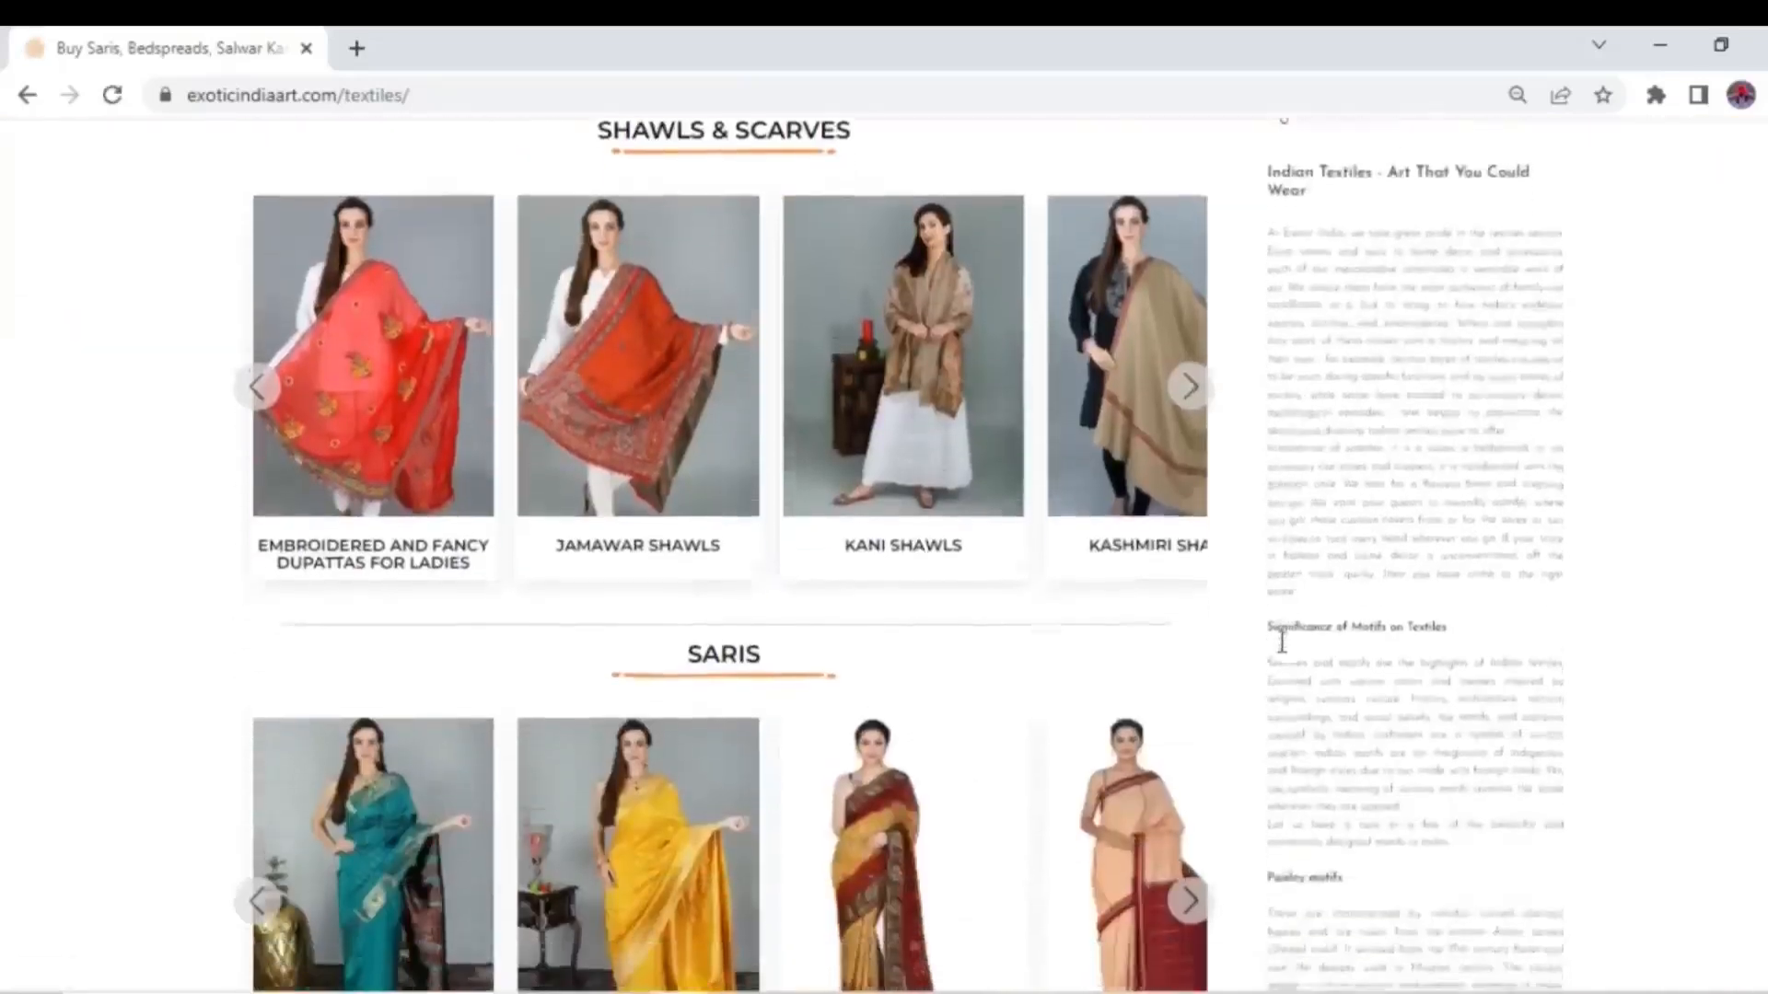
scroll("down", 3)
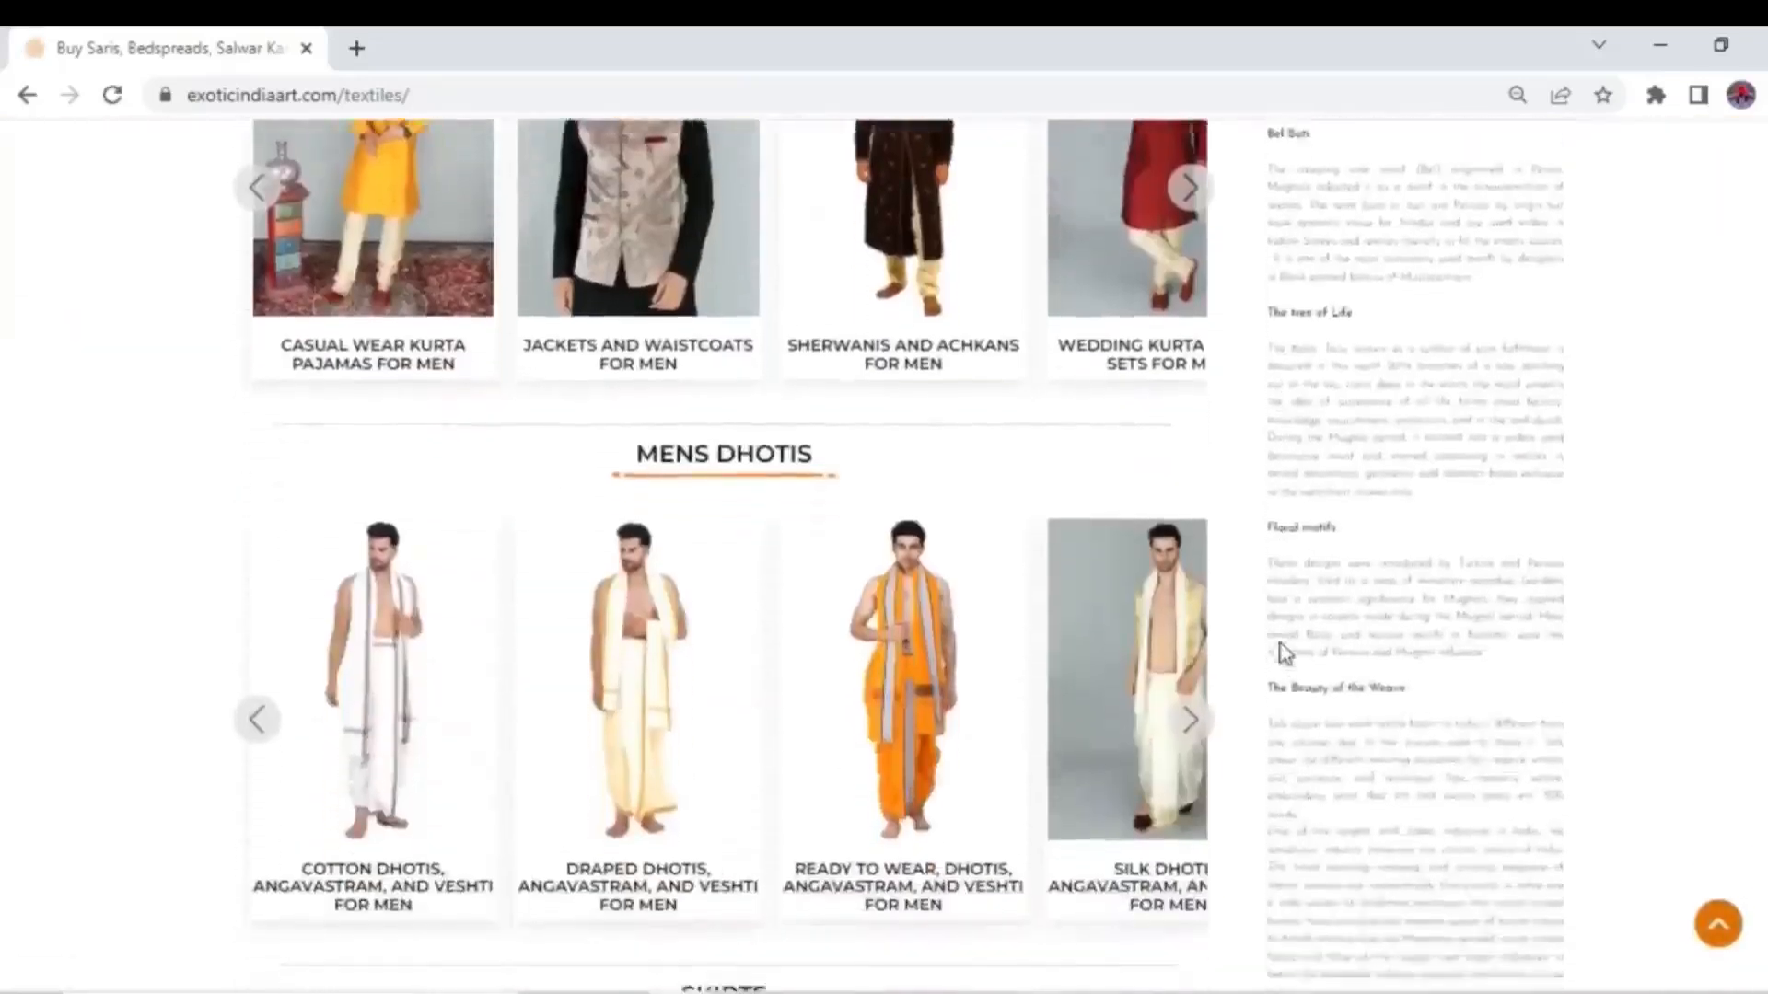
scroll("down", 3)
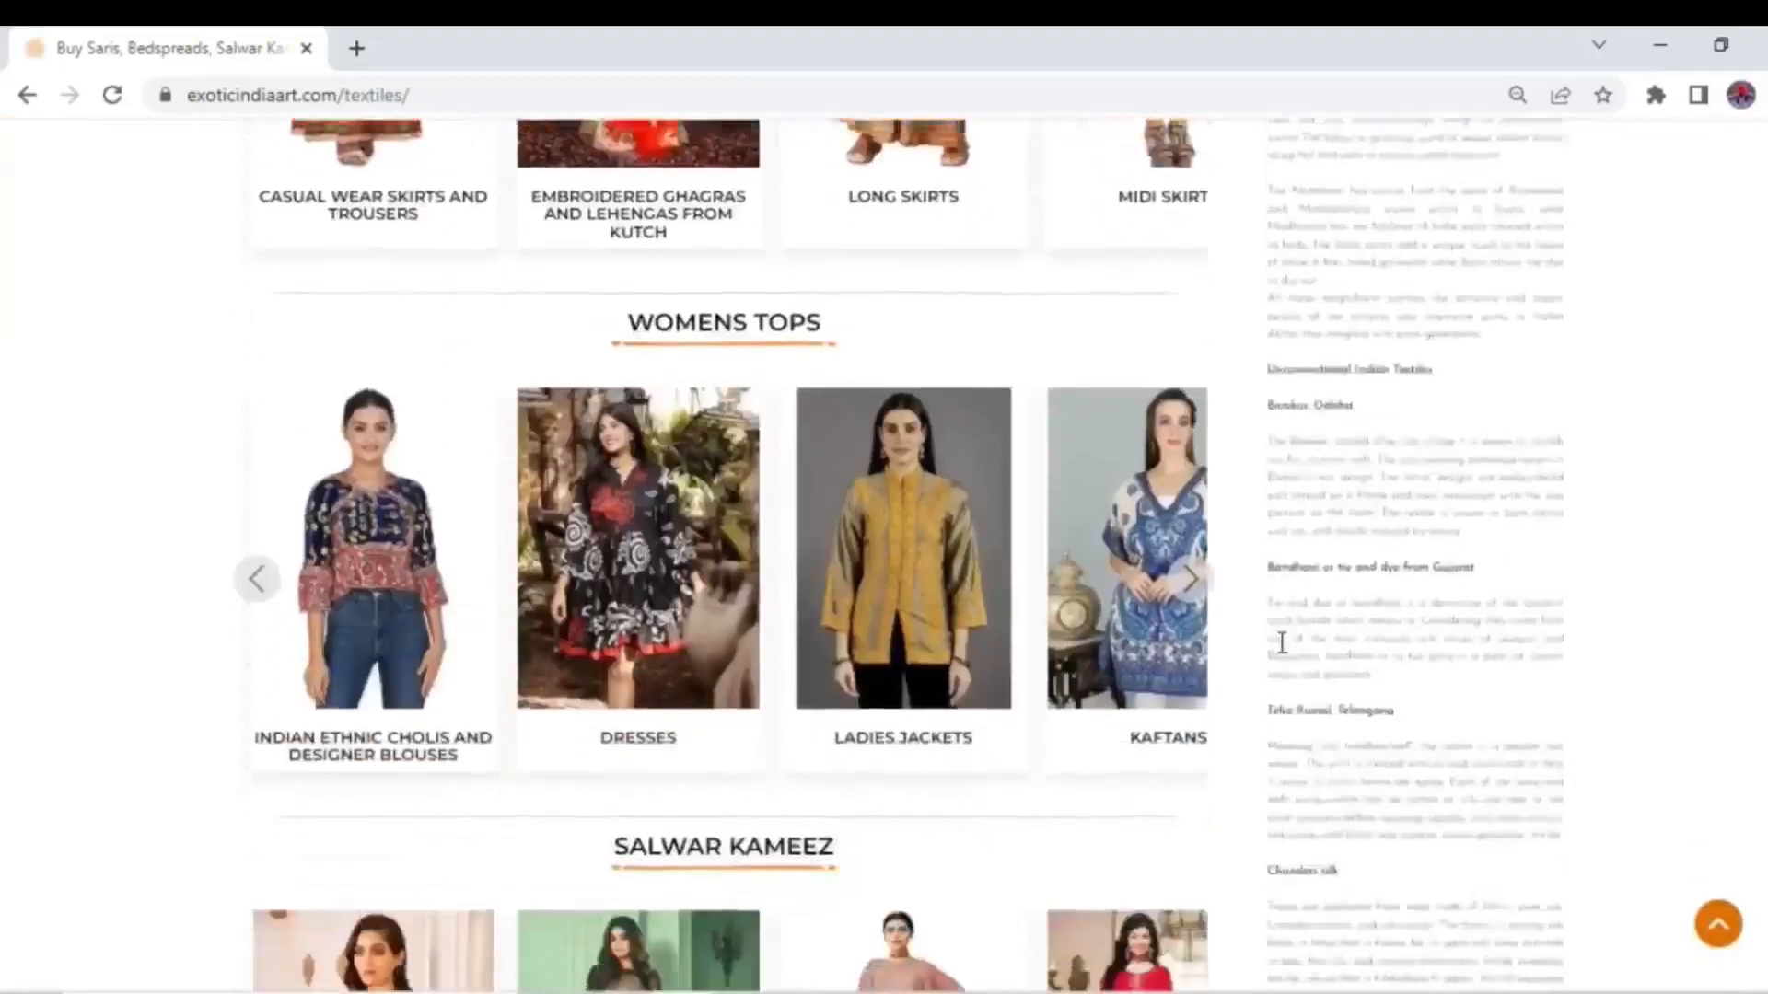
scroll("down", 3)
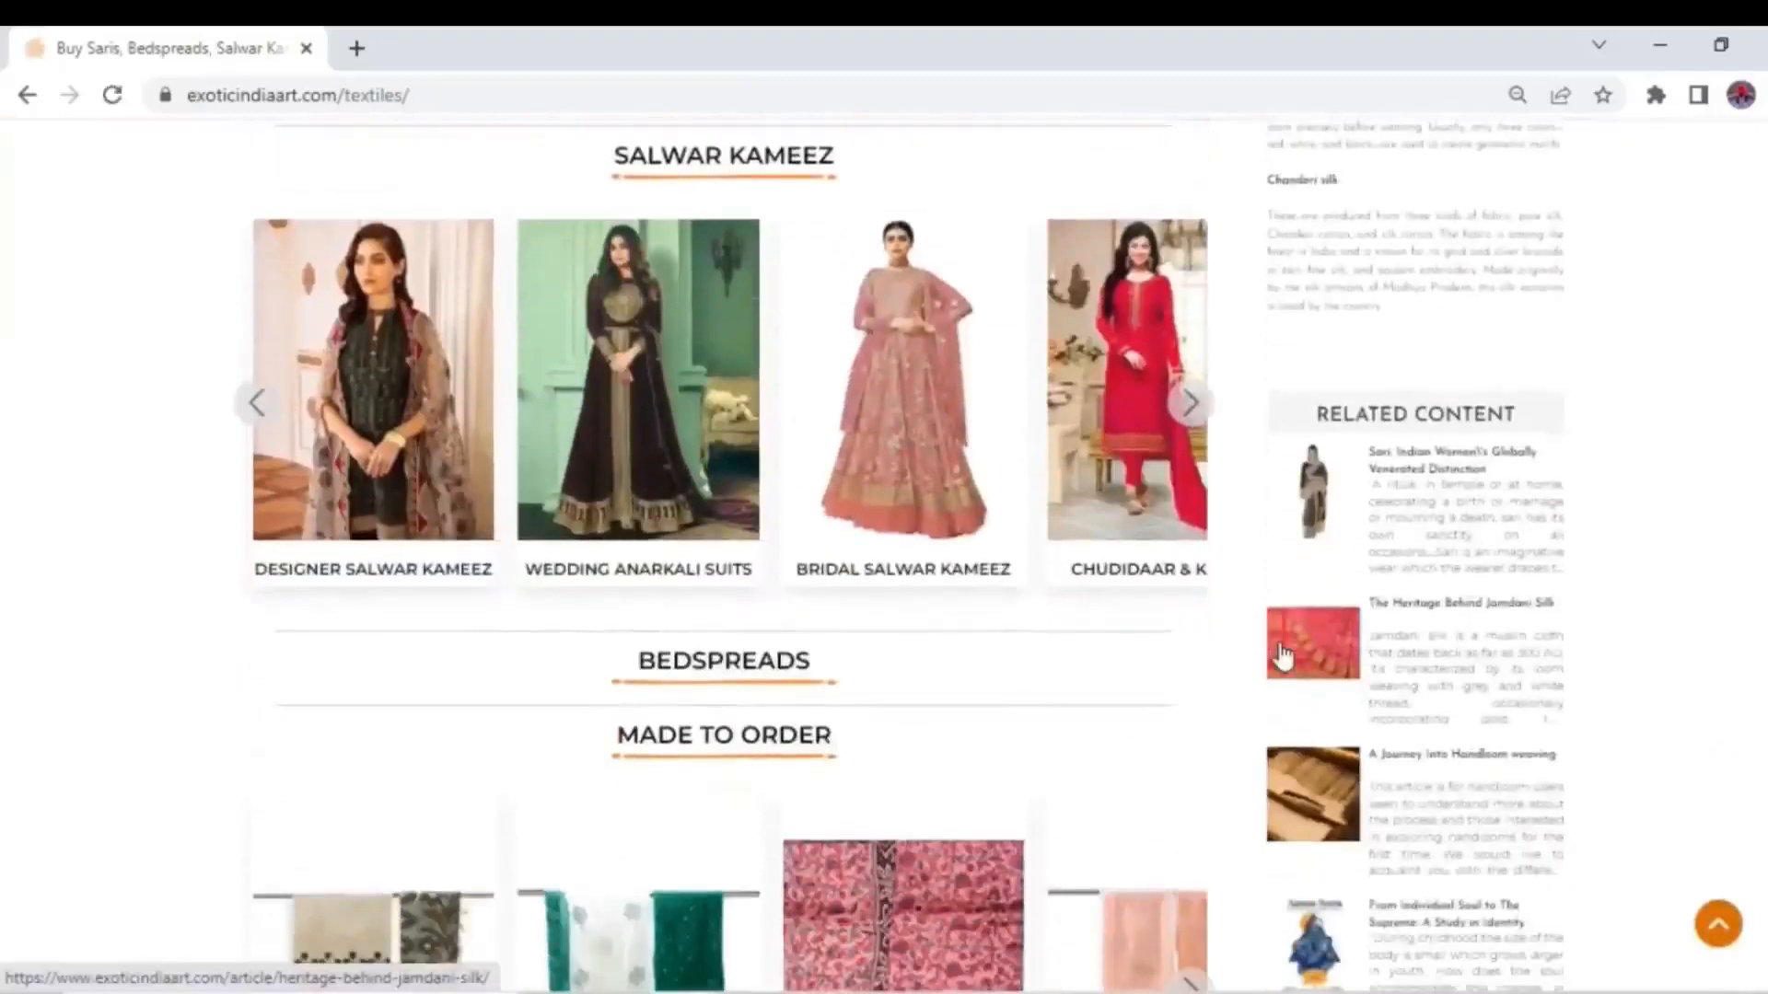
scroll("down", 3)
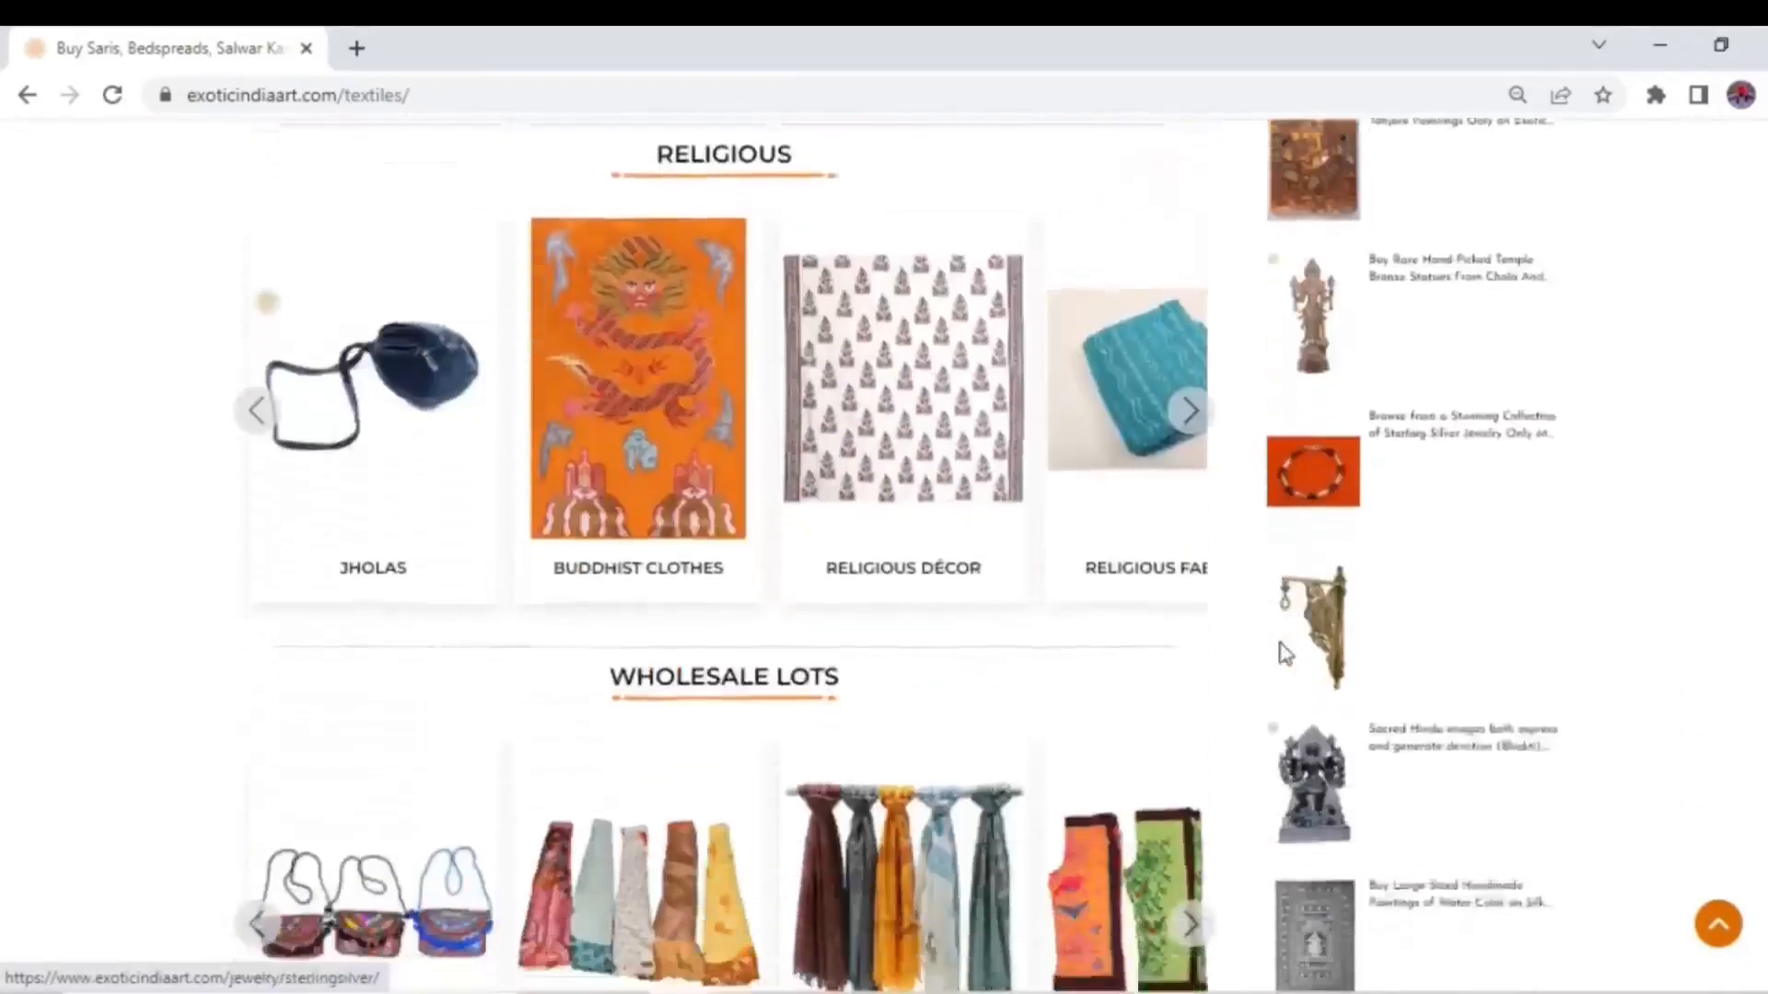
scroll("down", 3)
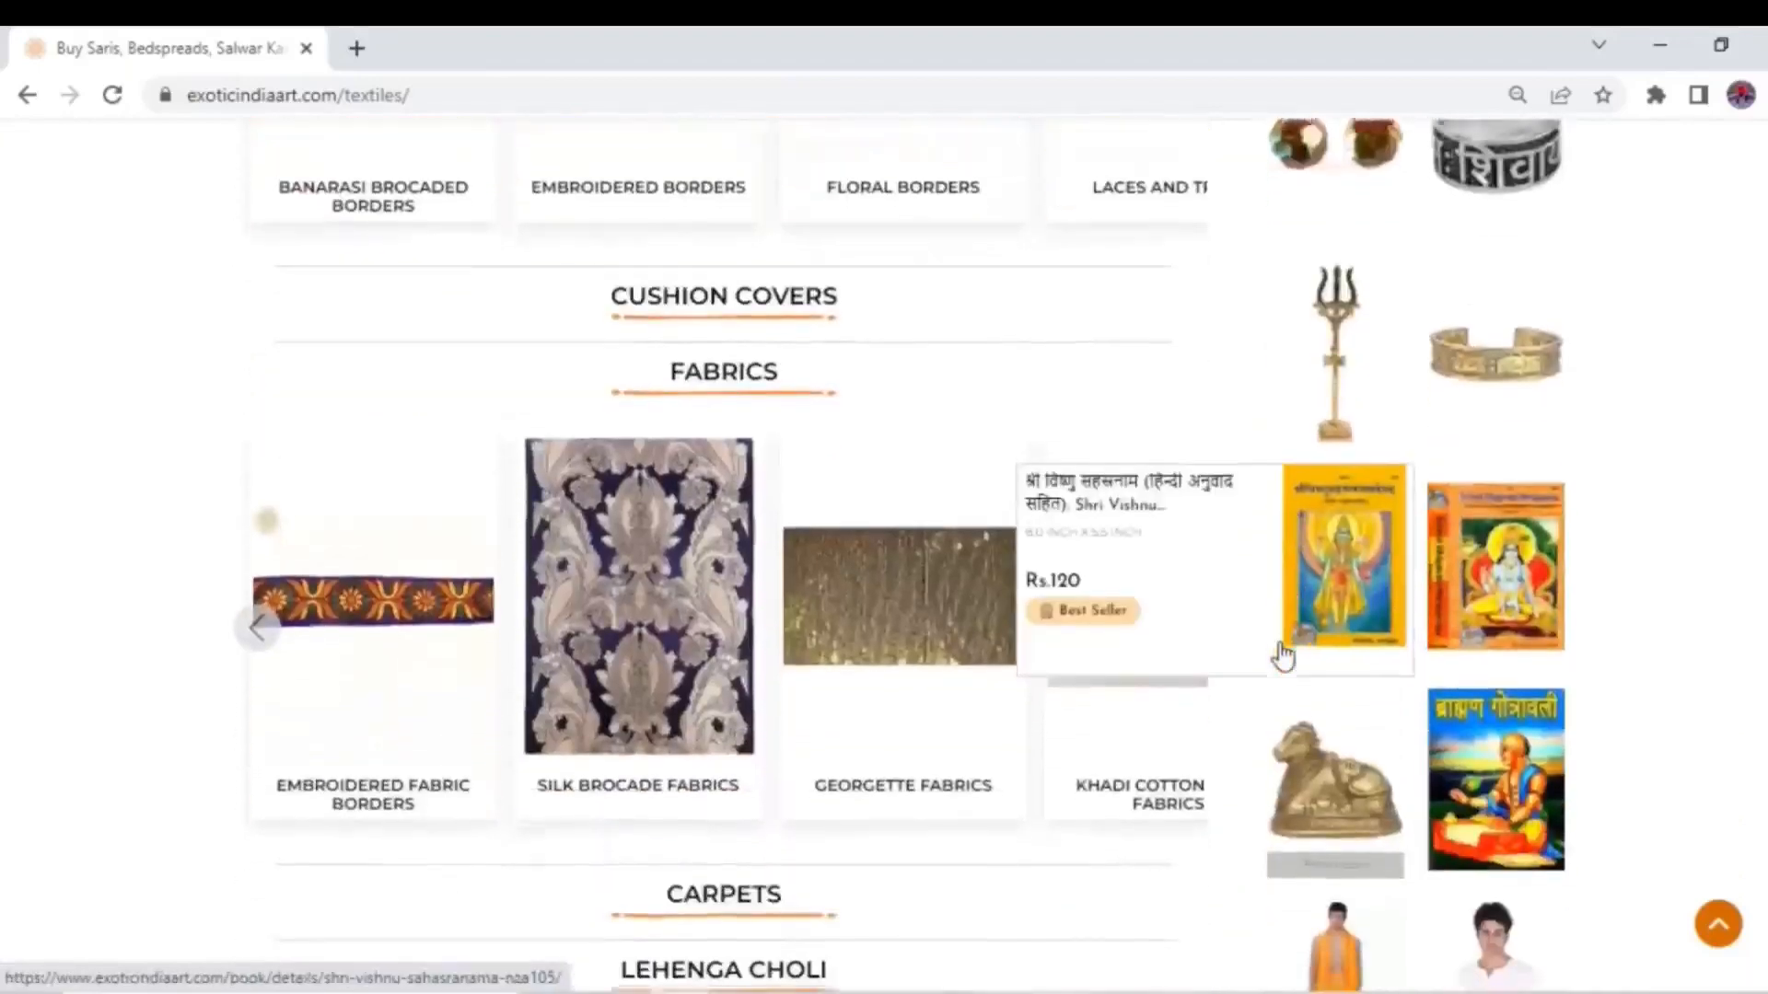
scroll("down", 3)
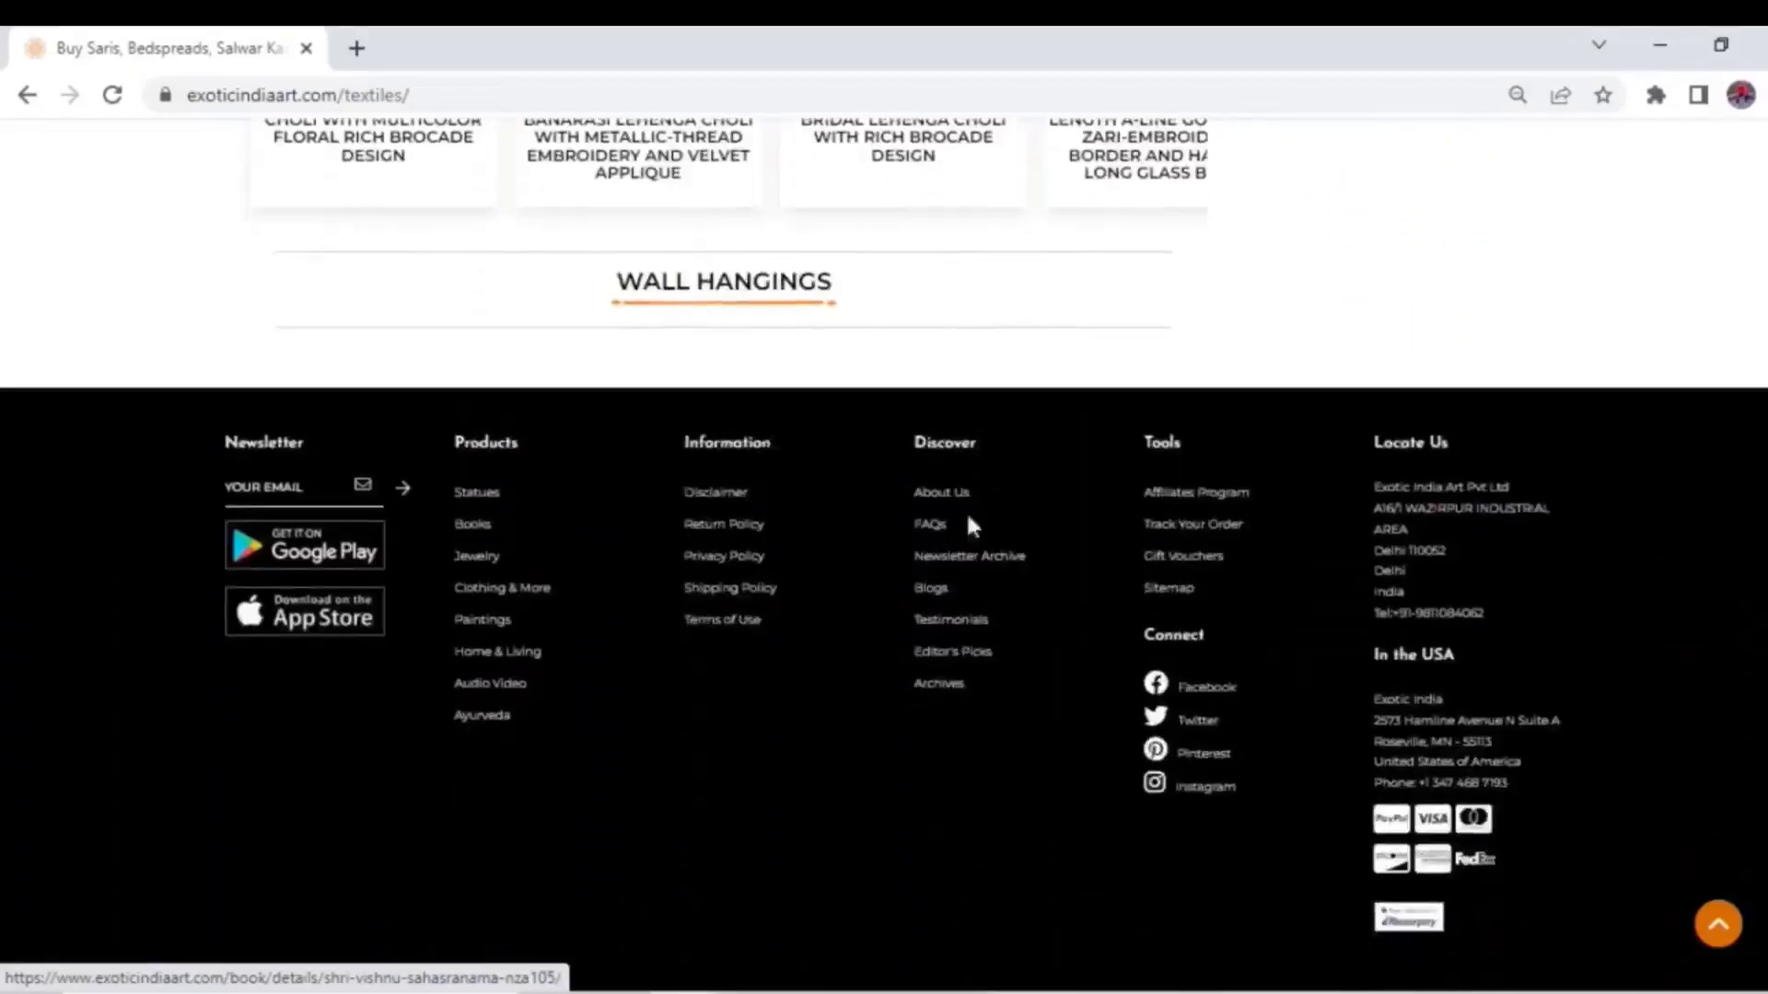
scroll("up", 3)
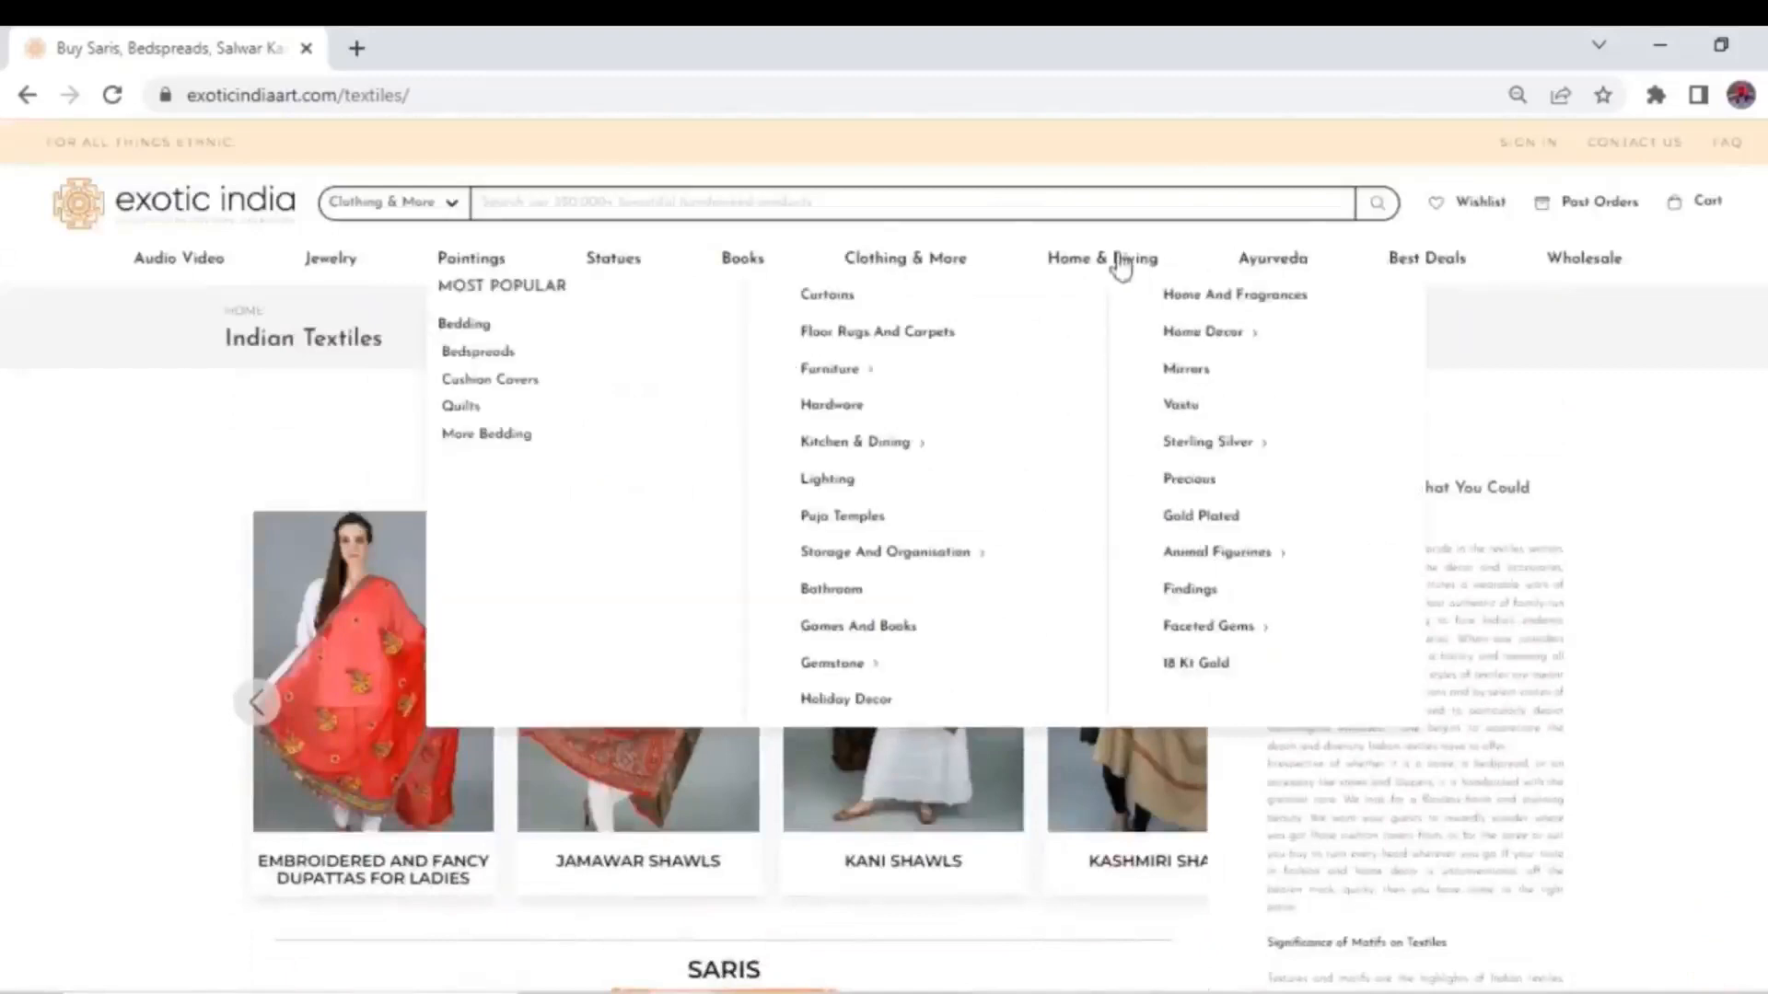
- Browse the Home & Living category page down through all its sections
left_click(1101, 257)
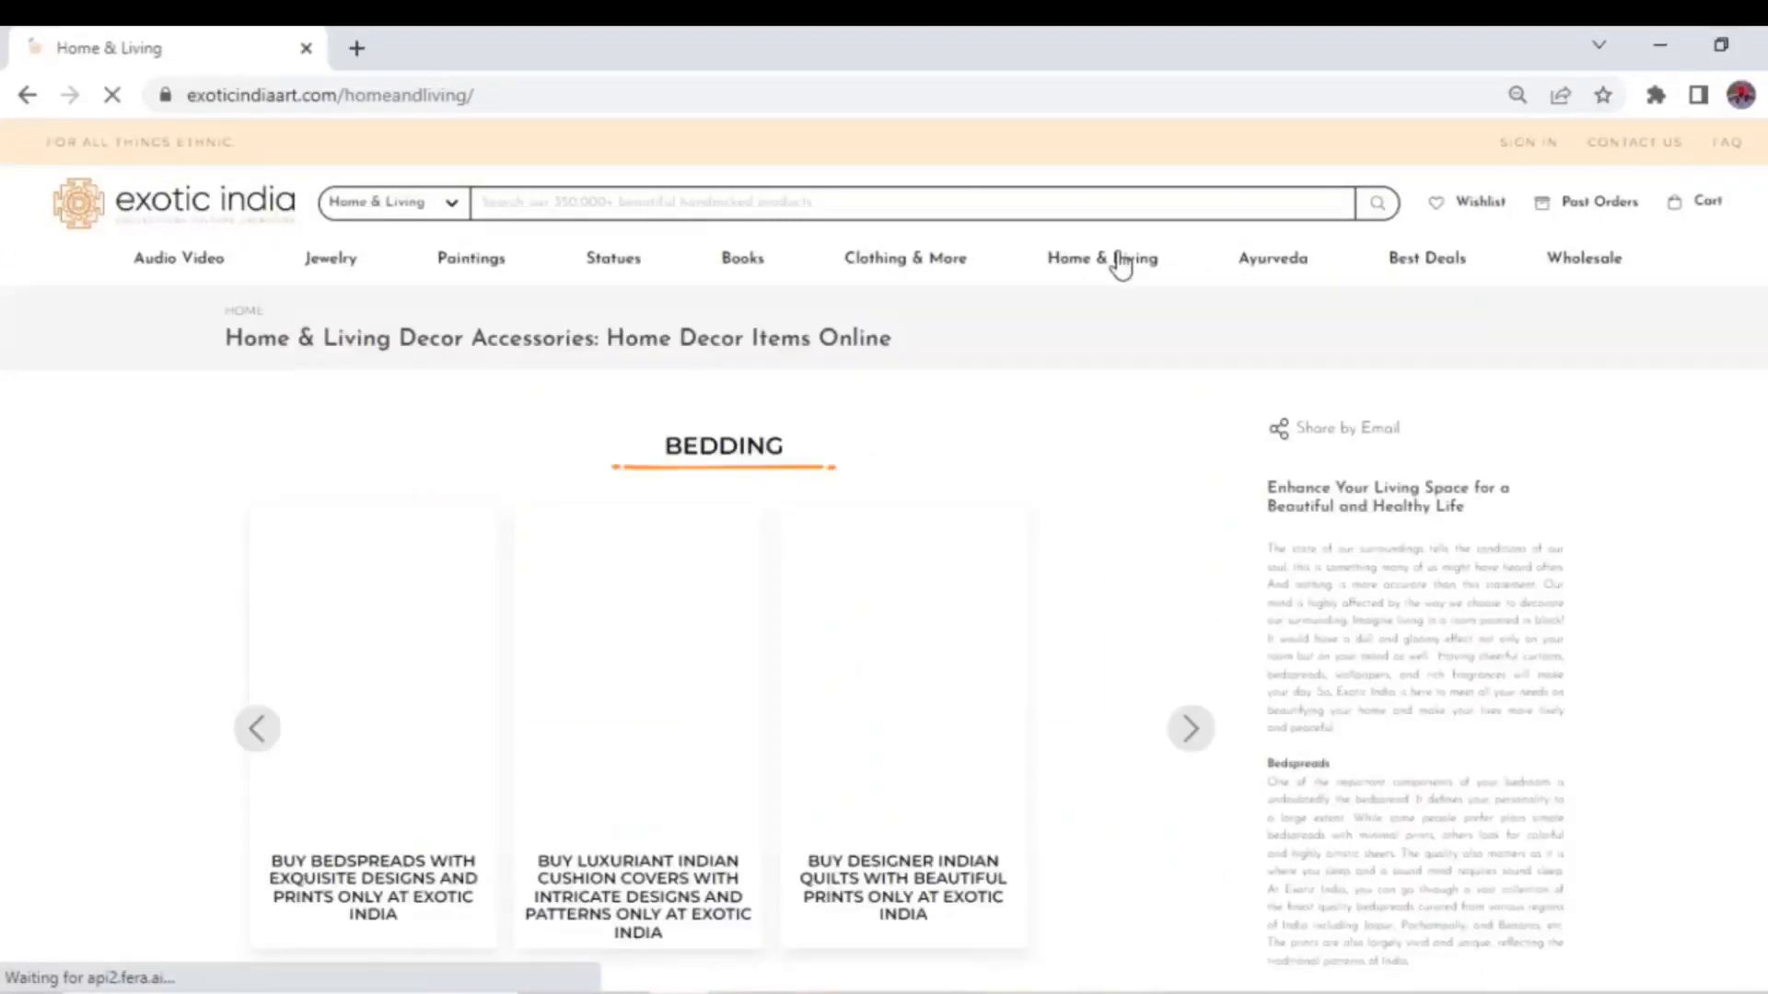
scroll("down", 3)
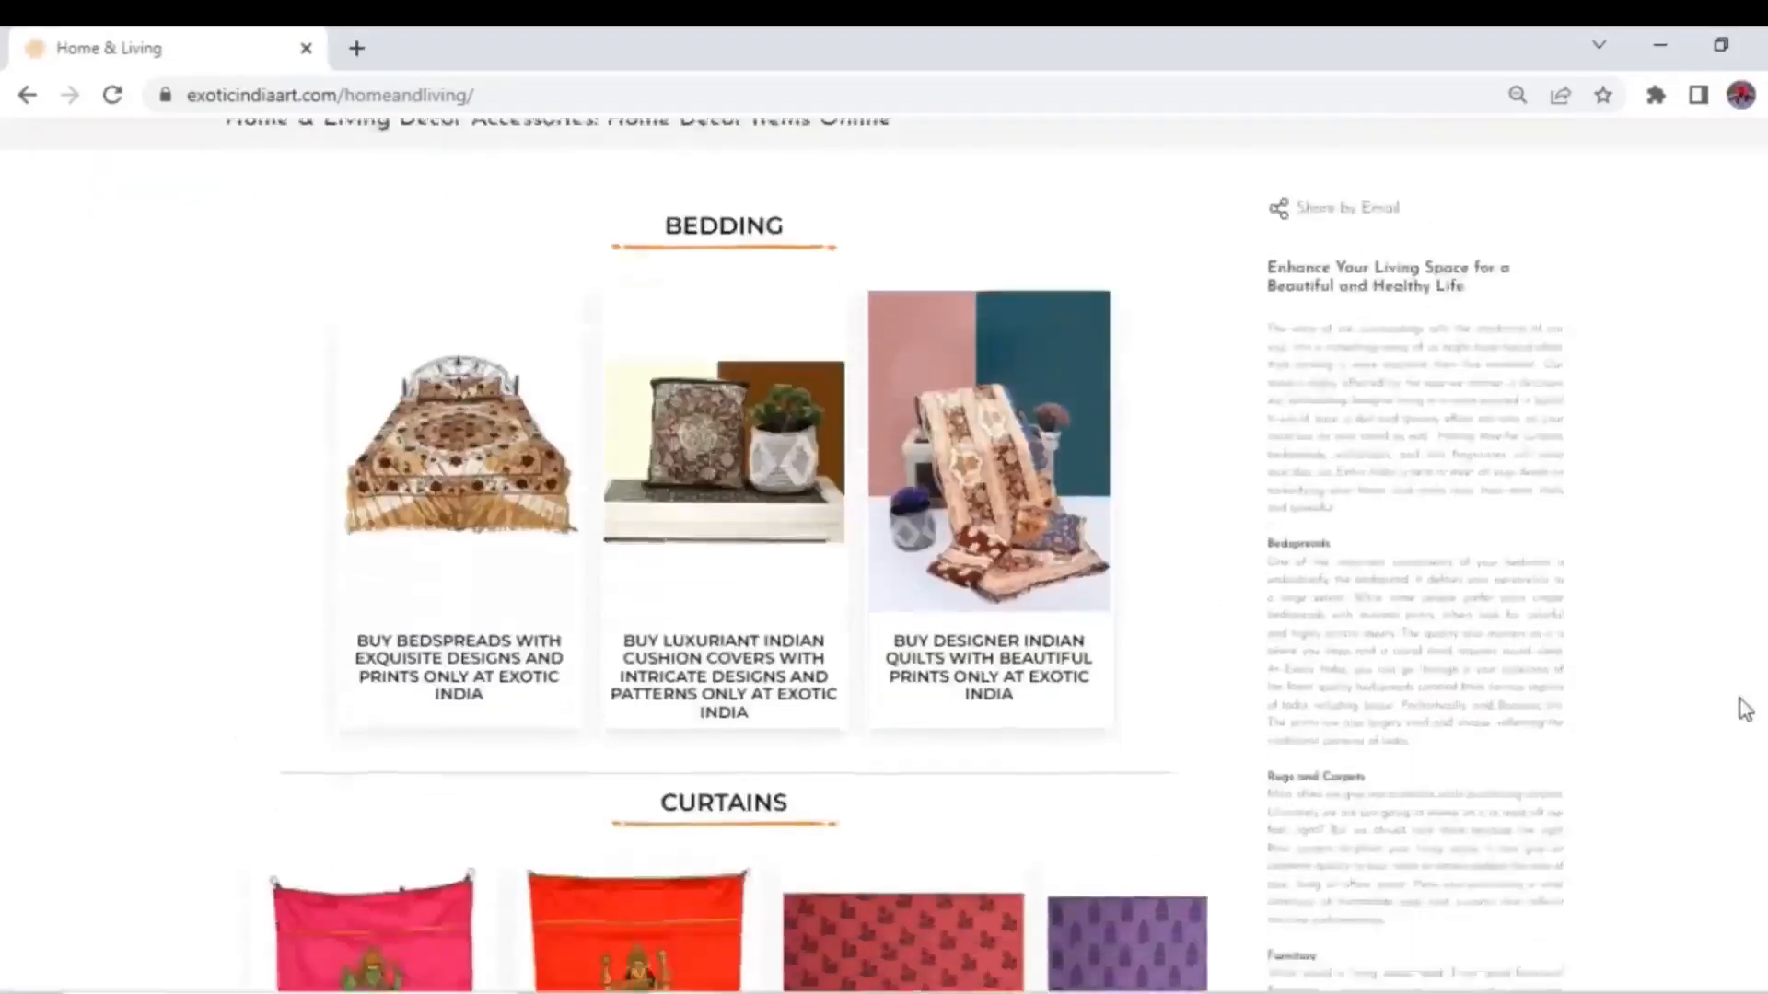
scroll("down", 3)
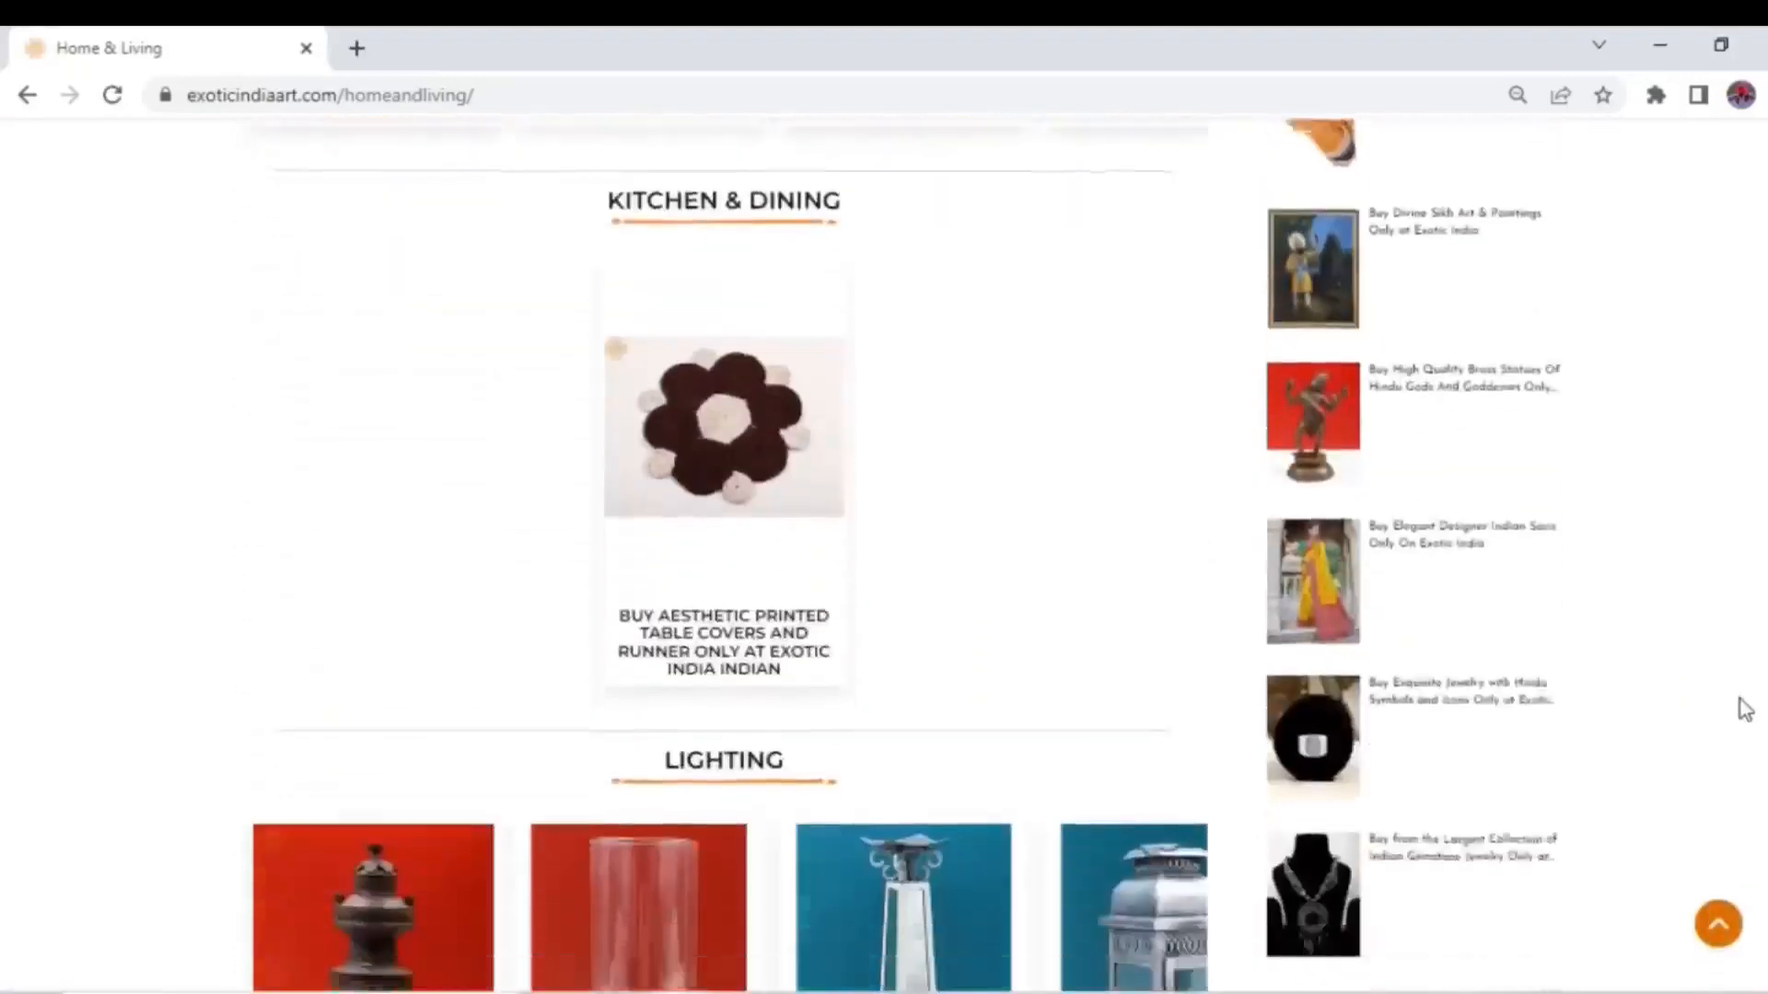
scroll("down", 3)
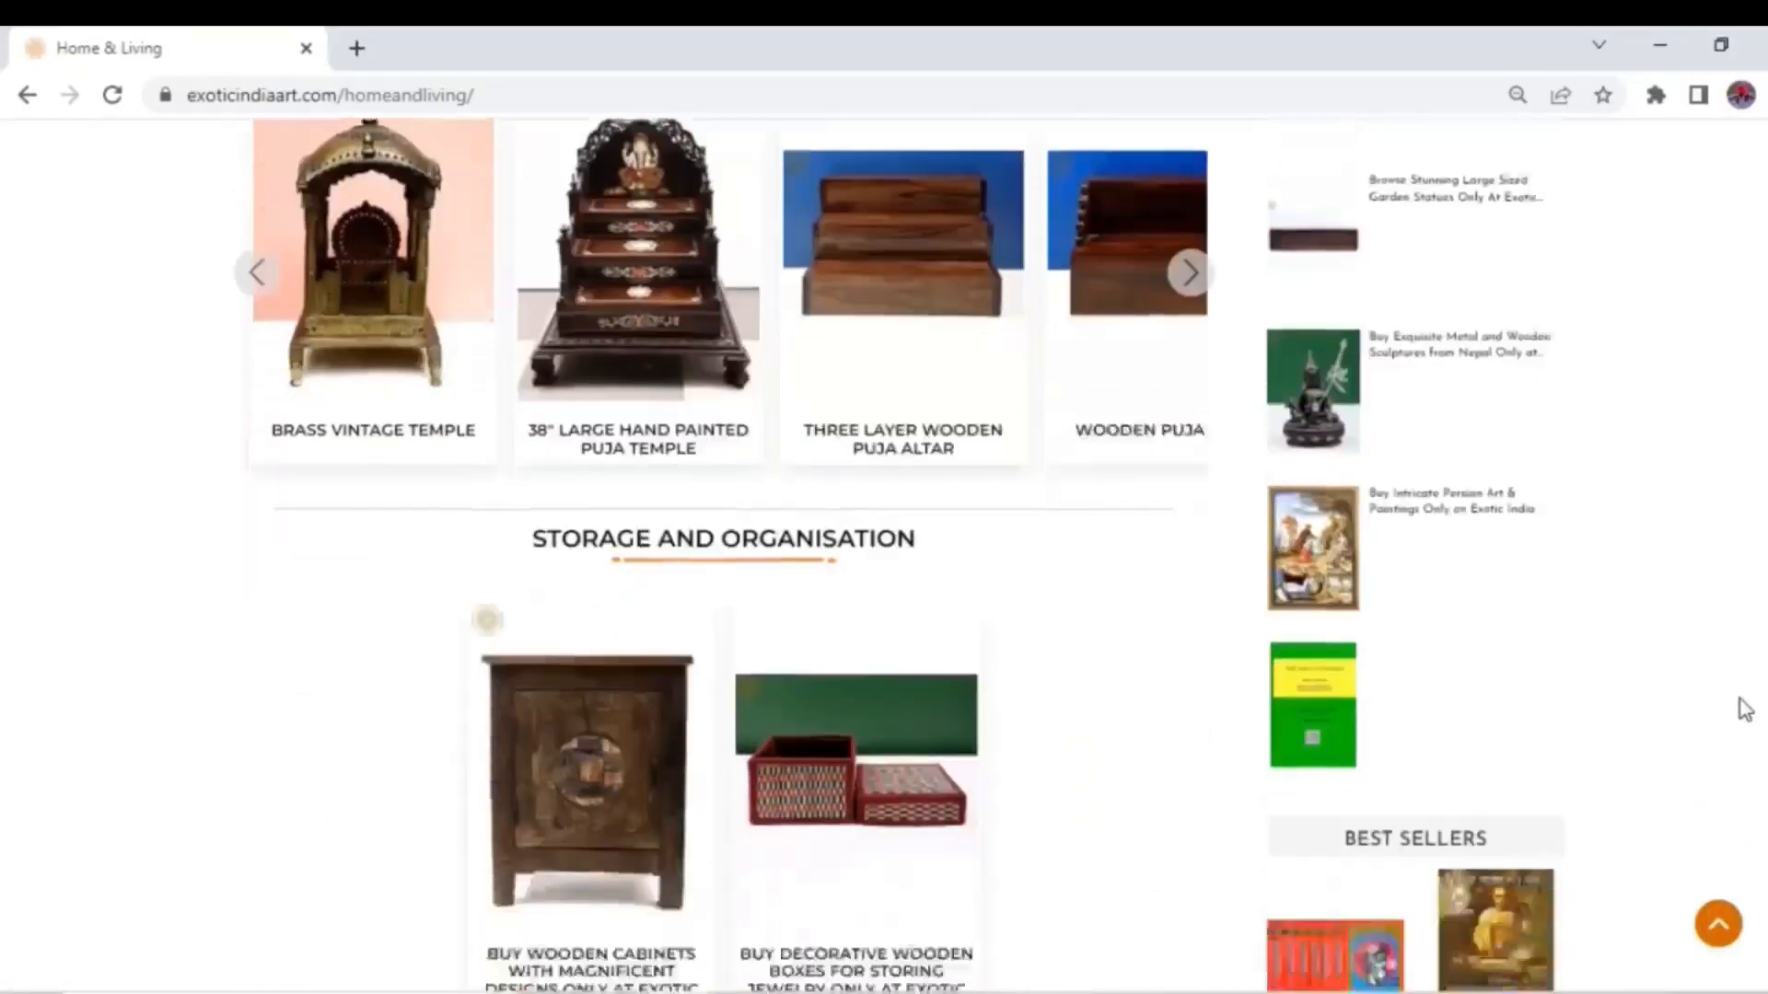
scroll("down", 3)
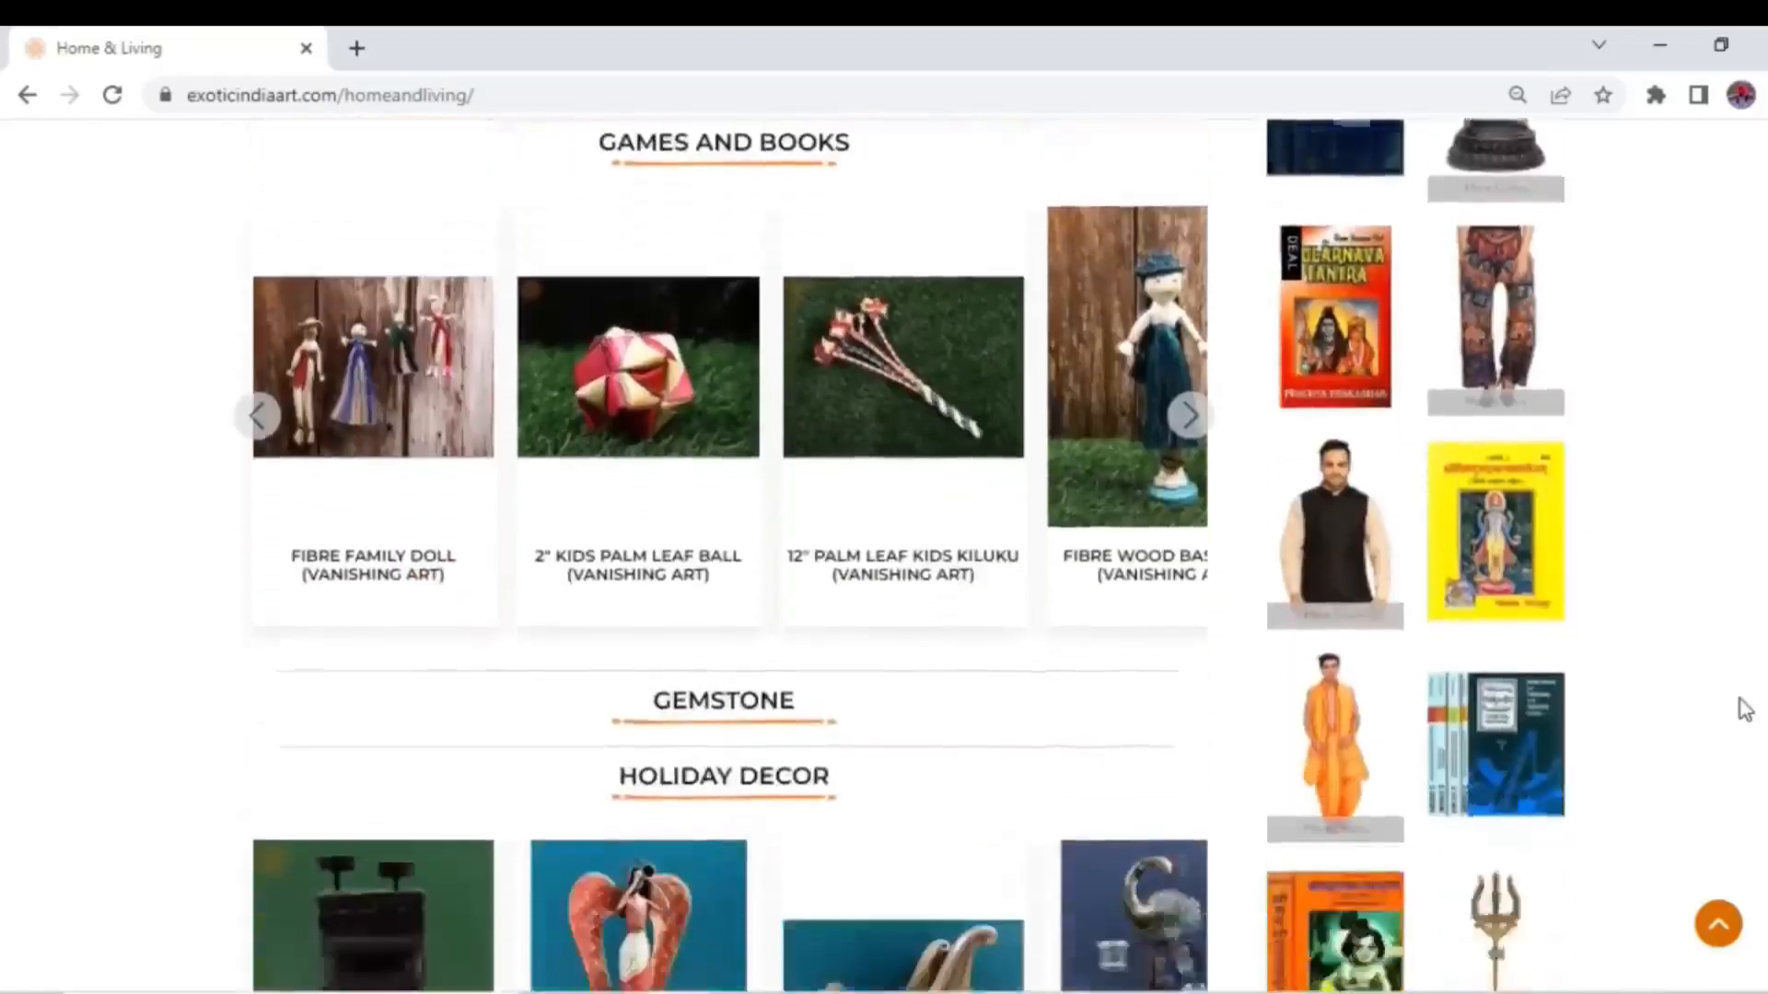
scroll("down", 3)
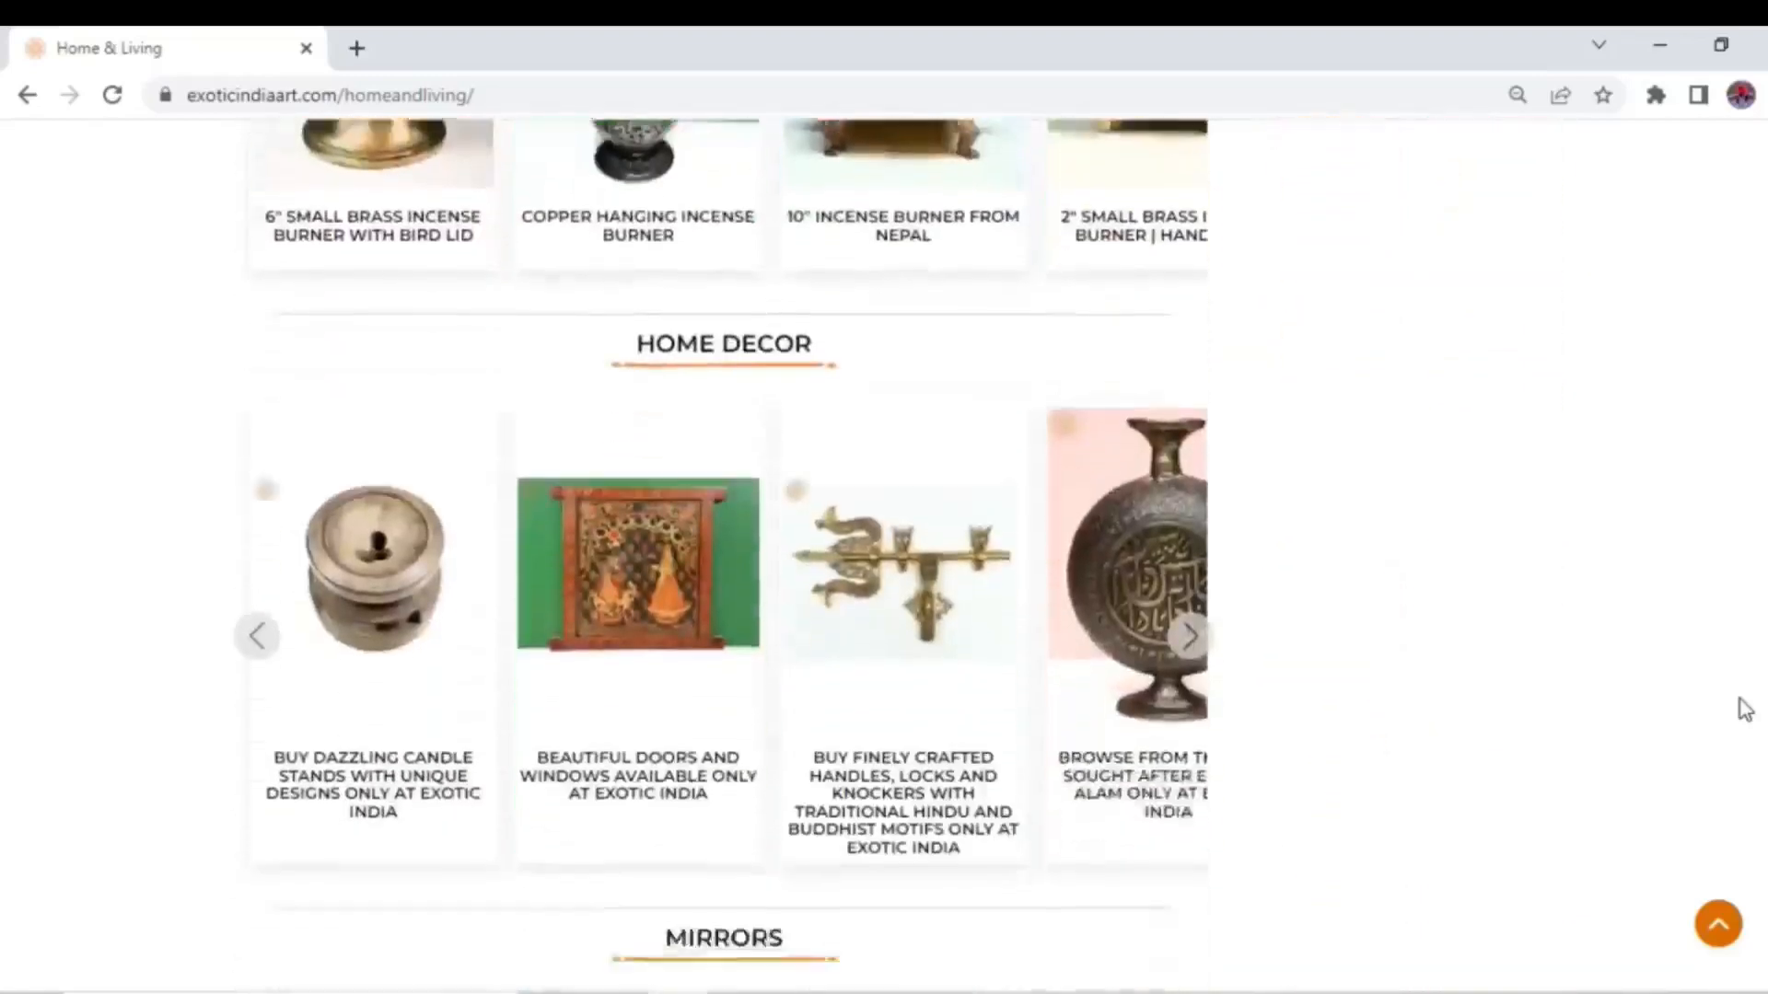
scroll("down", 3)
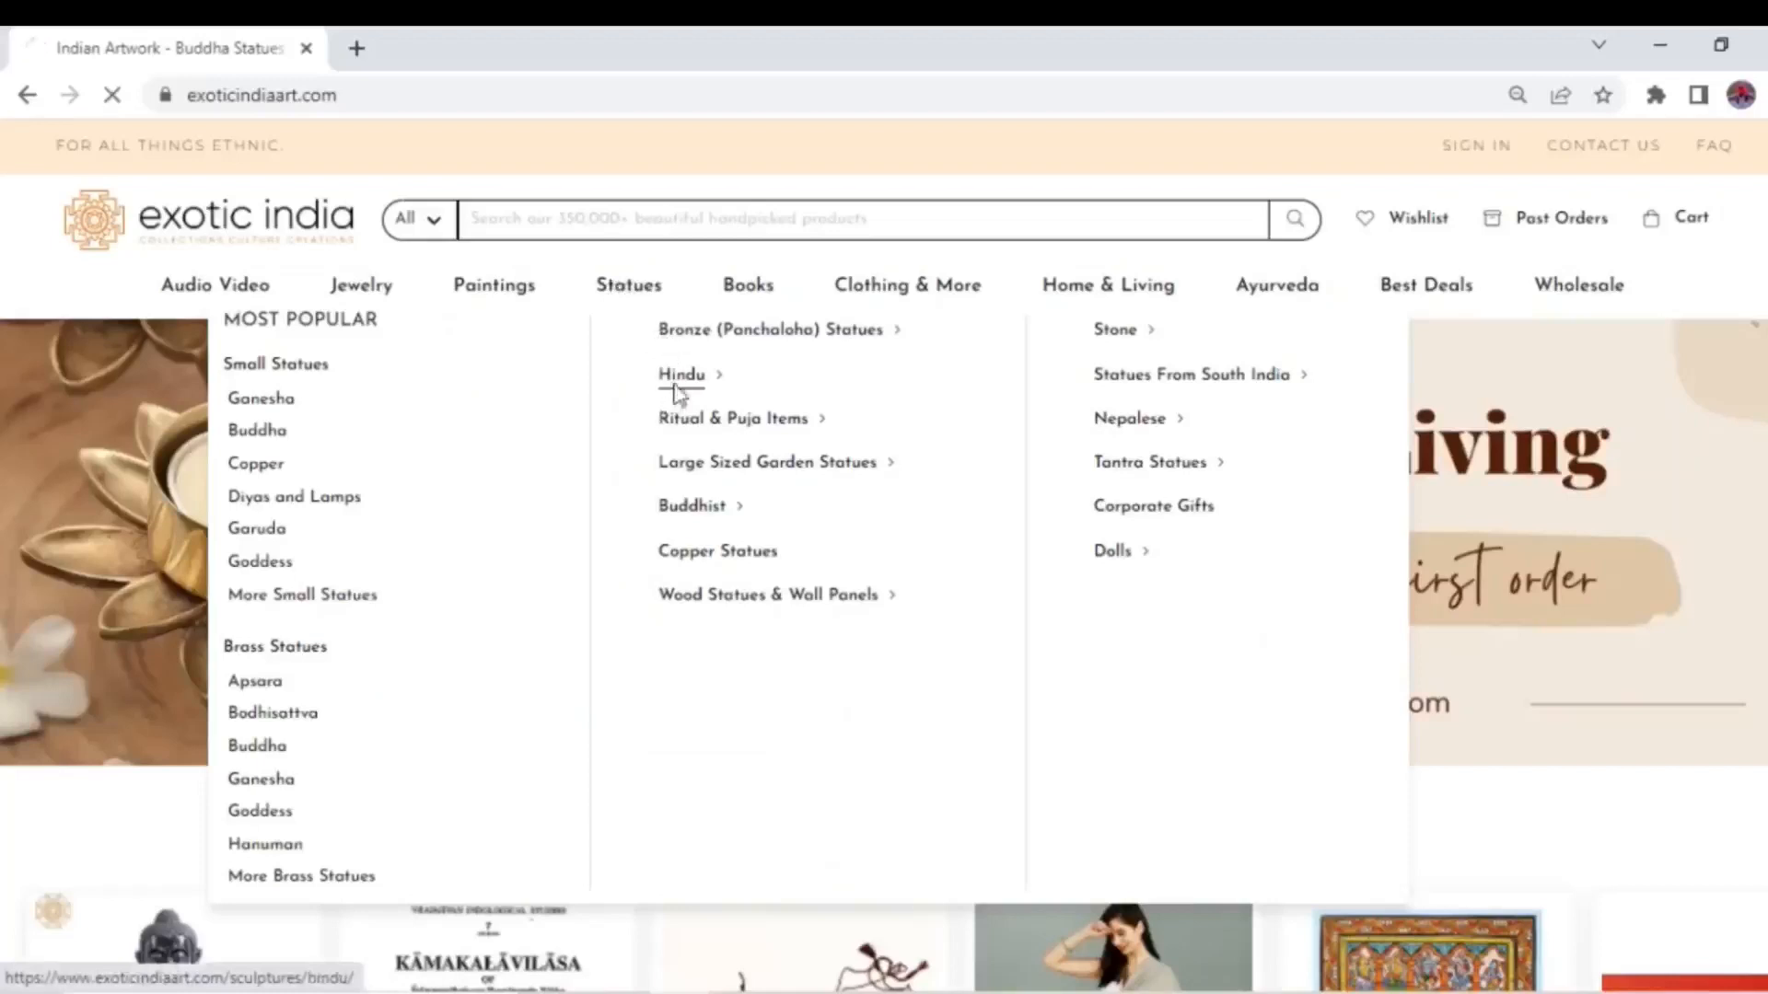
- From the Hindu statues listing, open the 6" Brass Laddu Gopal product priced Rs.5264
left_click(680, 373)
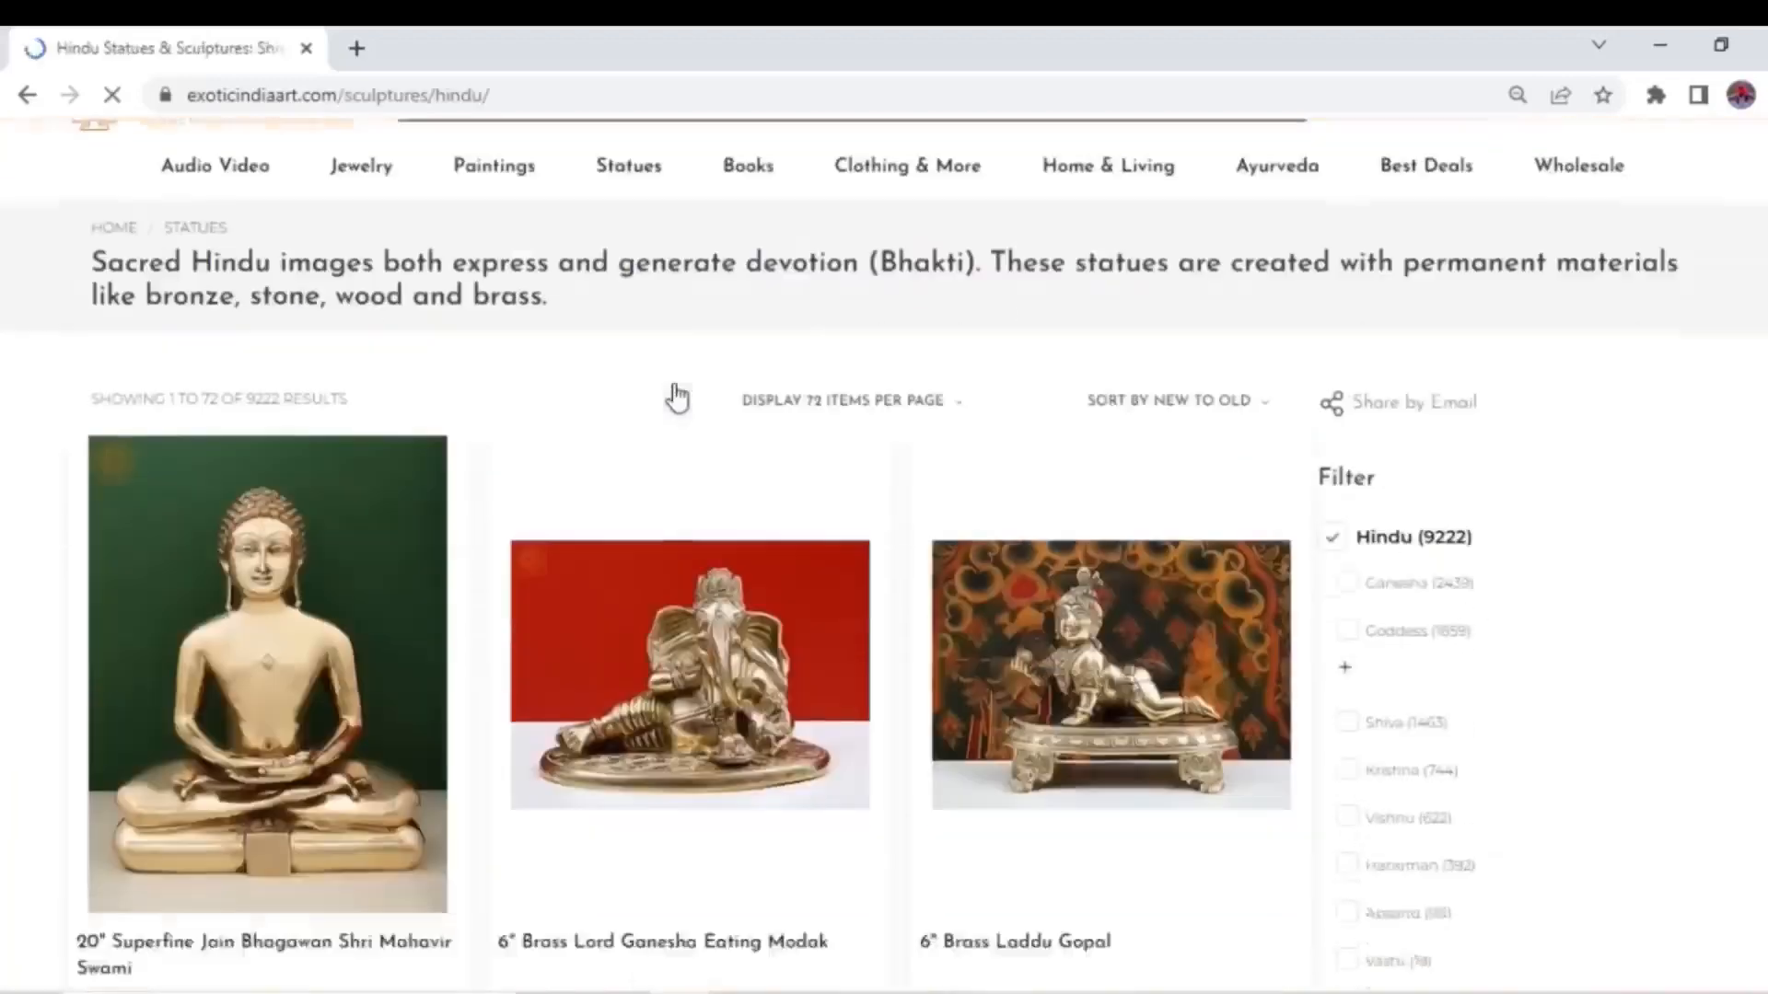
scroll("down", 3)
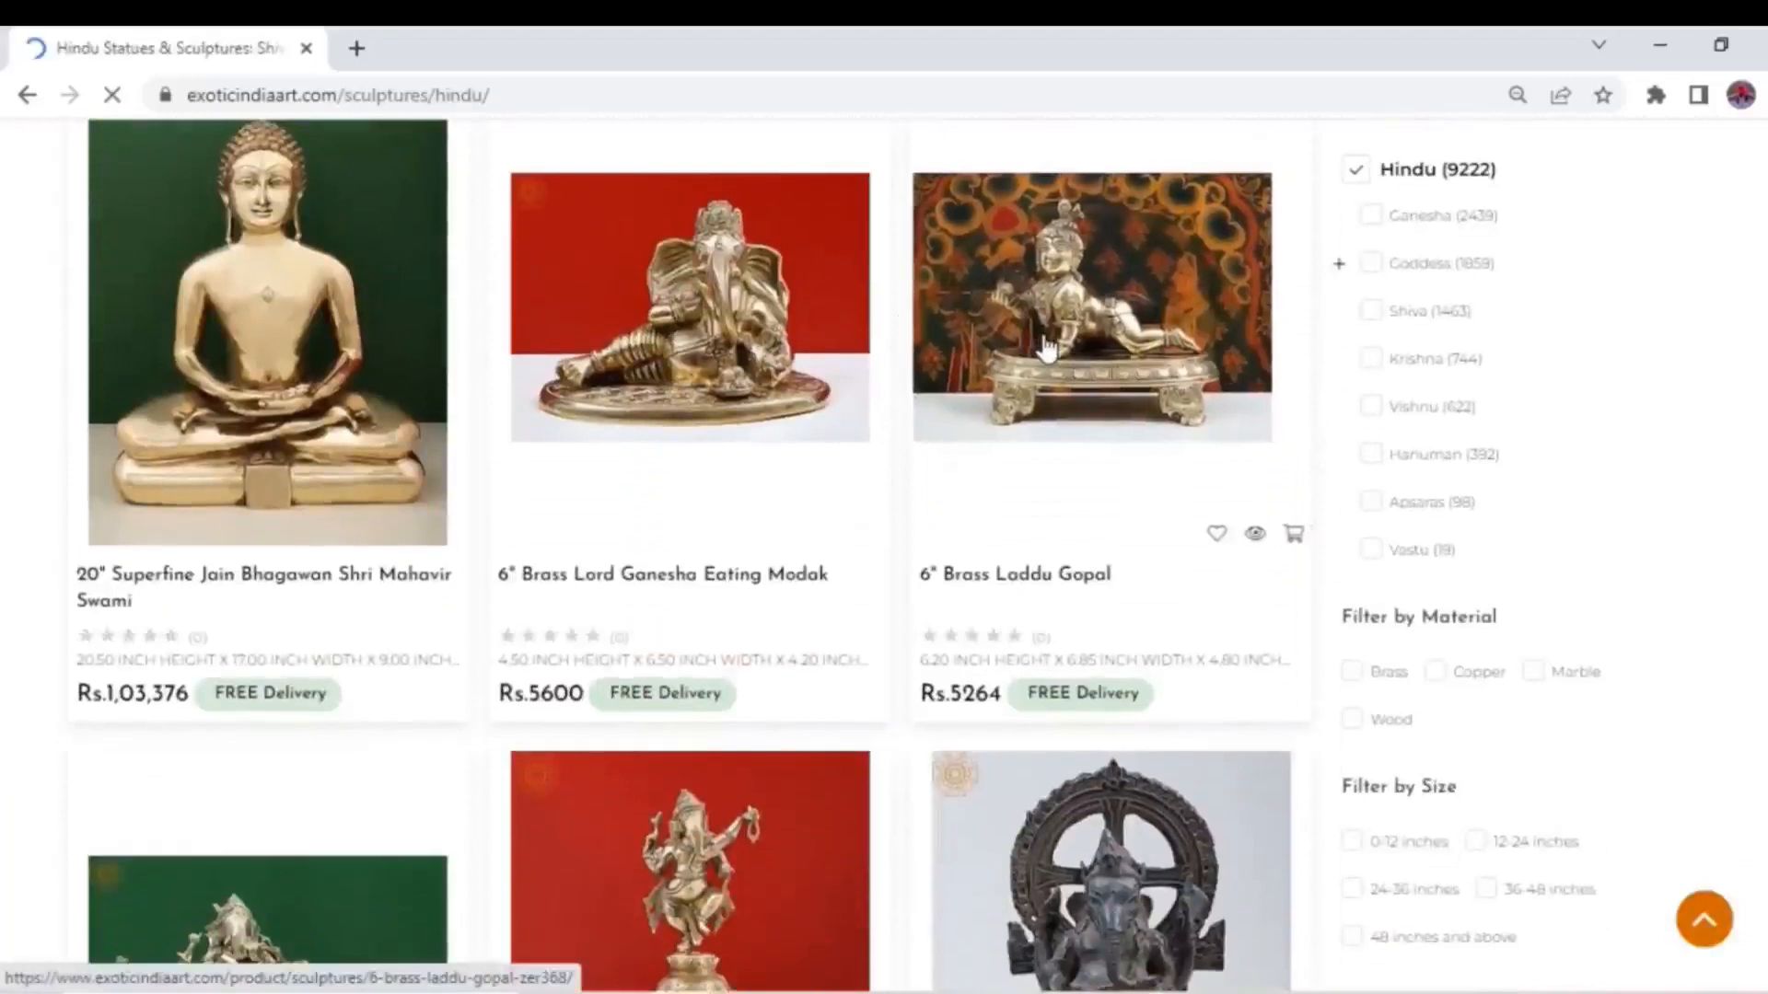
left_click(1090, 308)
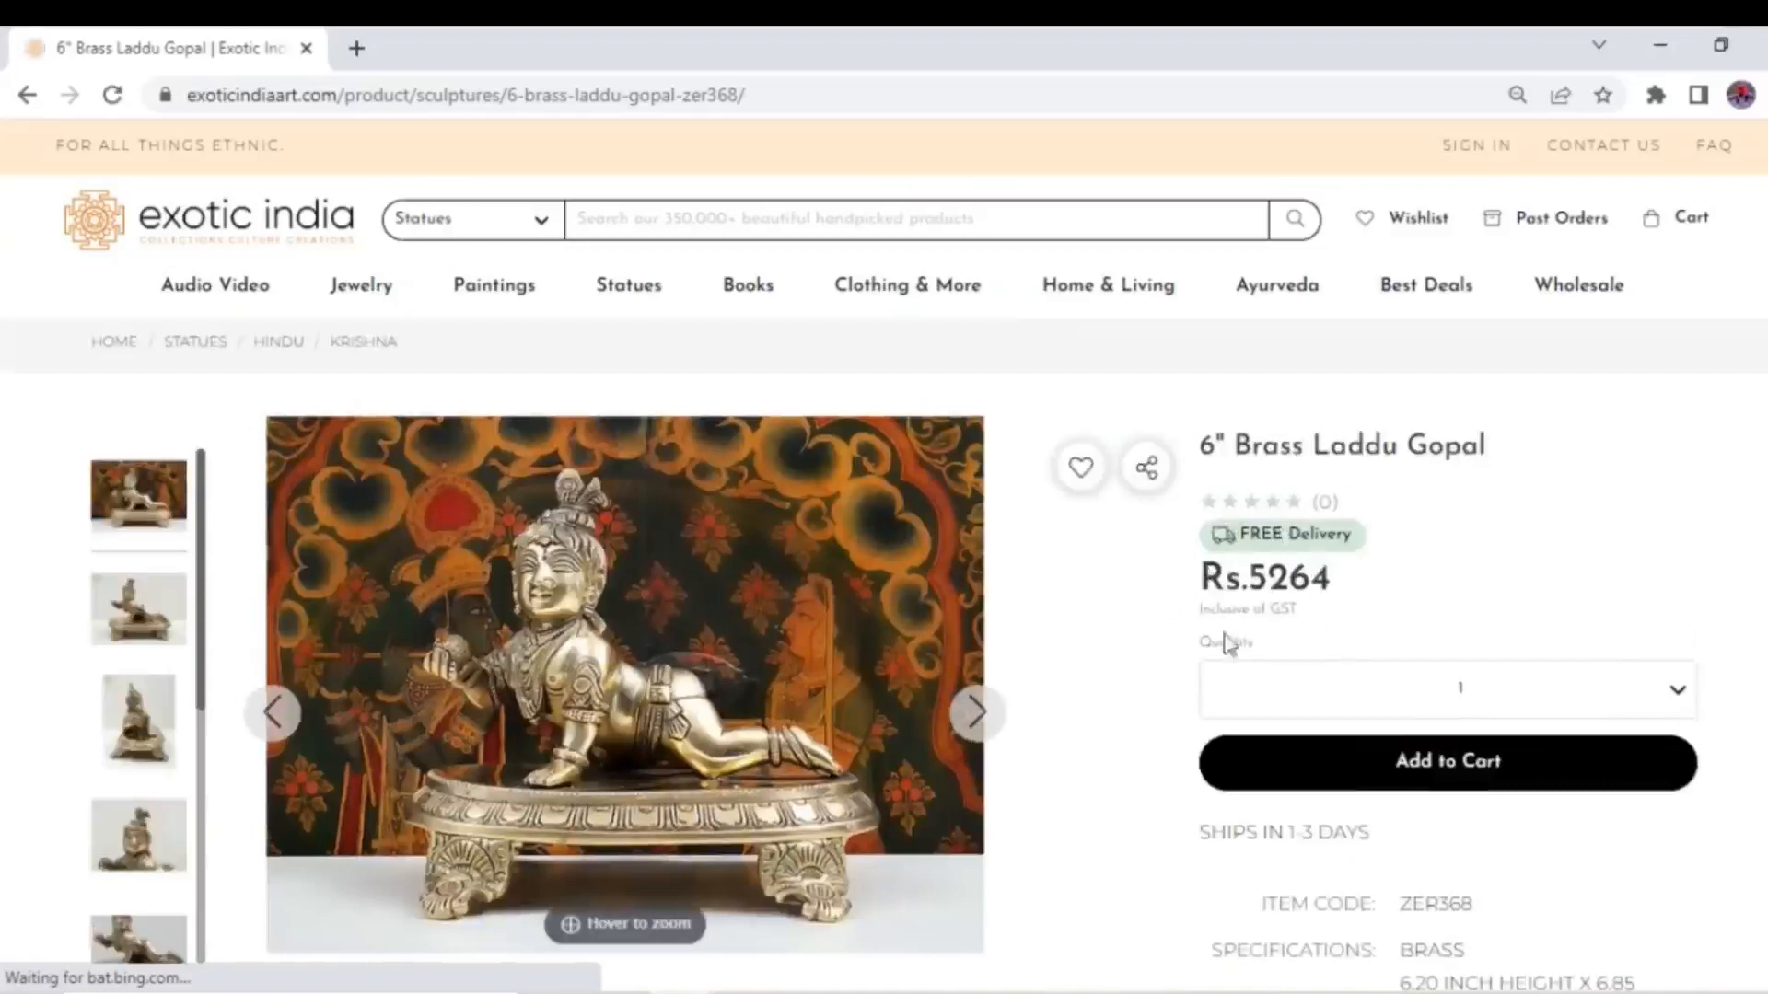
scroll("down", 3)
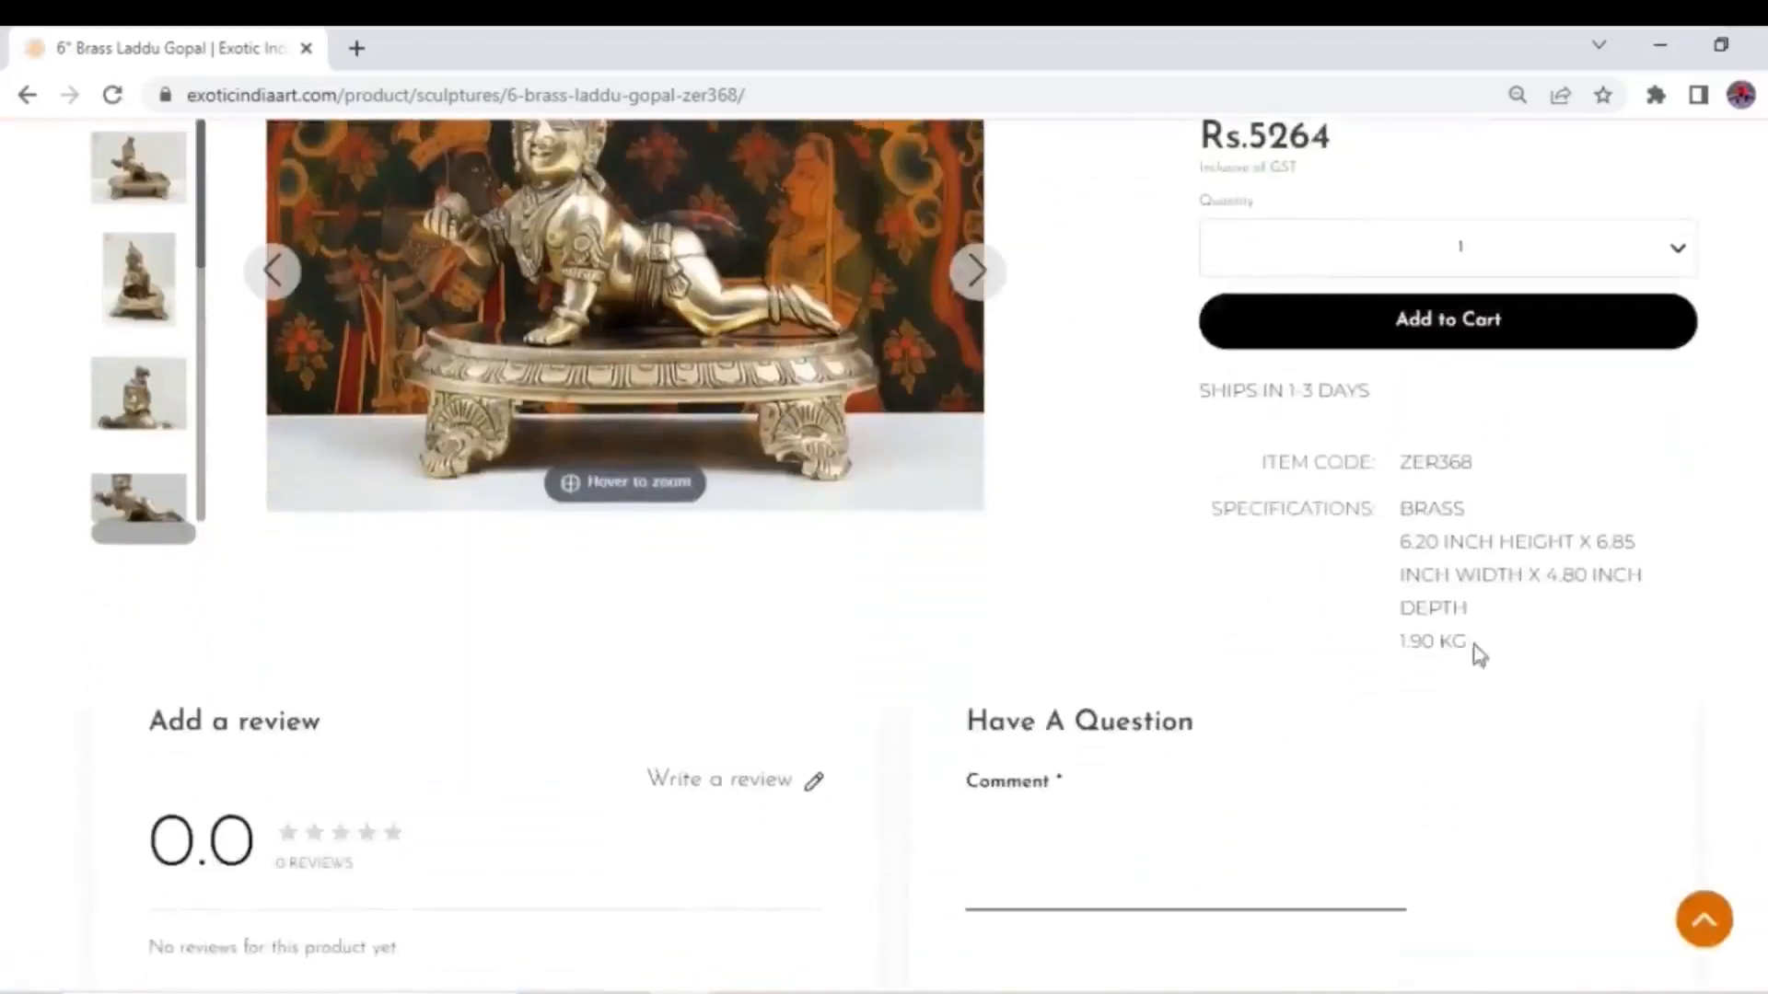
scroll("down", 3)
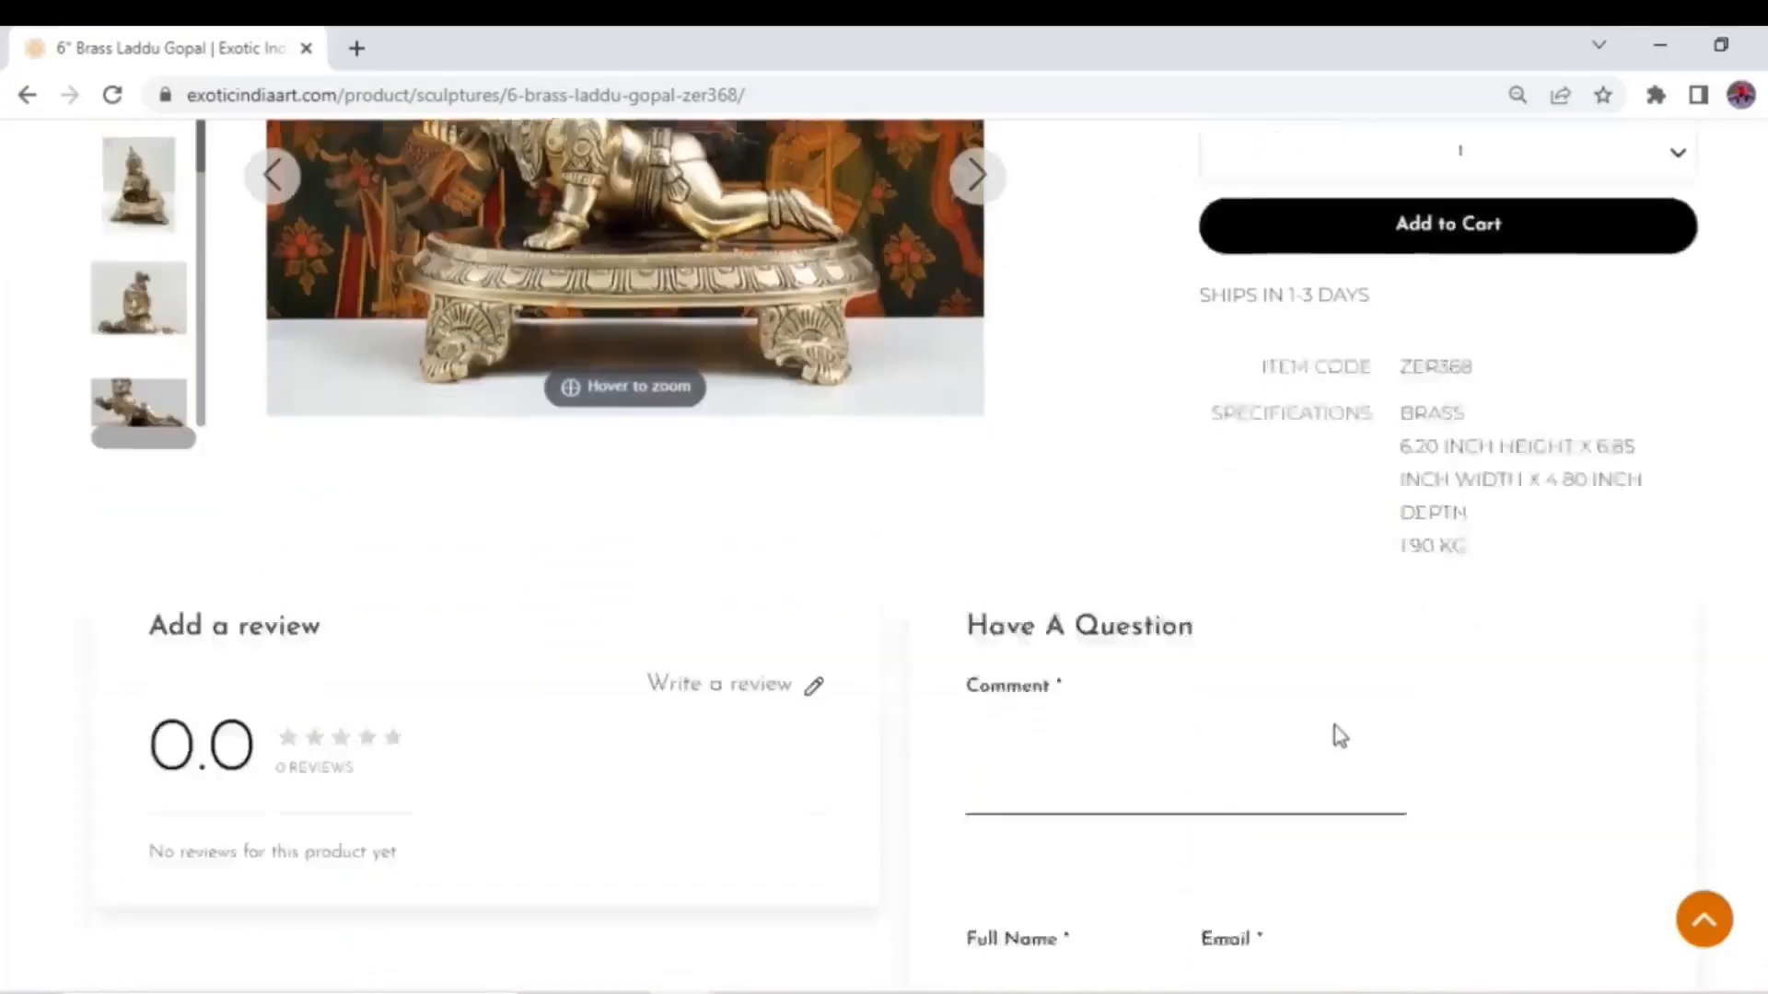
scroll("down", 3)
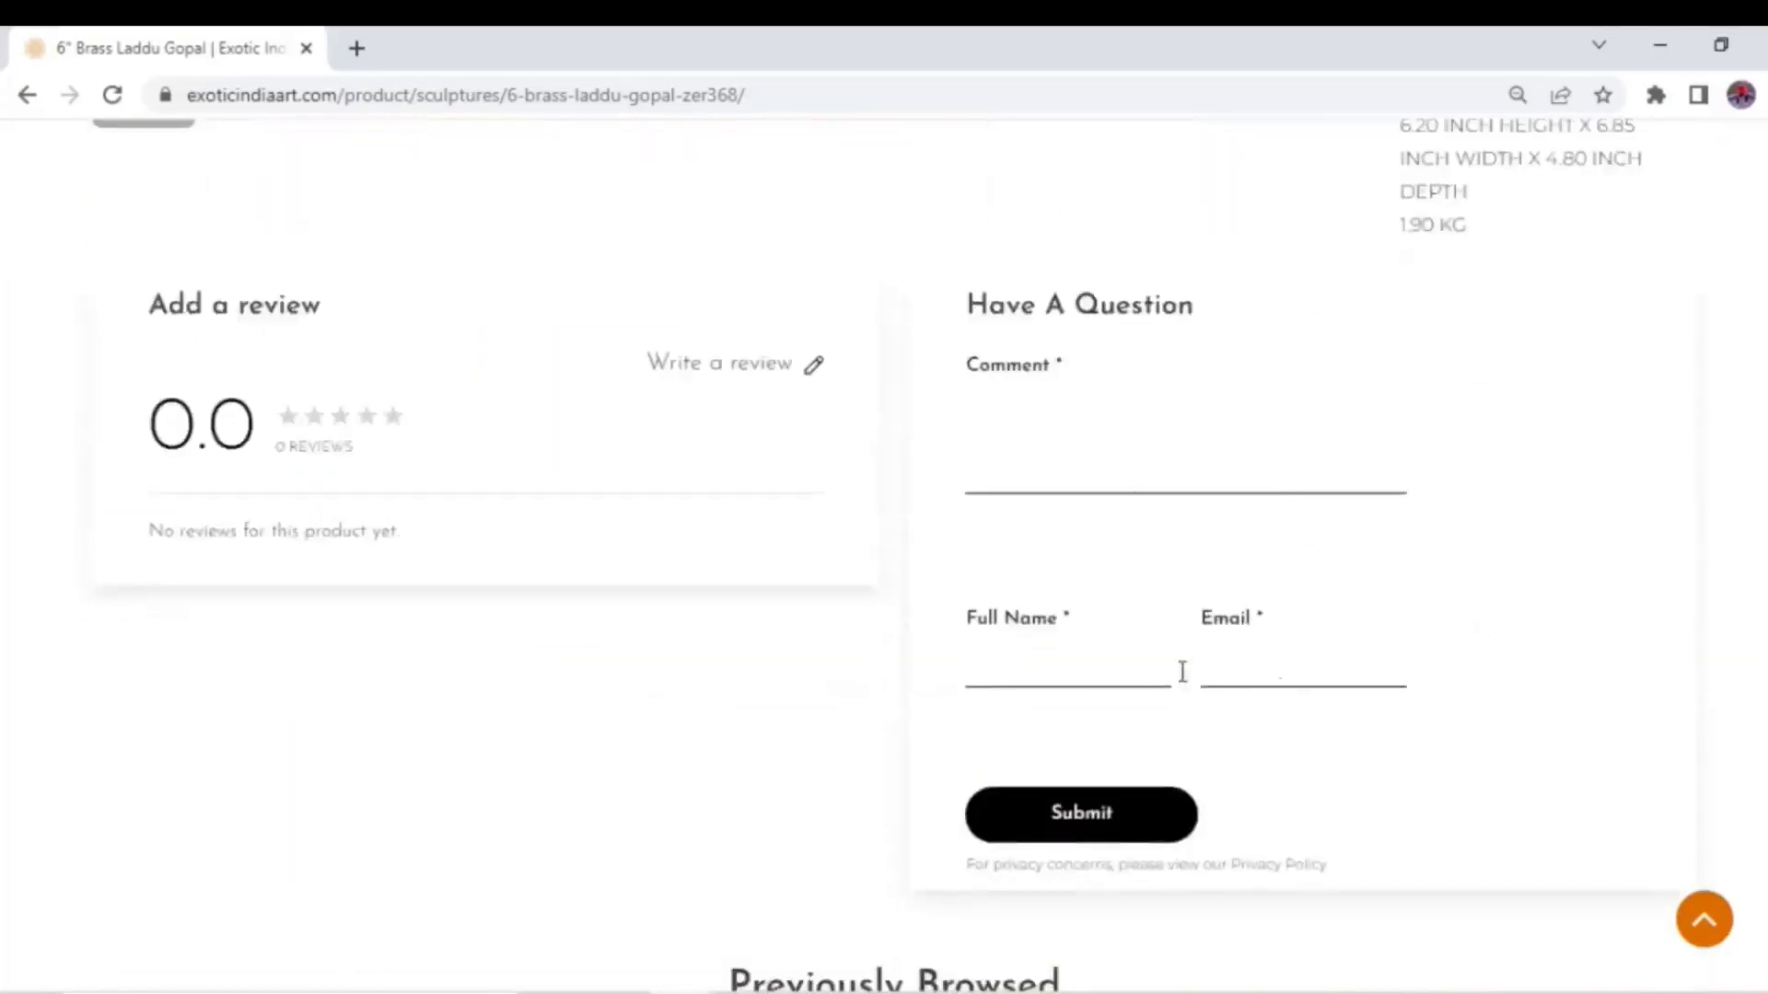
mouse_move(755, 425)
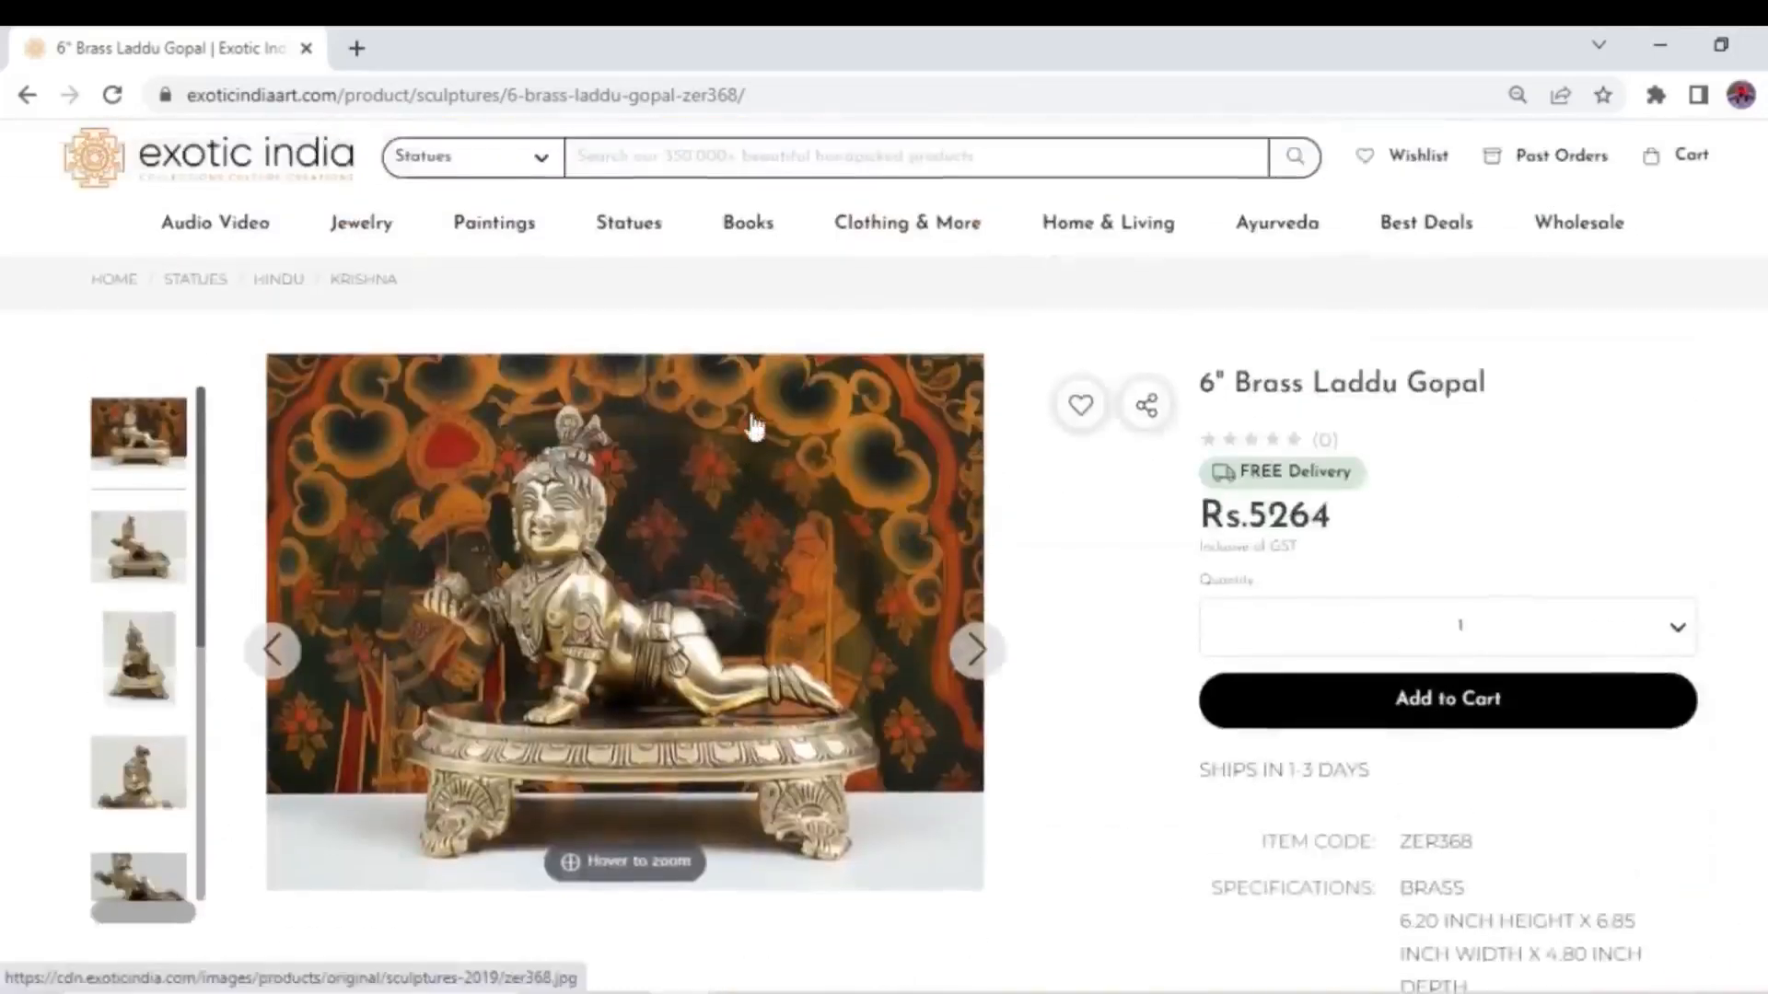
mouse_move(1498, 318)
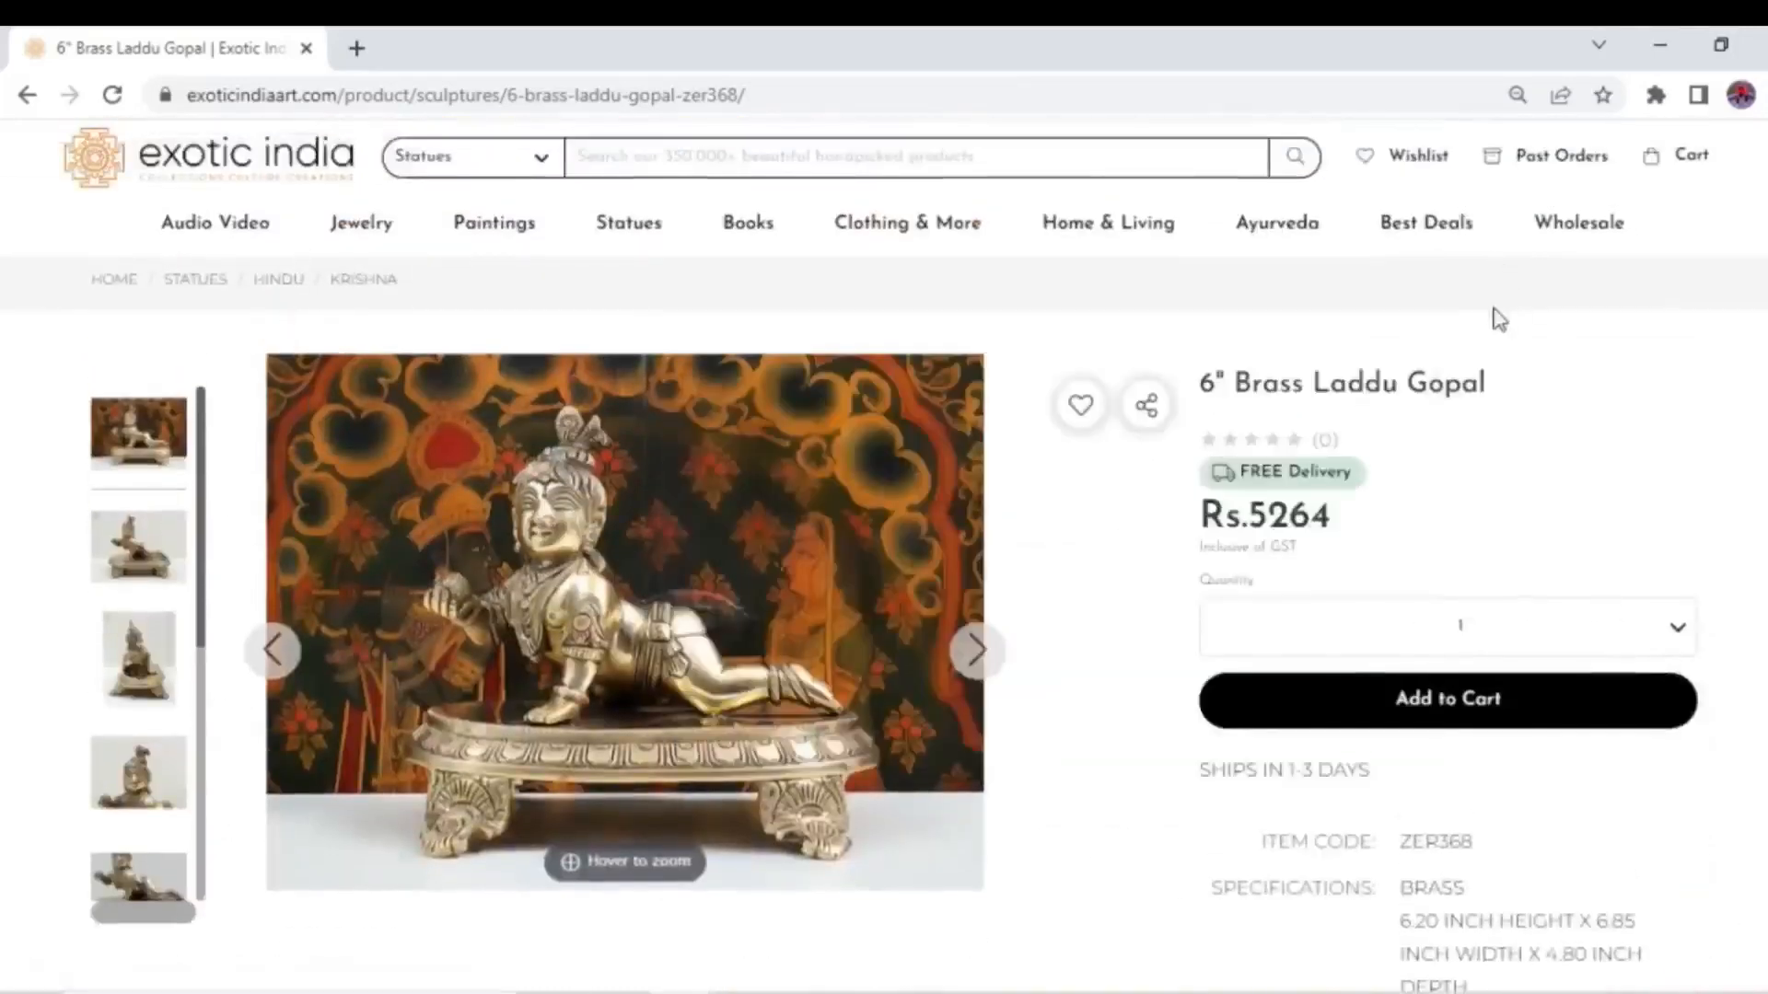
scroll("down", 3)
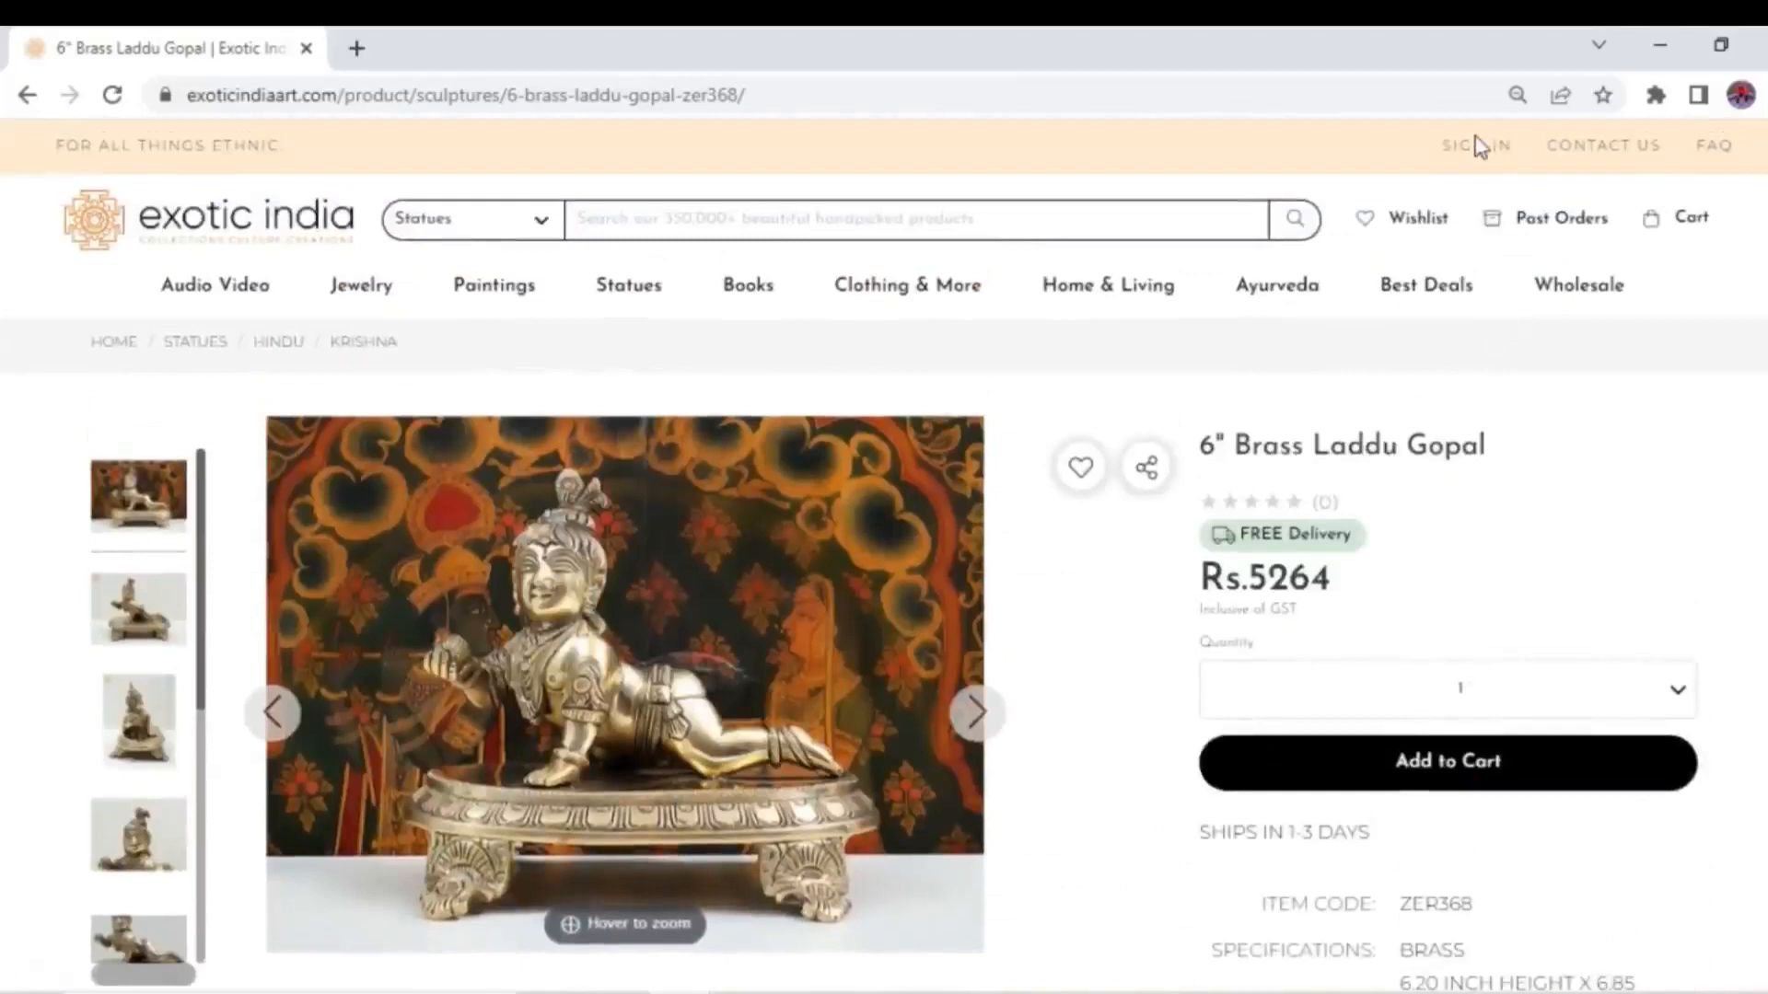
mouse_move(1475, 147)
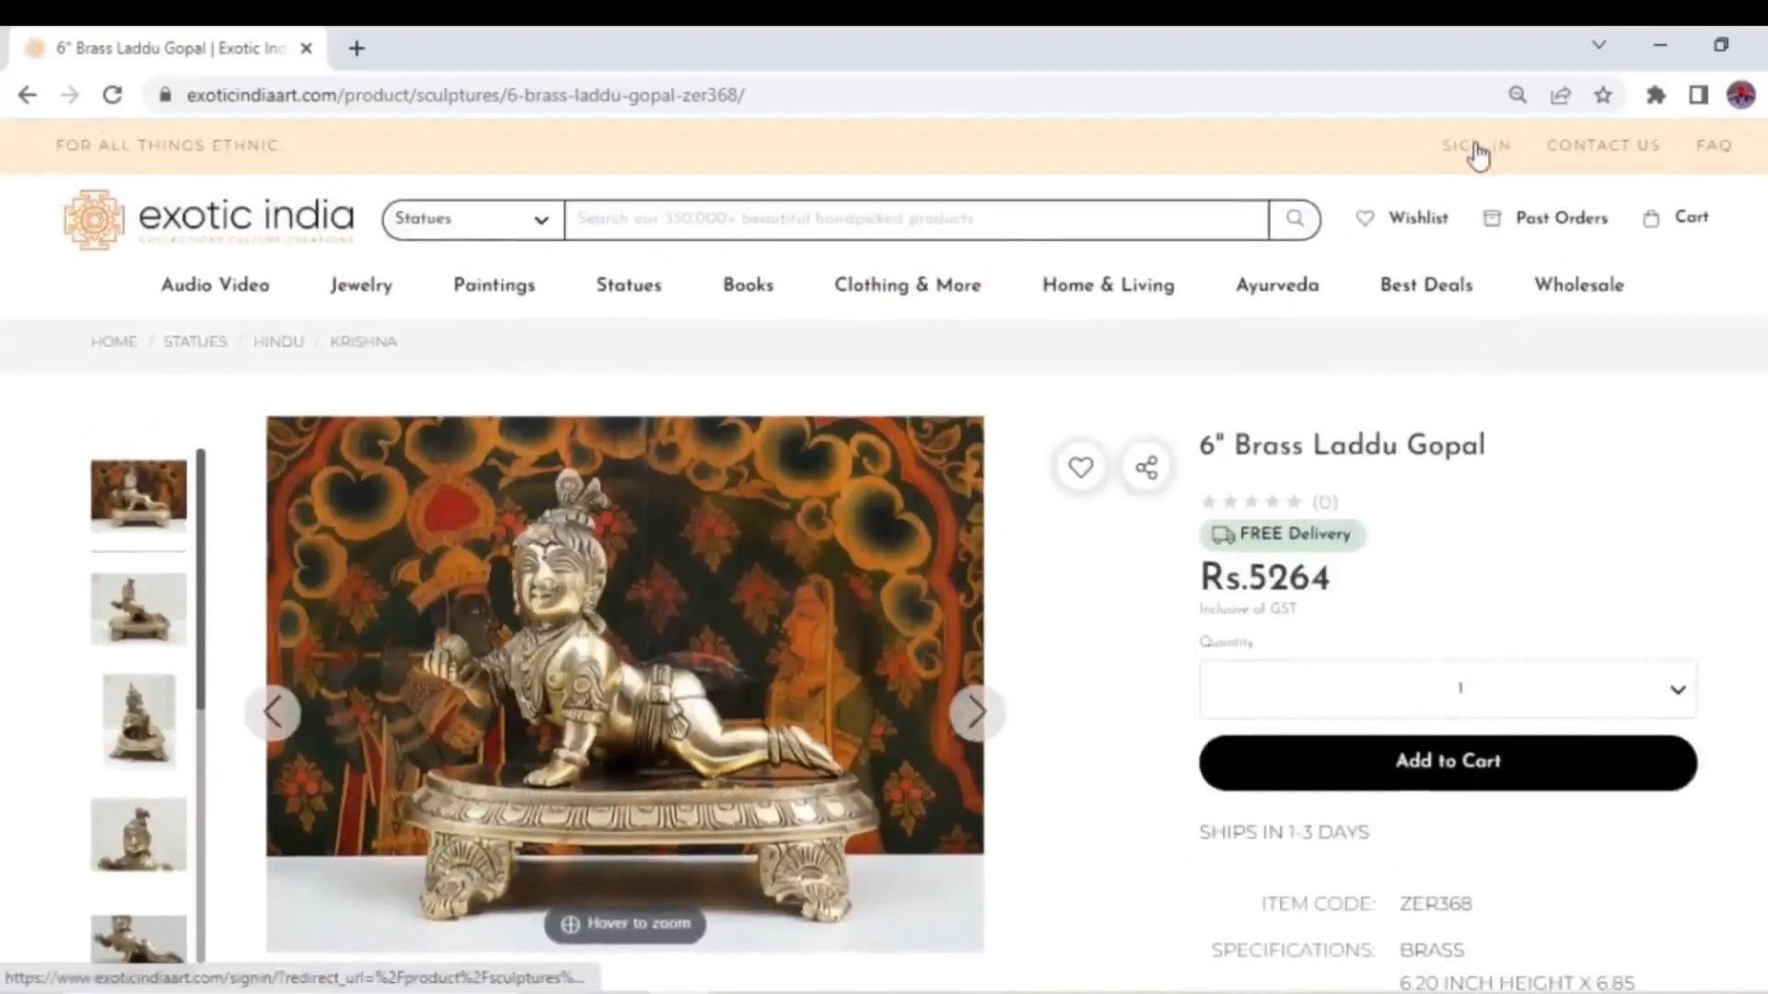
- Sign in with Google so the Laddu Gopal page shows the 10% discounted price Rs.4737.60
left_click(1475, 144)
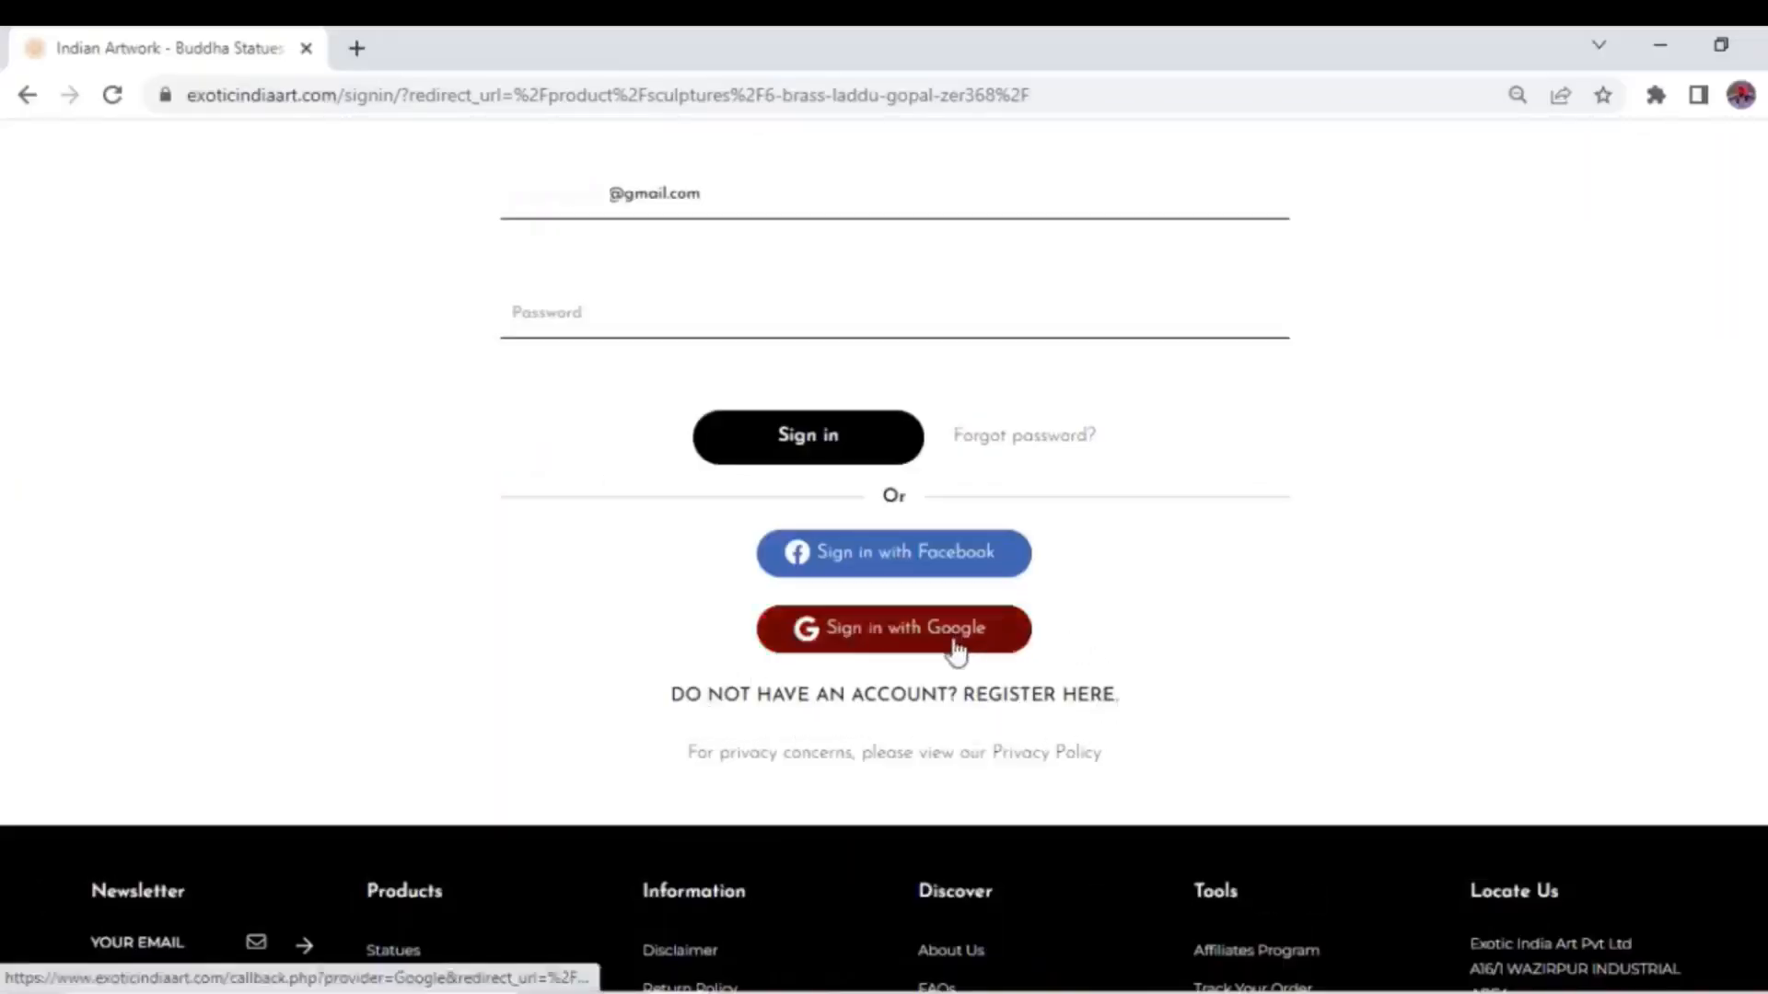
left_click(893, 627)
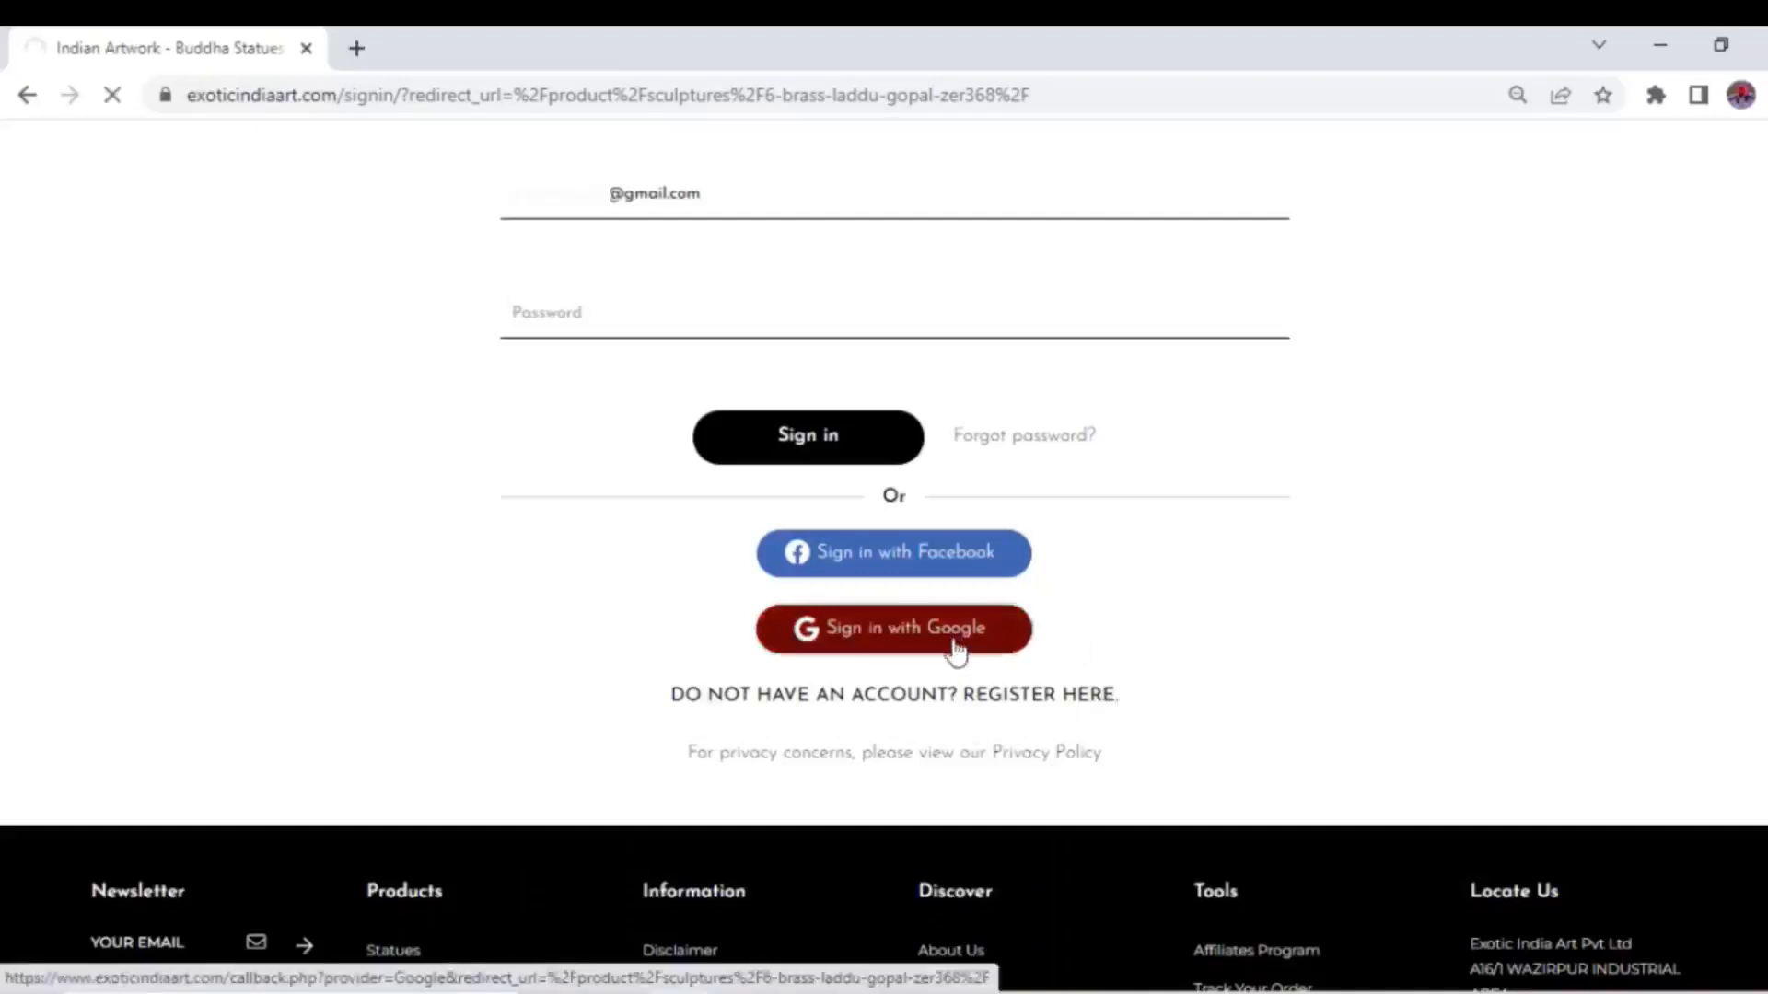
left_click(893, 628)
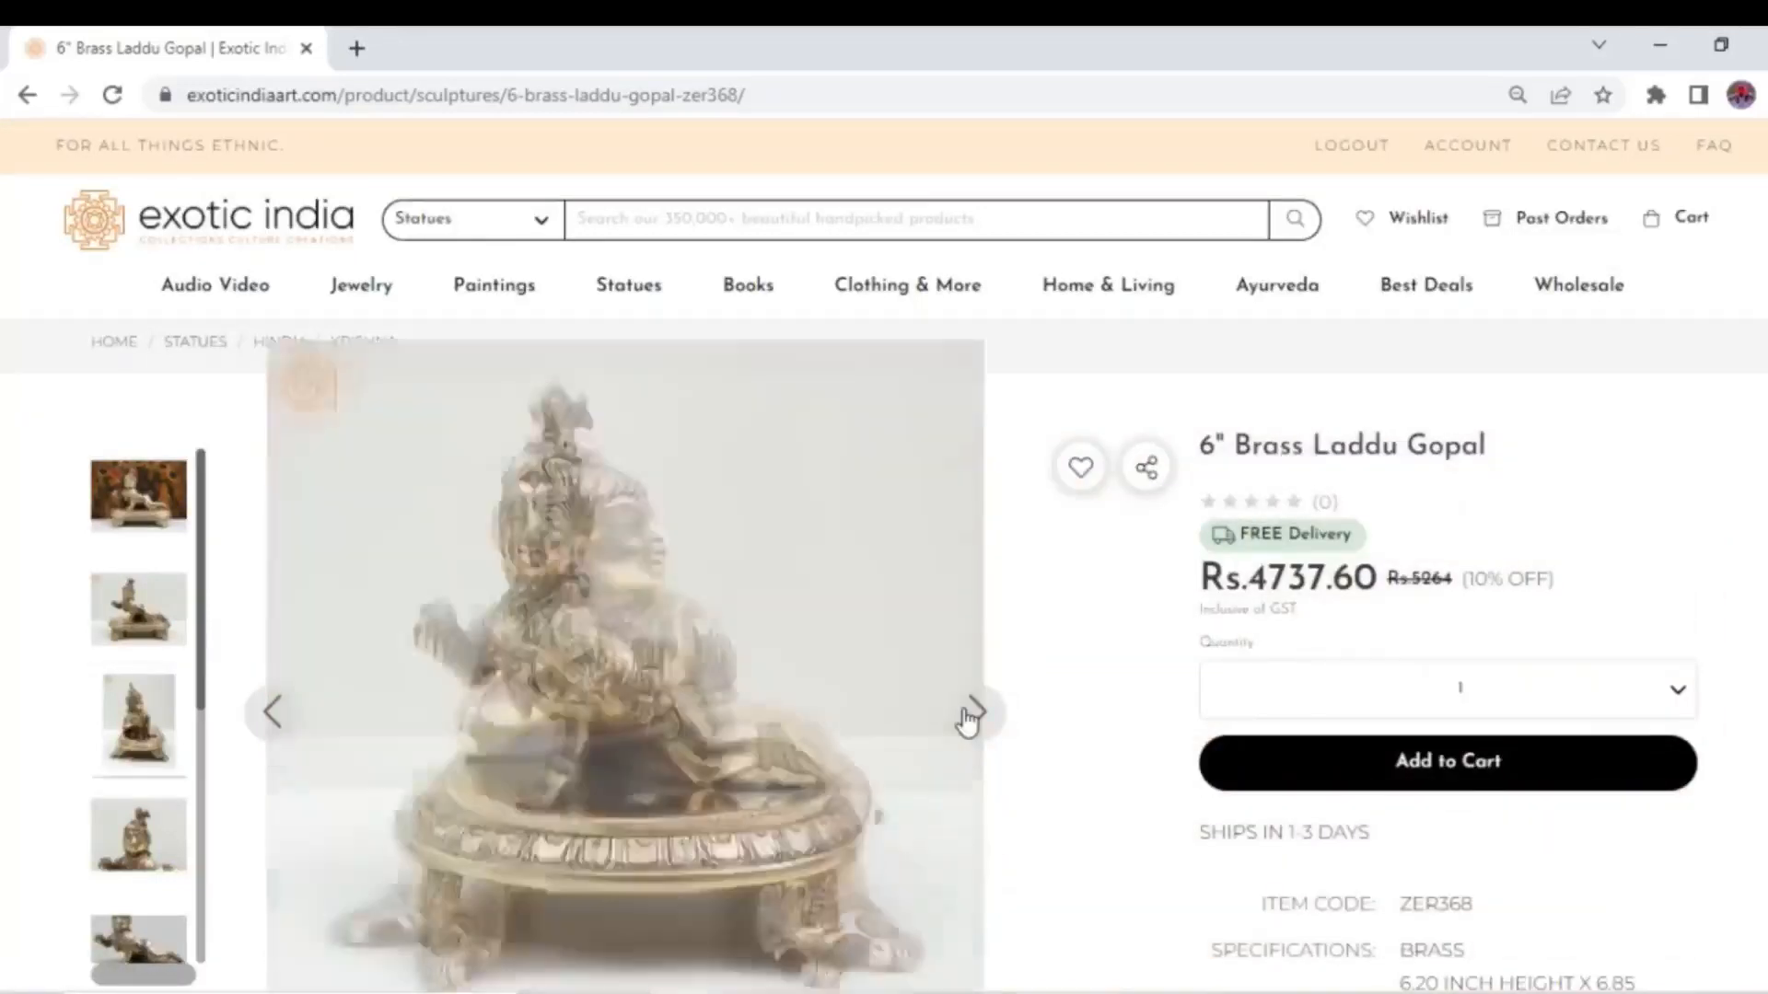
- View the next statue photo and add the 6" Brass Laddu Gopal to the cart, totalling Rs.10,785.60
left_click(630, 711)
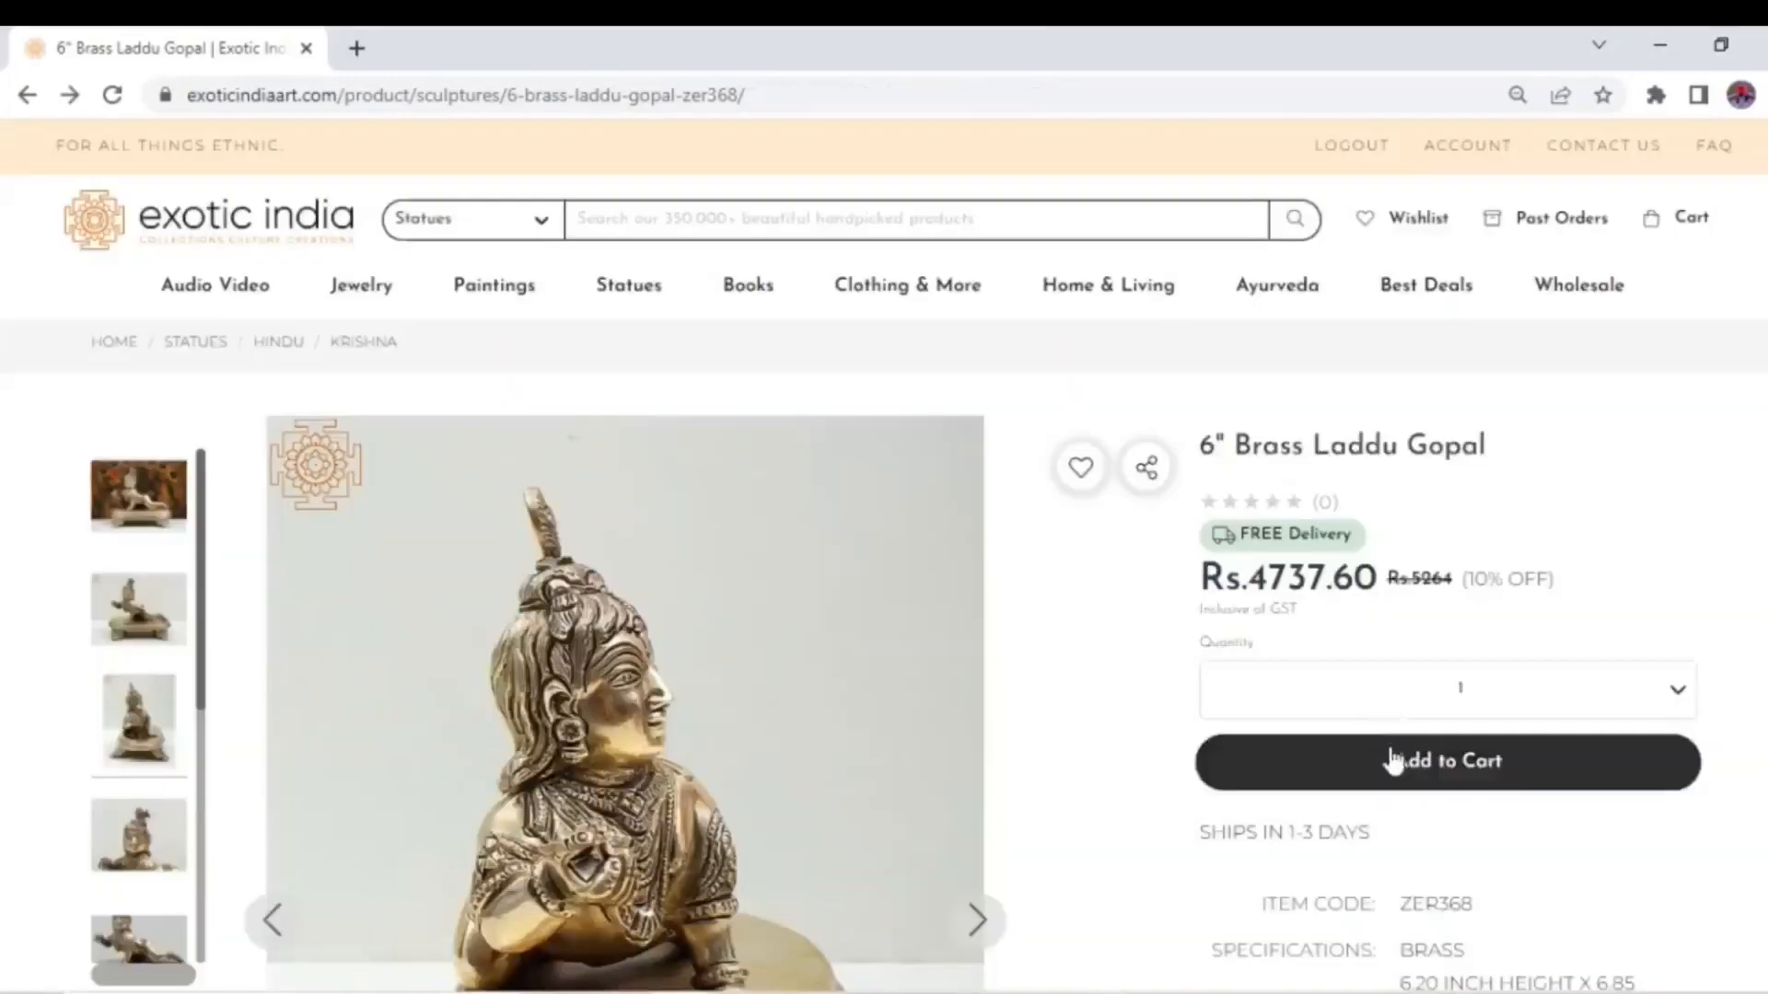
left_click(1447, 760)
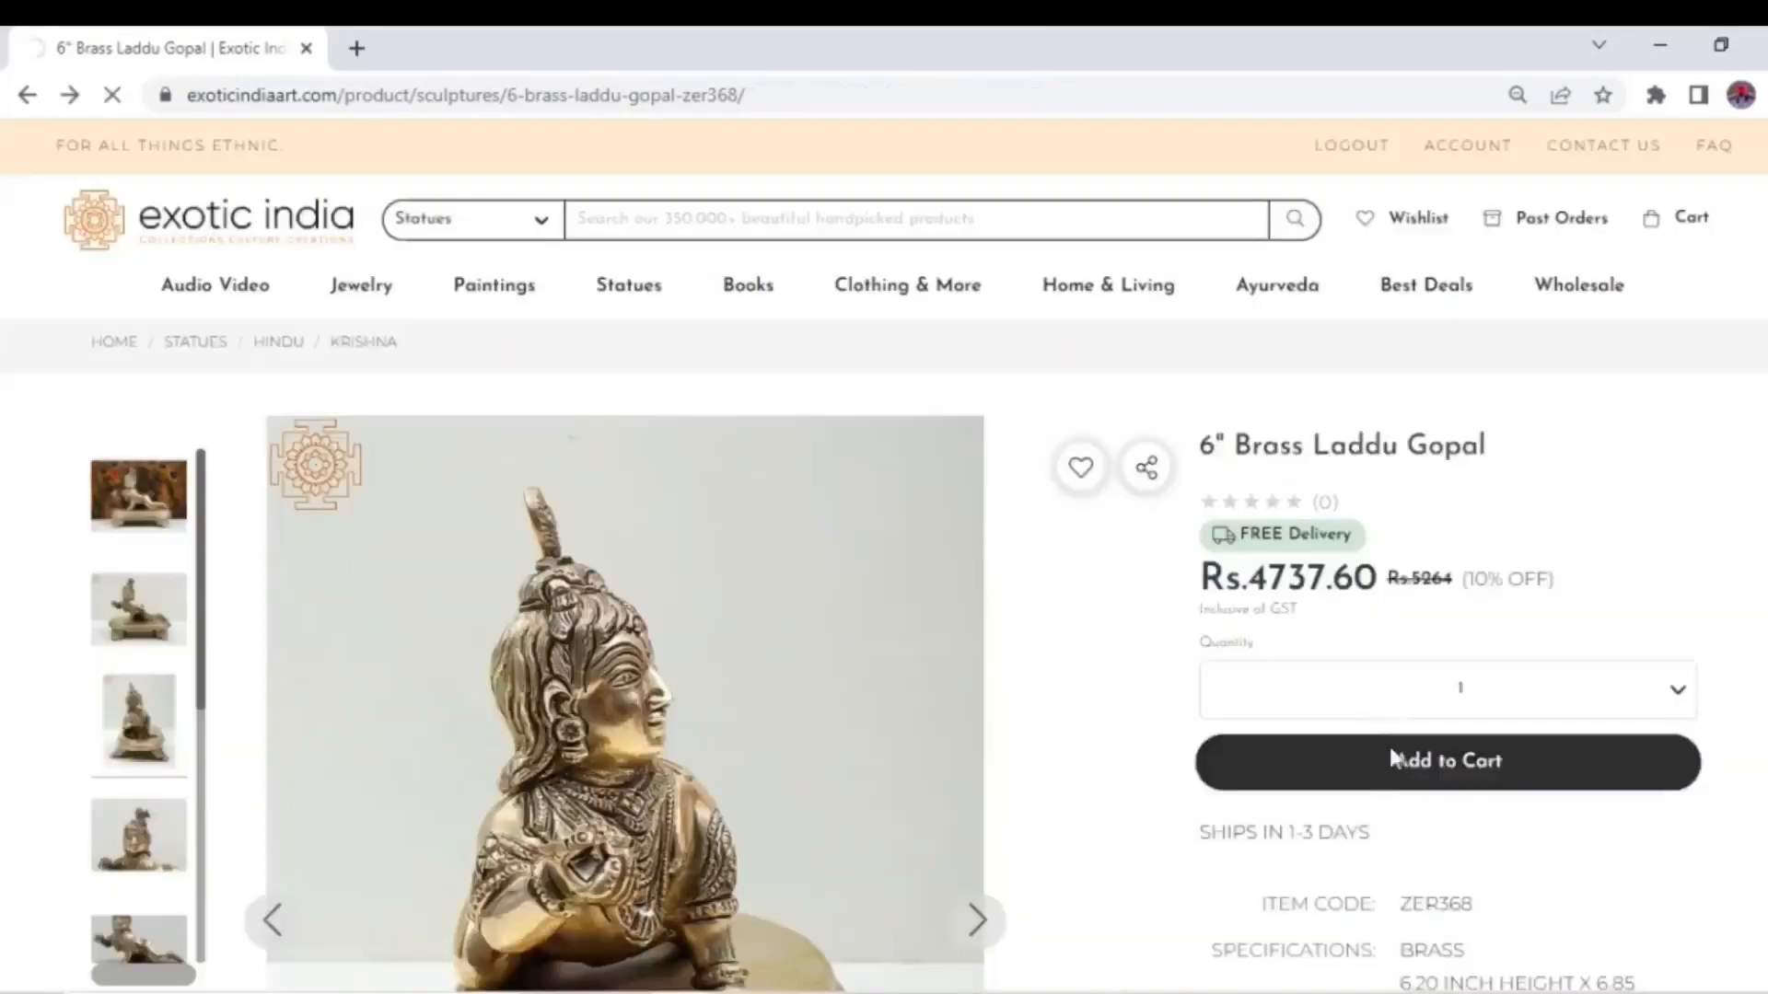
left_click(1446, 760)
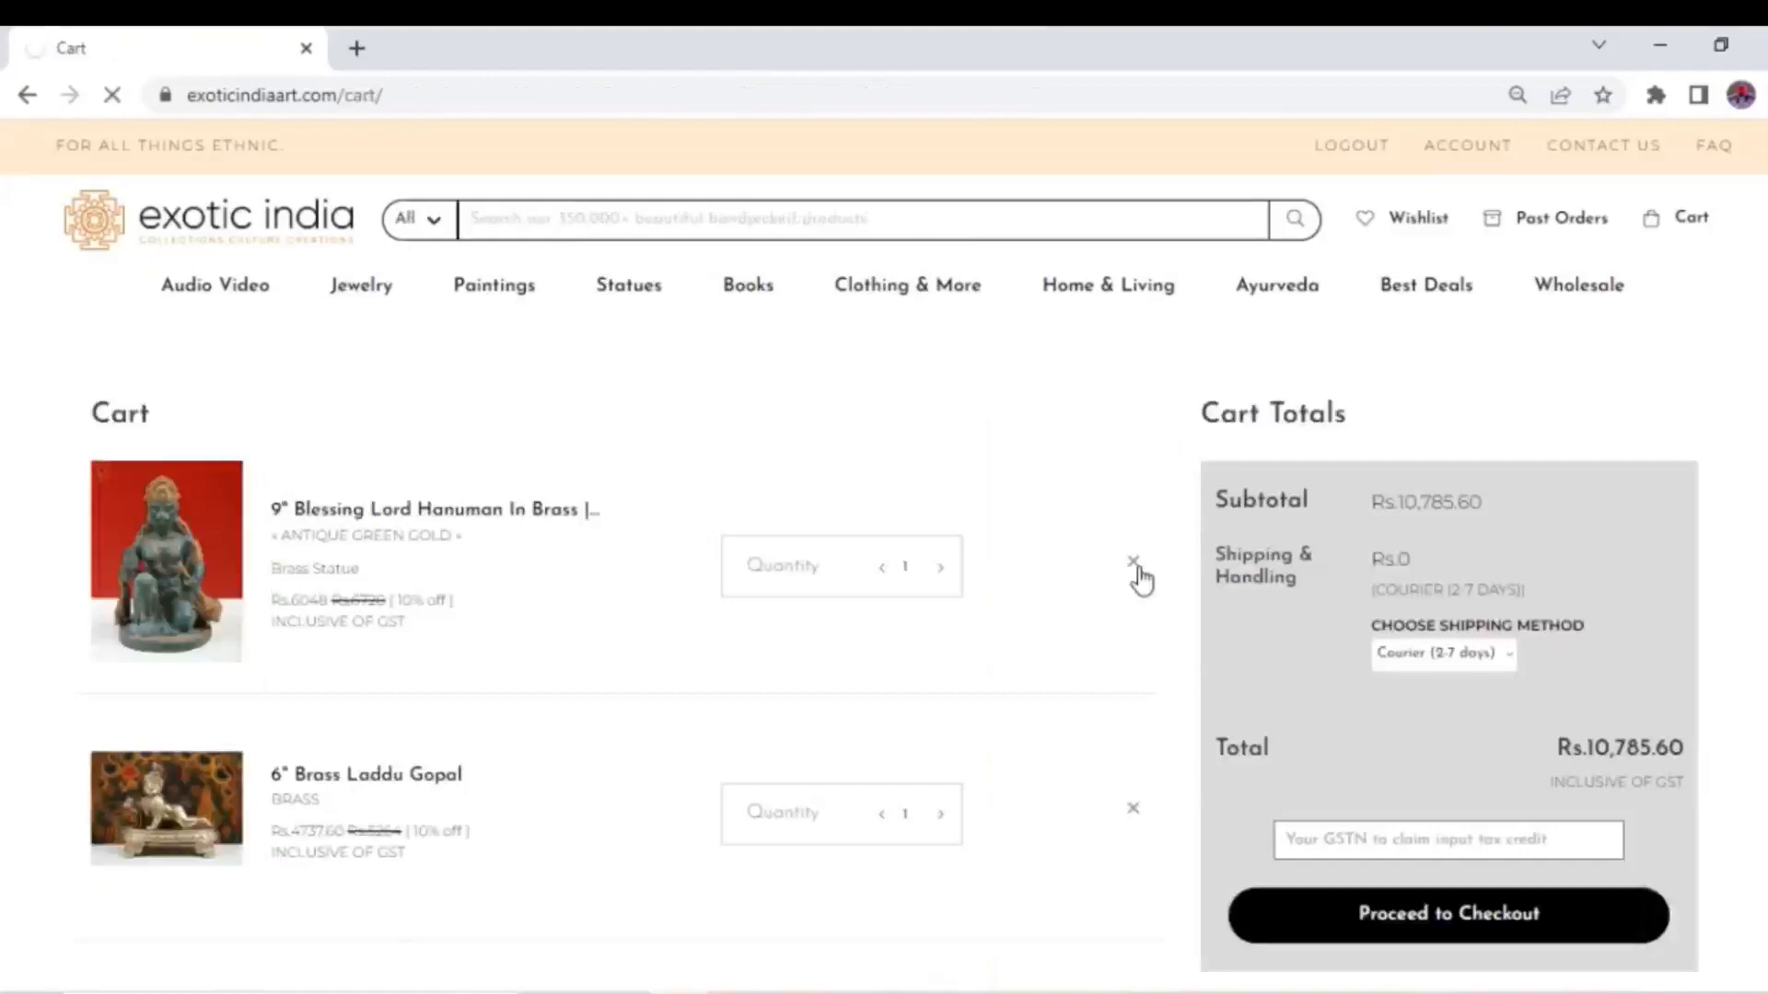
- Remove the Hanuman statue, leaving Rs.4737.60, and proceed to checkout's card, UPI, netbanking and COD payment options
left_click(1133, 562)
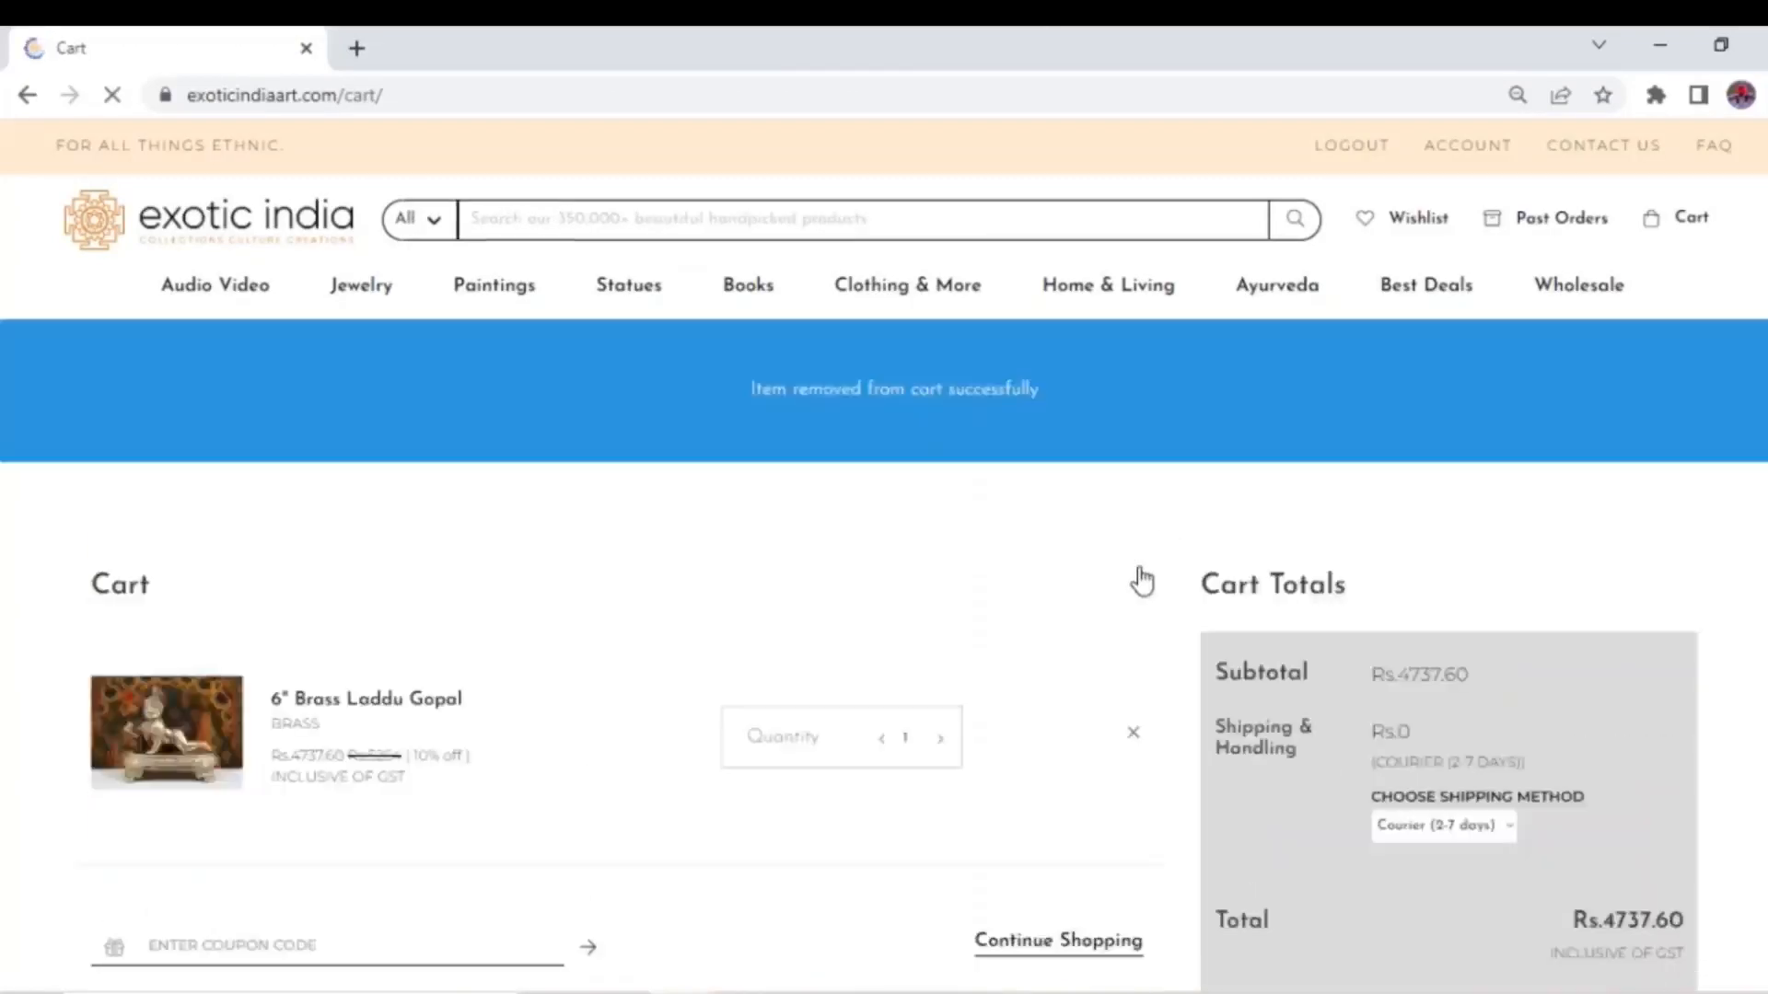
scroll("down", 3)
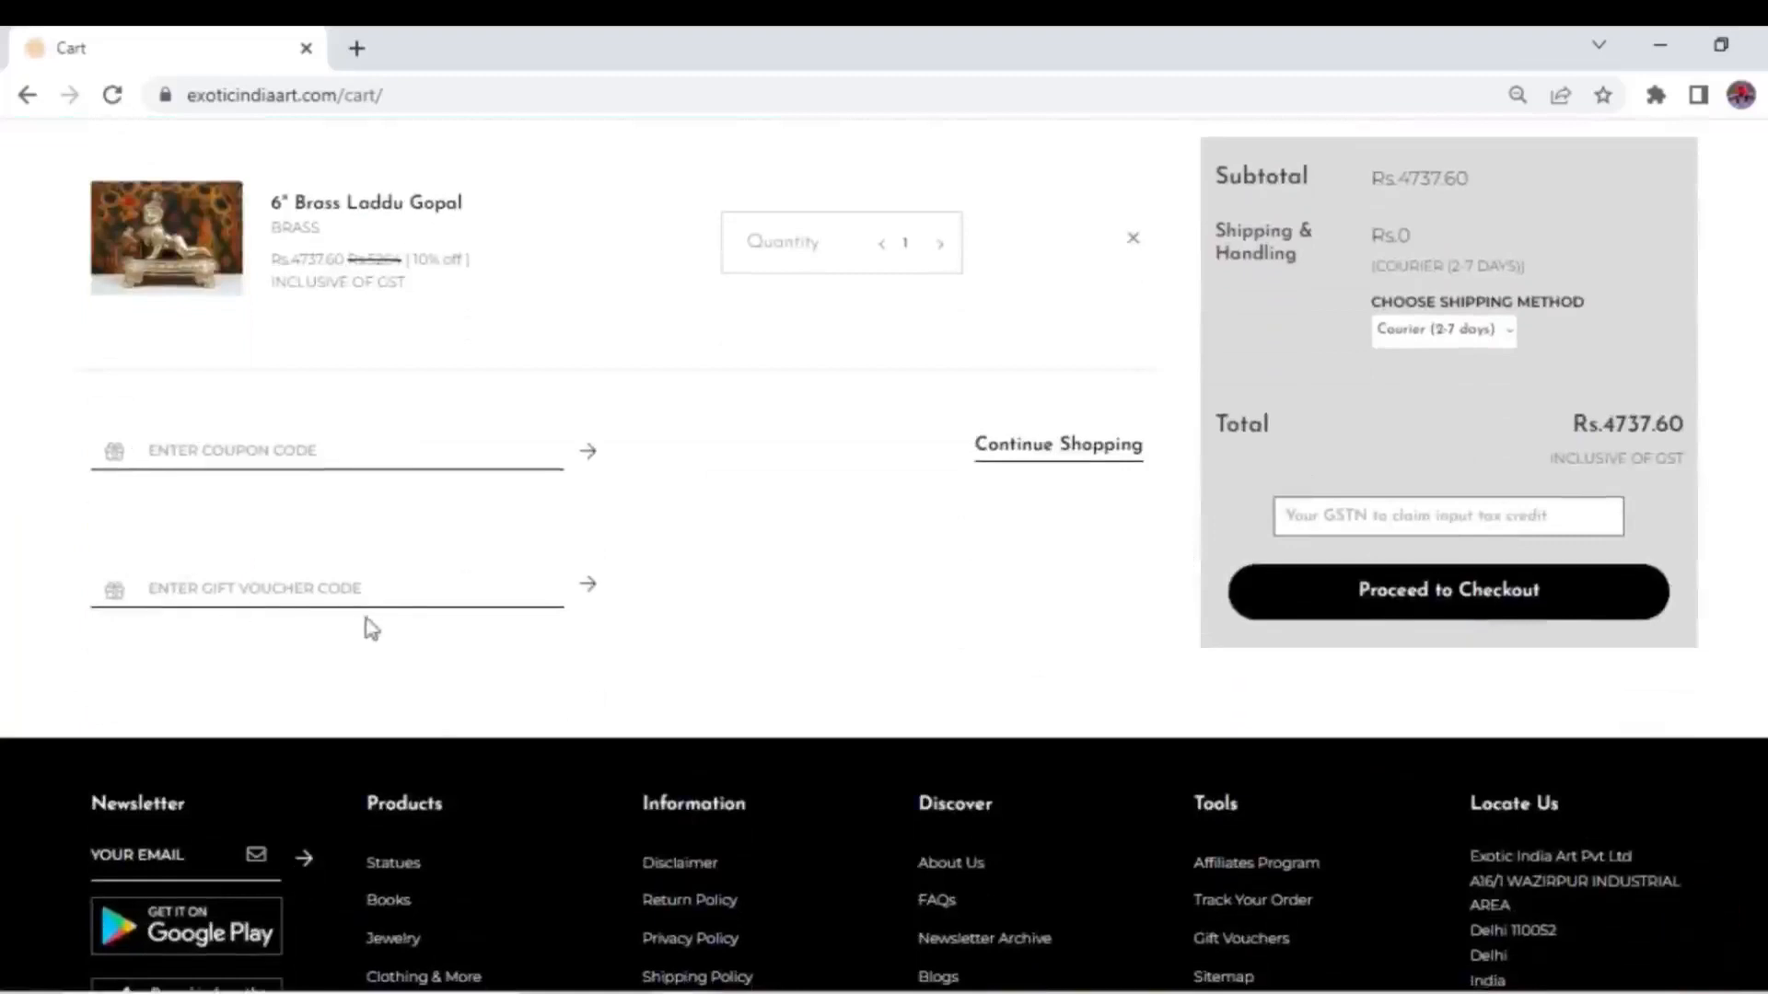
mouse_move(1345, 591)
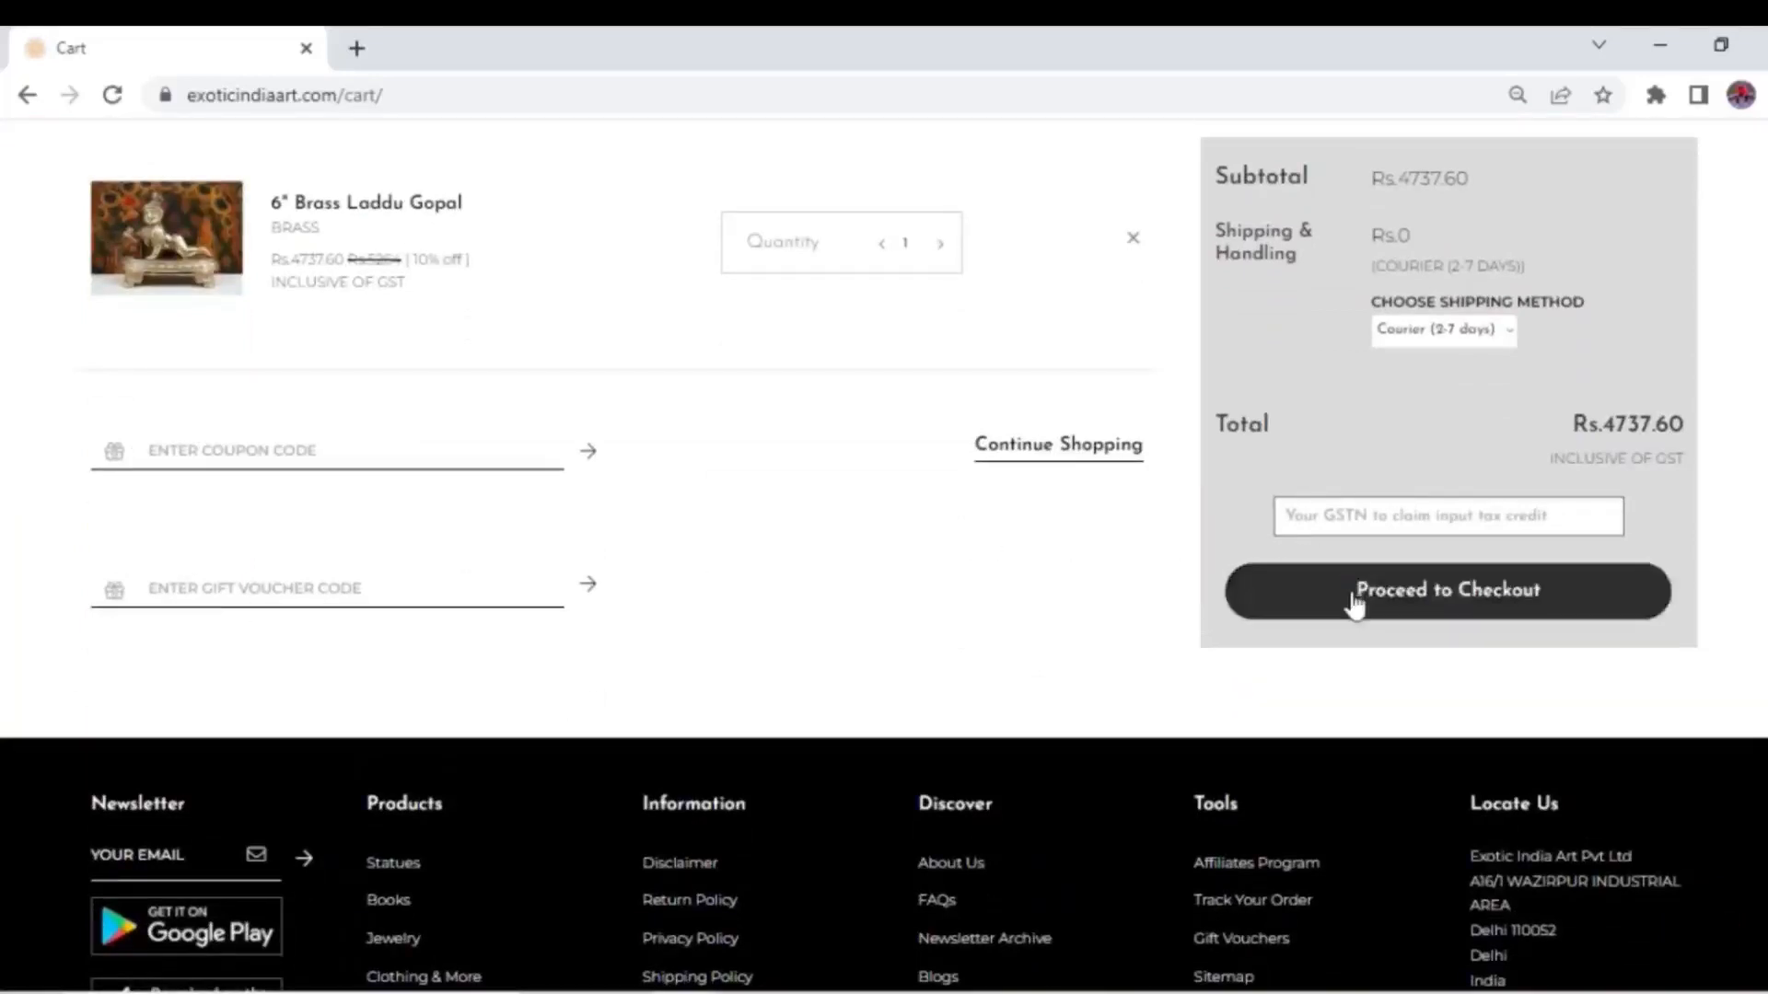
left_click(1448, 590)
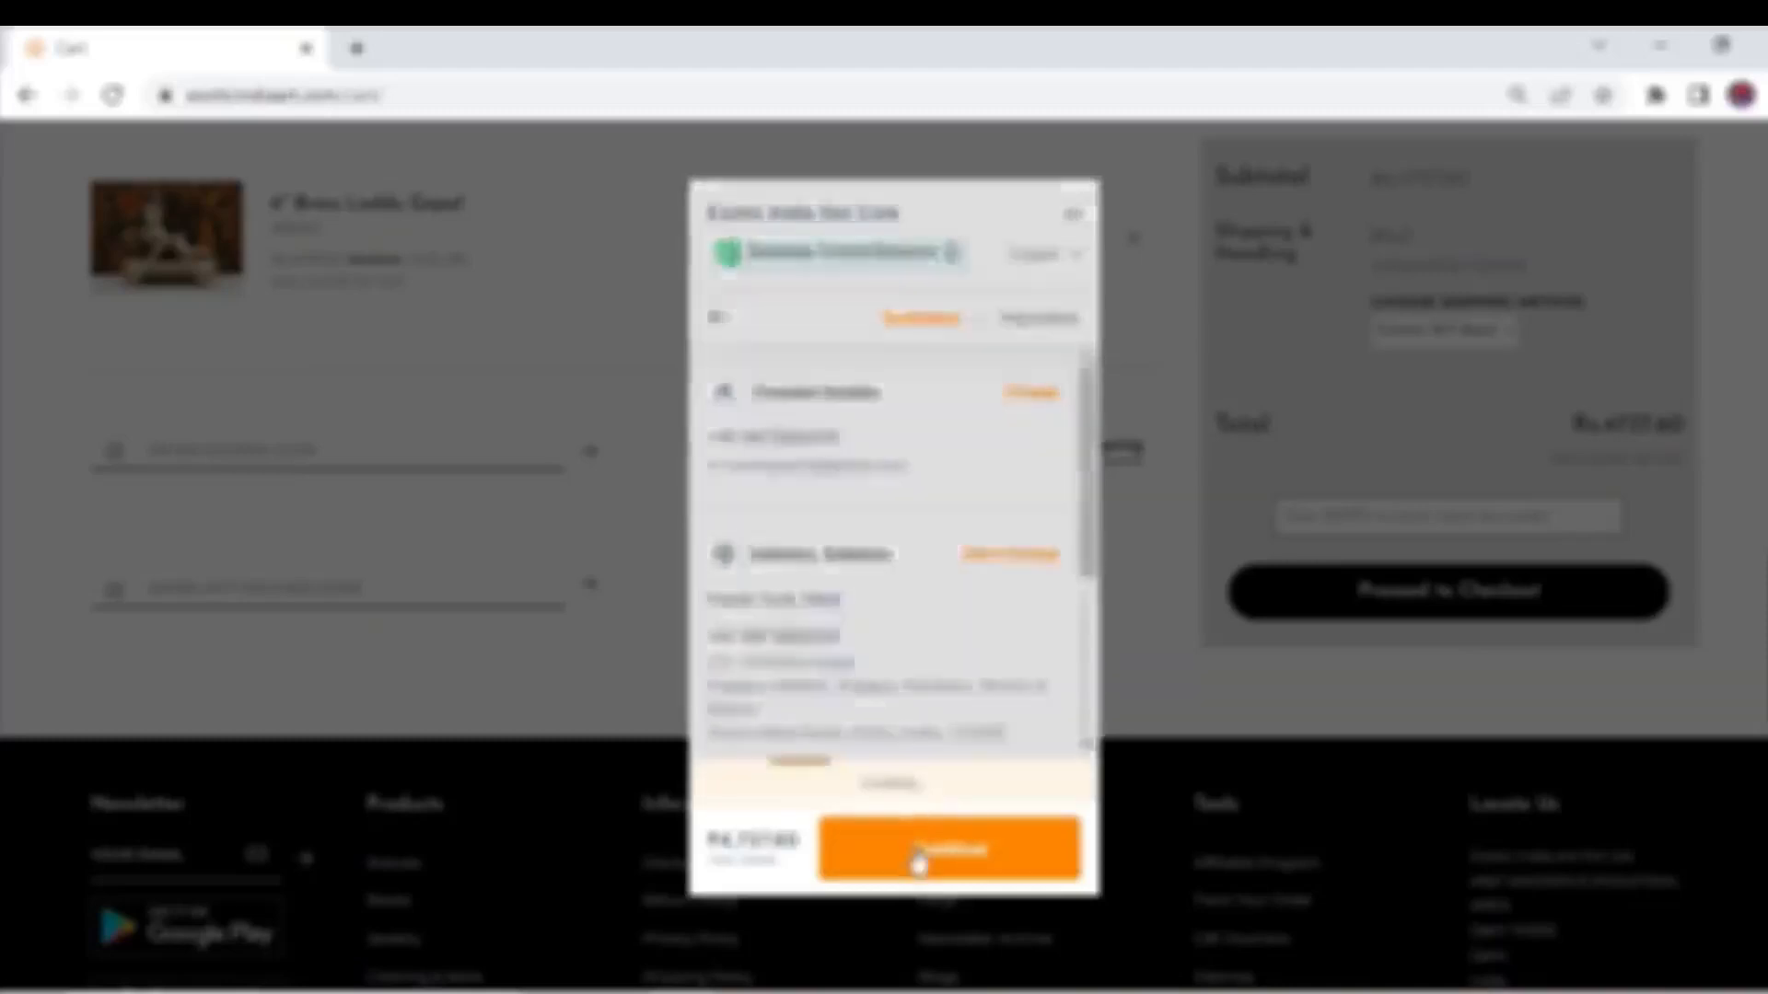
left_click(947, 847)
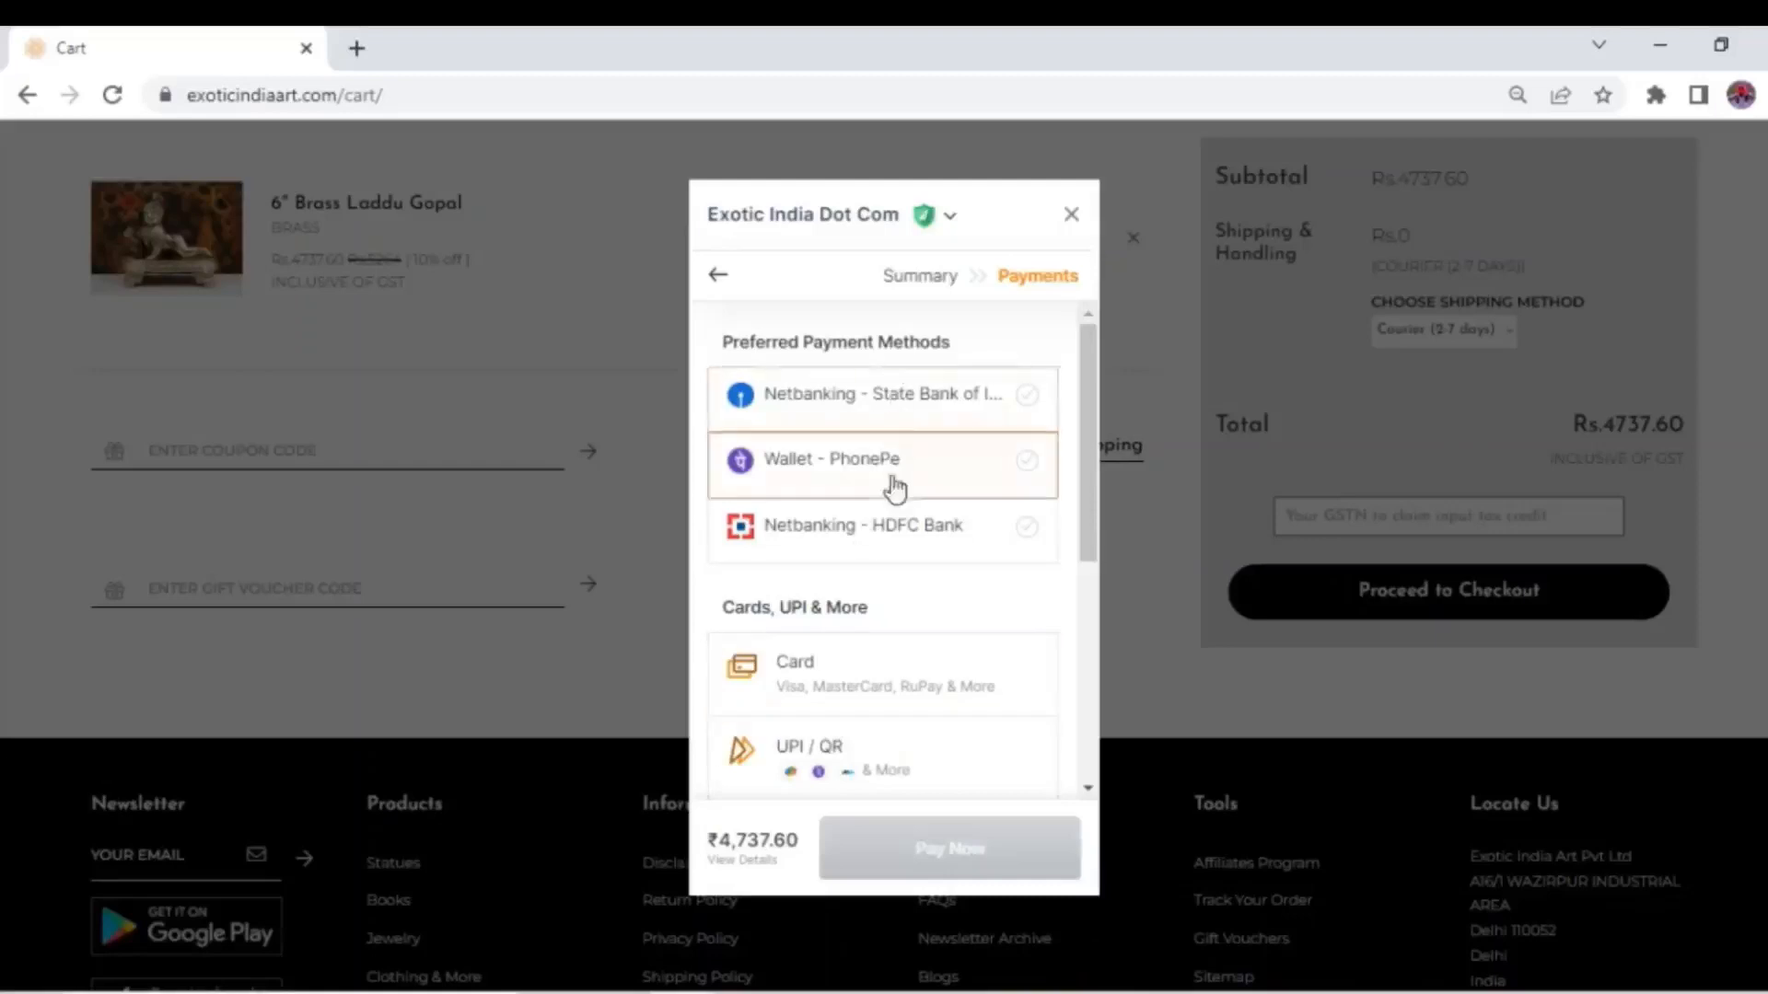
scroll("down", 3)
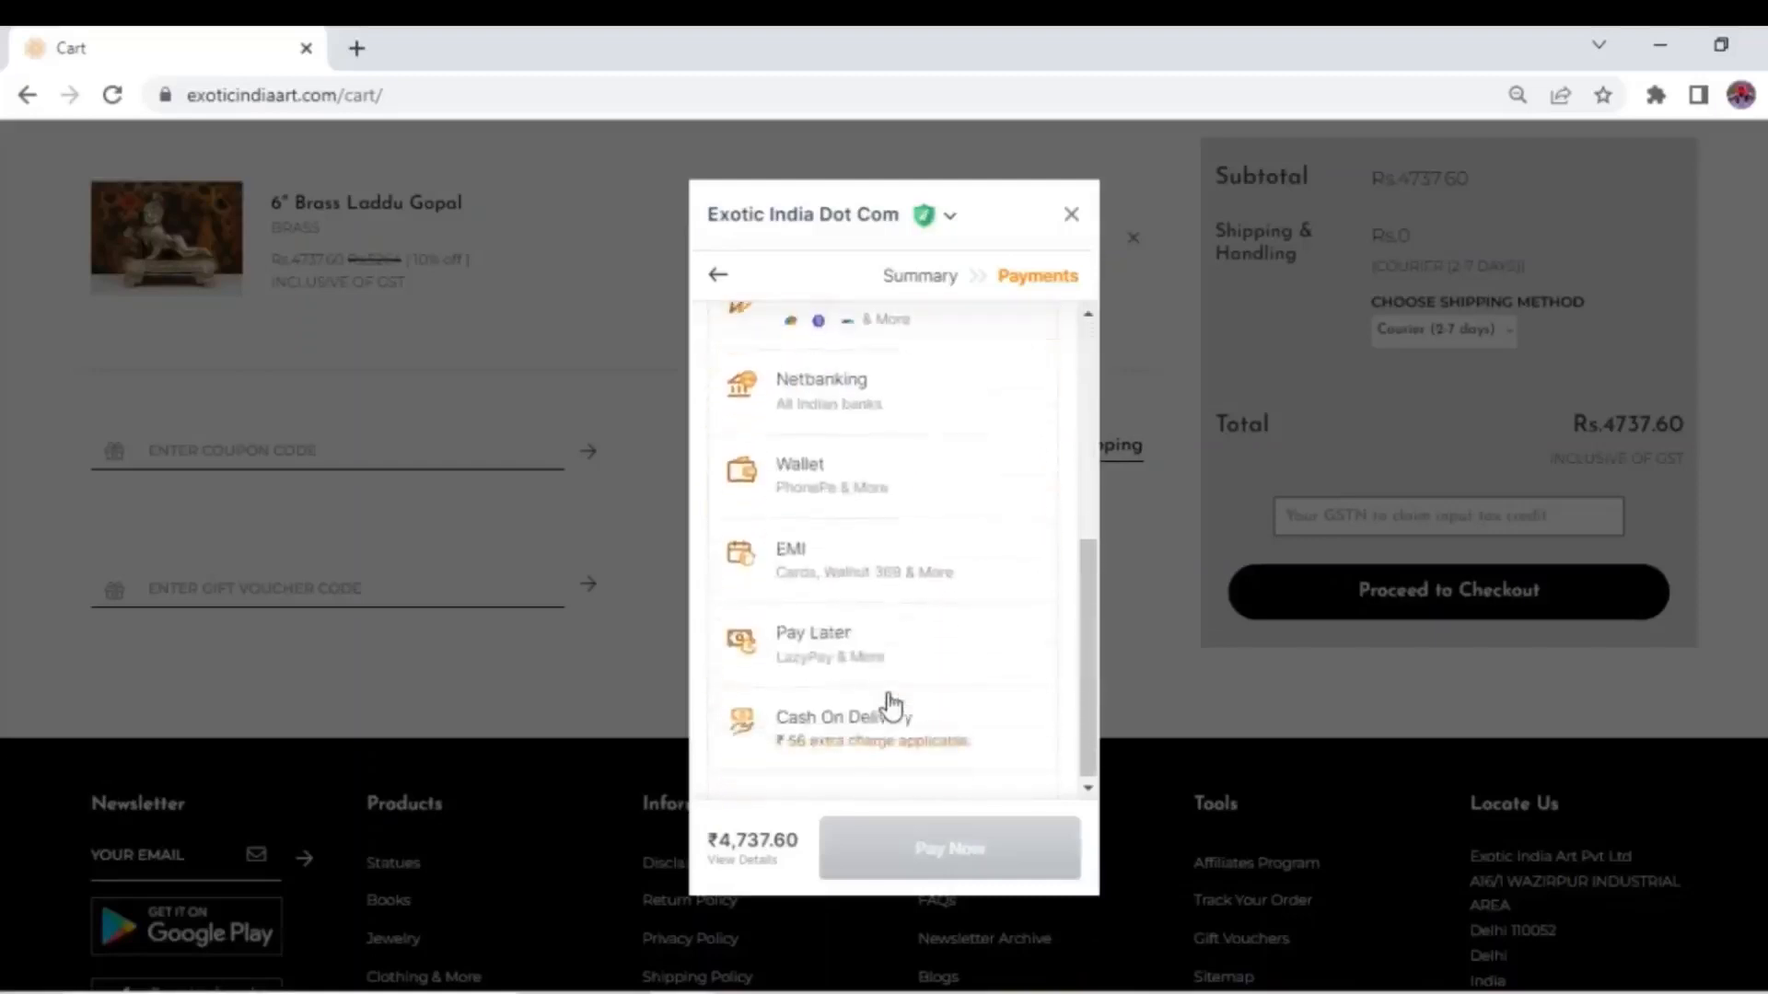